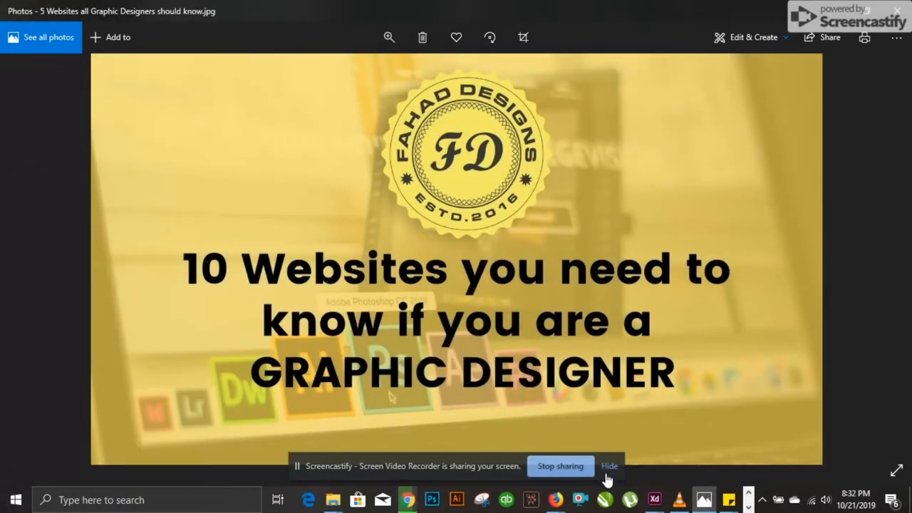
Step: Switch to the GraphicBurger tab and scroll through its grid of free design resources
click(608, 466)
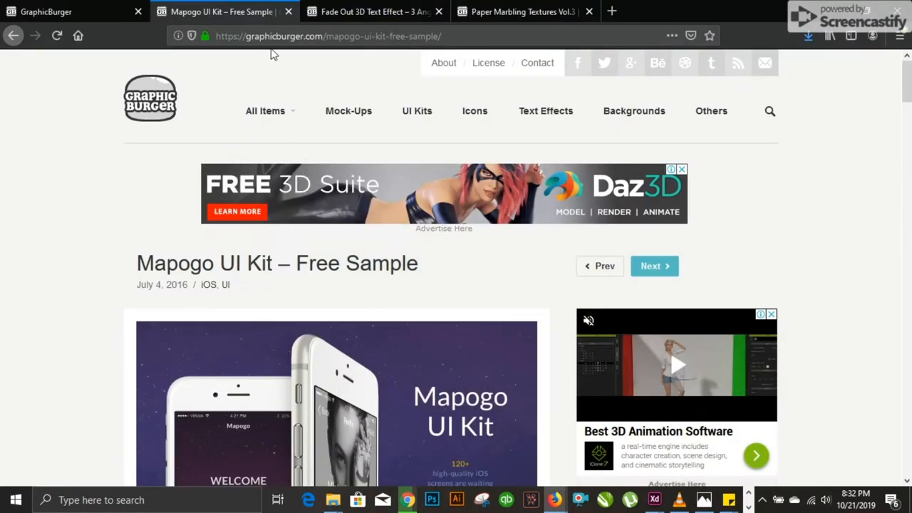
mouse_move(217, 79)
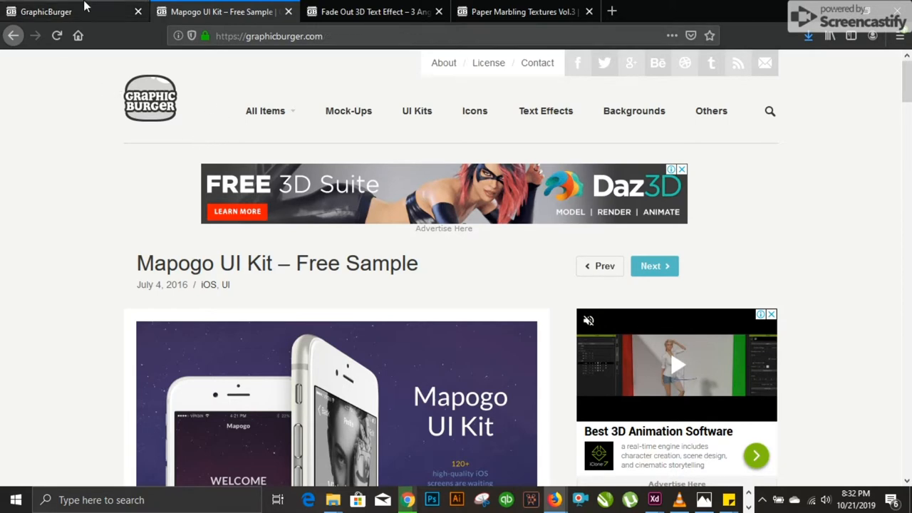
click(265, 111)
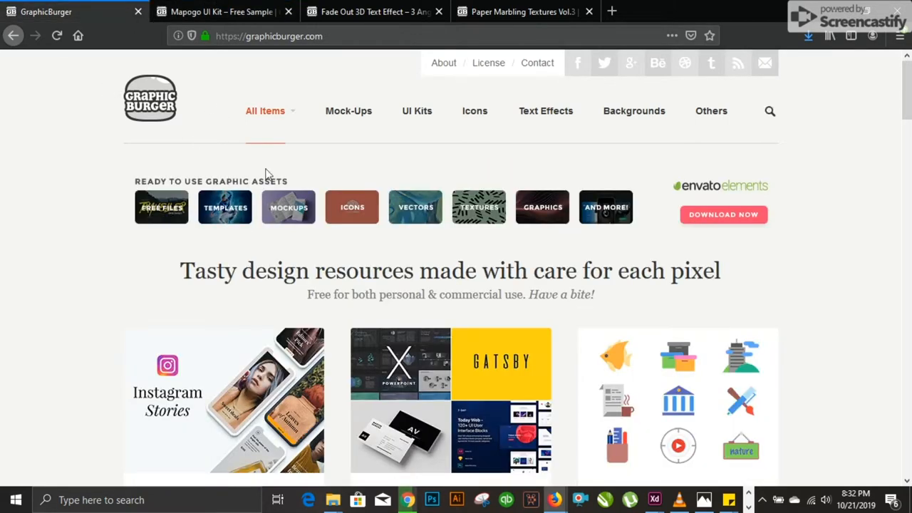
mouse_move(424, 188)
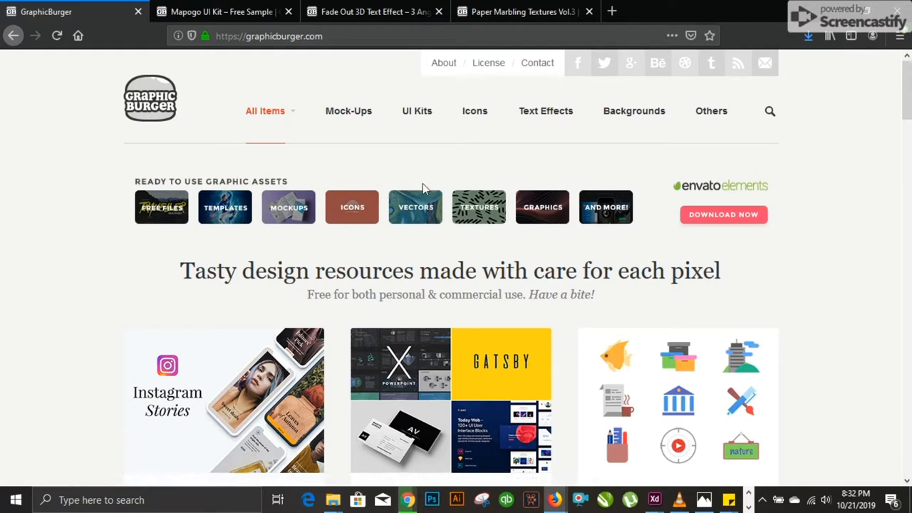
mouse_move(250, 172)
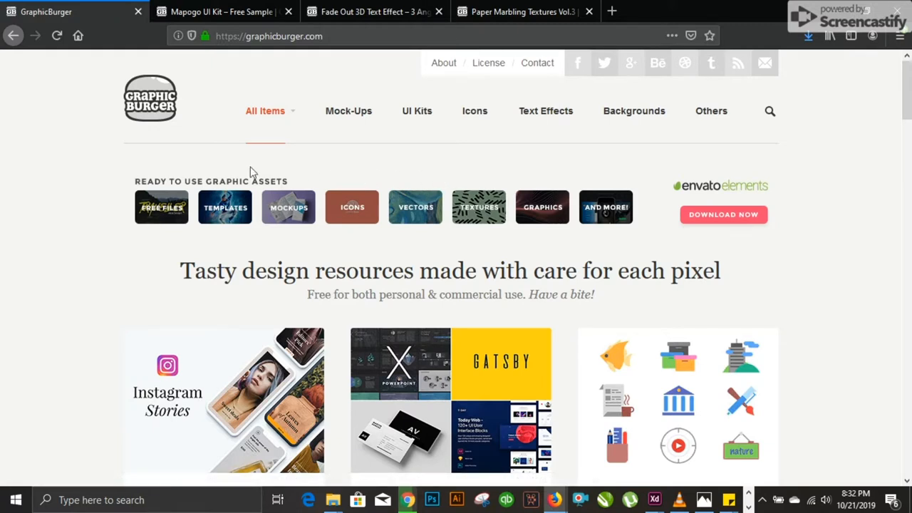
mouse_move(223, 169)
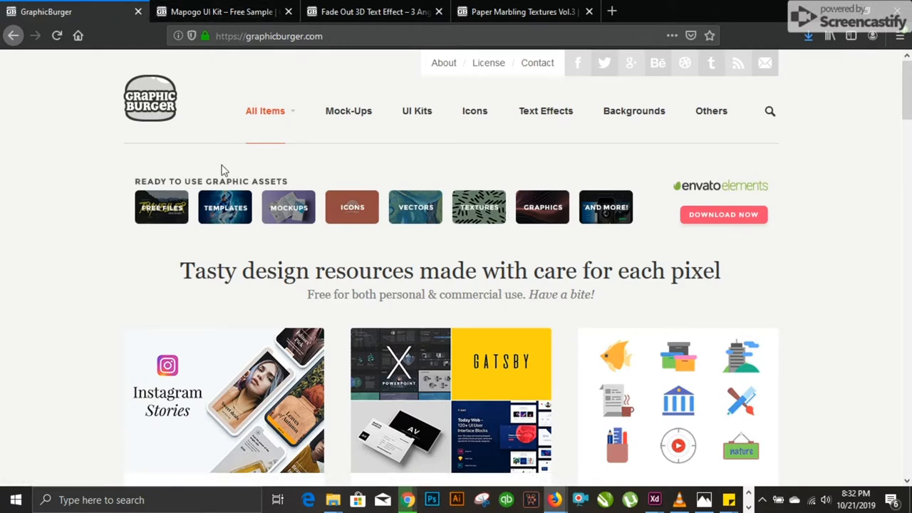
mouse_move(245, 146)
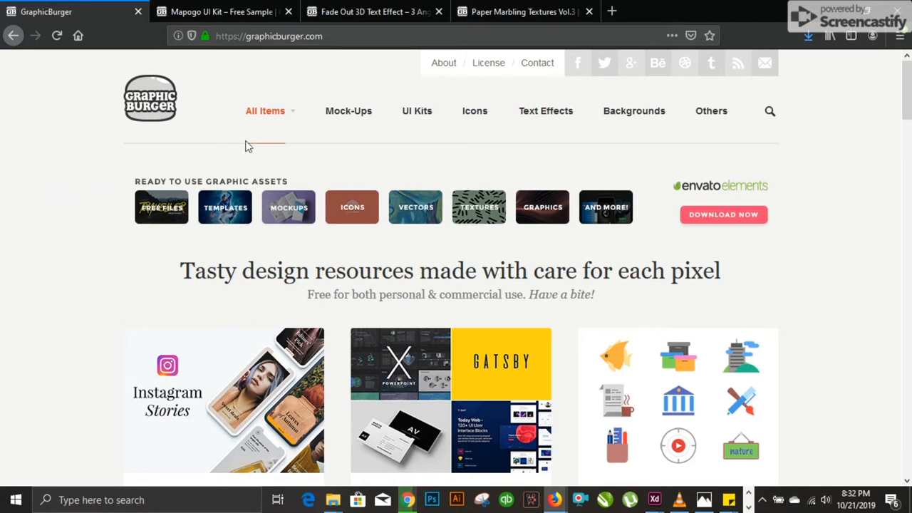
mouse_move(348, 111)
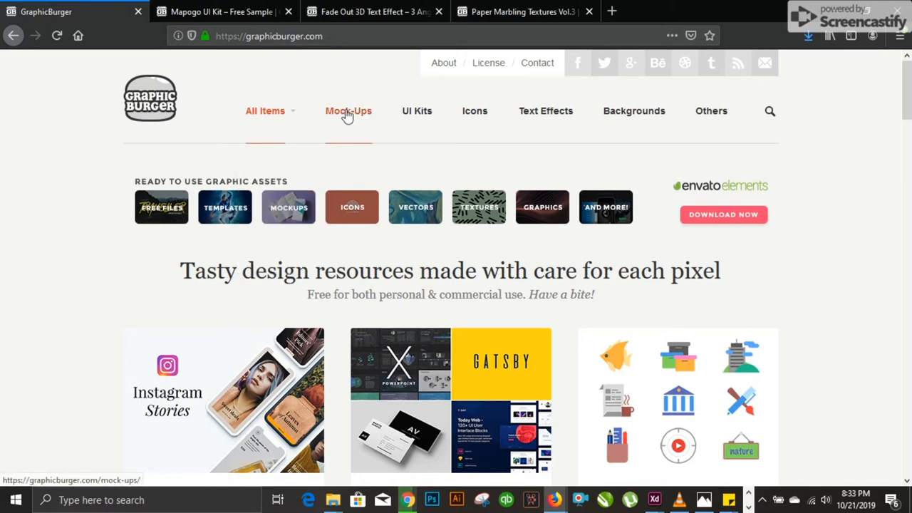
mouse_move(475, 110)
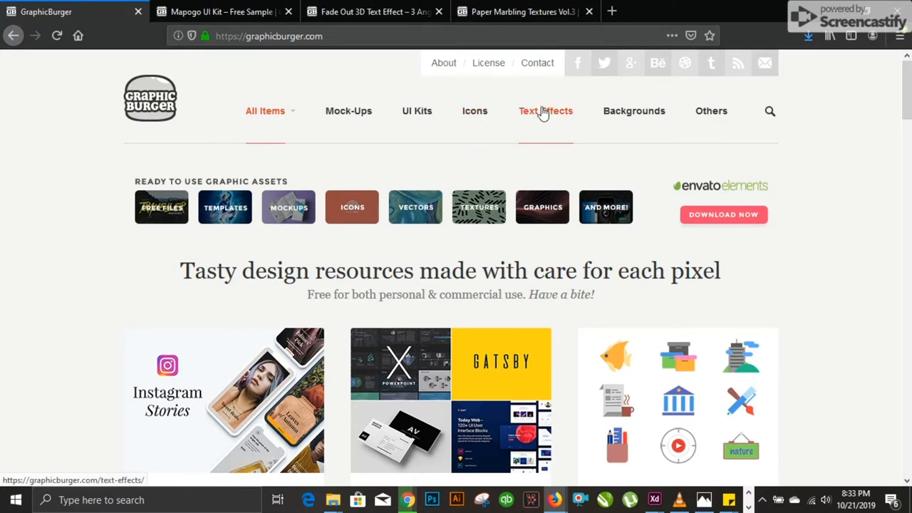
mouse_move(580, 235)
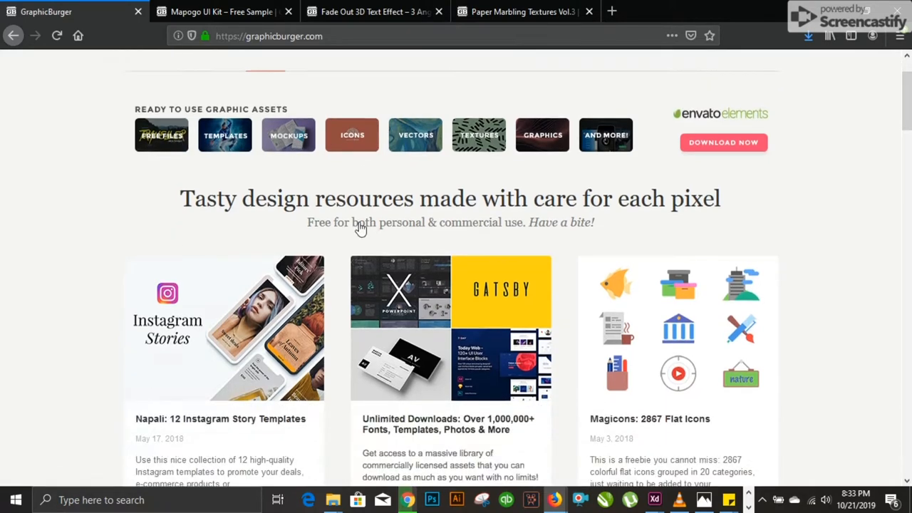
scroll(down, 3)
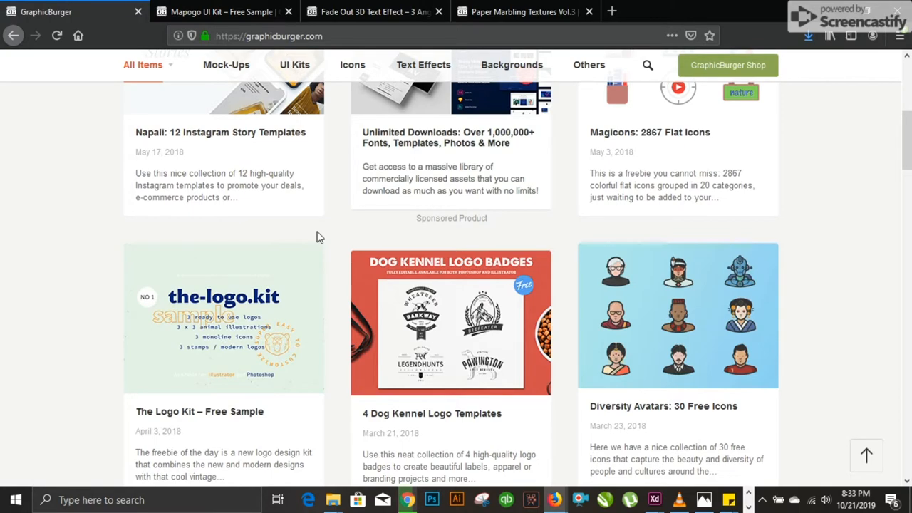
scroll(down, 3)
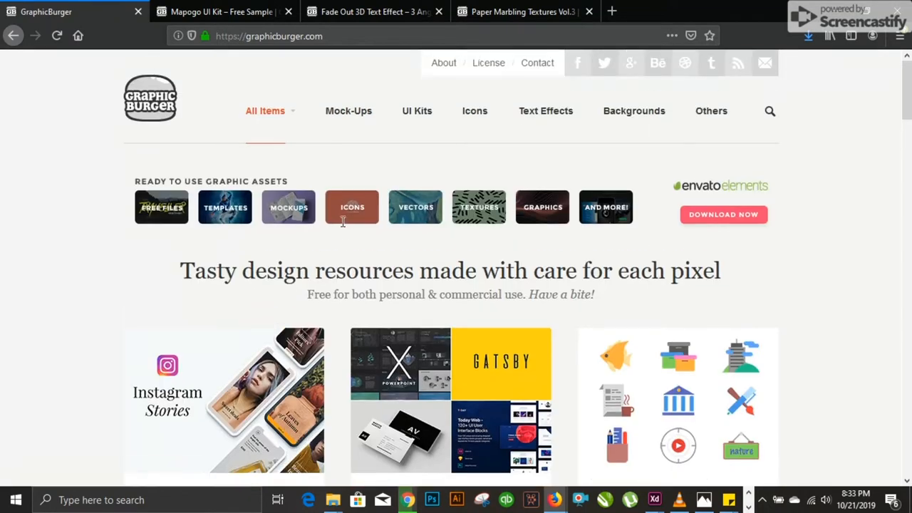
mouse_move(298, 58)
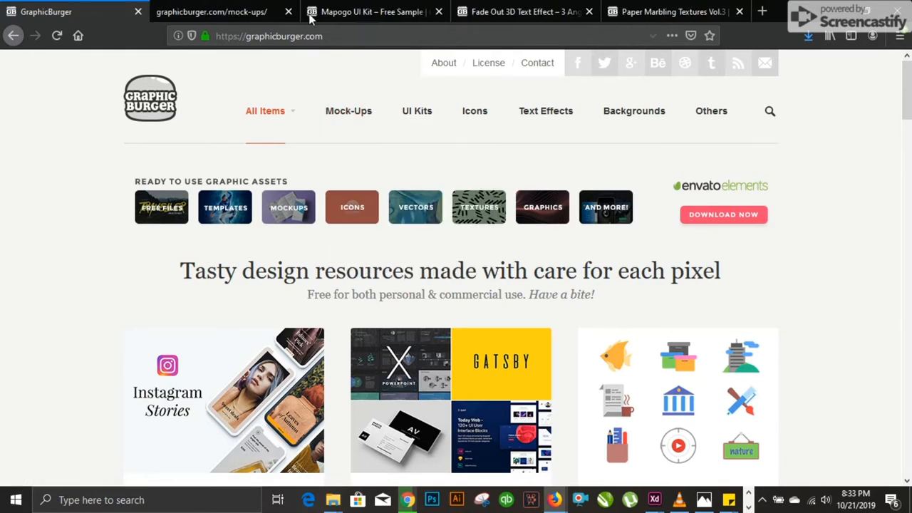
Step: Scroll through the Mock-Ups tab's listings, such as t-shirt and water bottle mockups, then return up
click(348, 111)
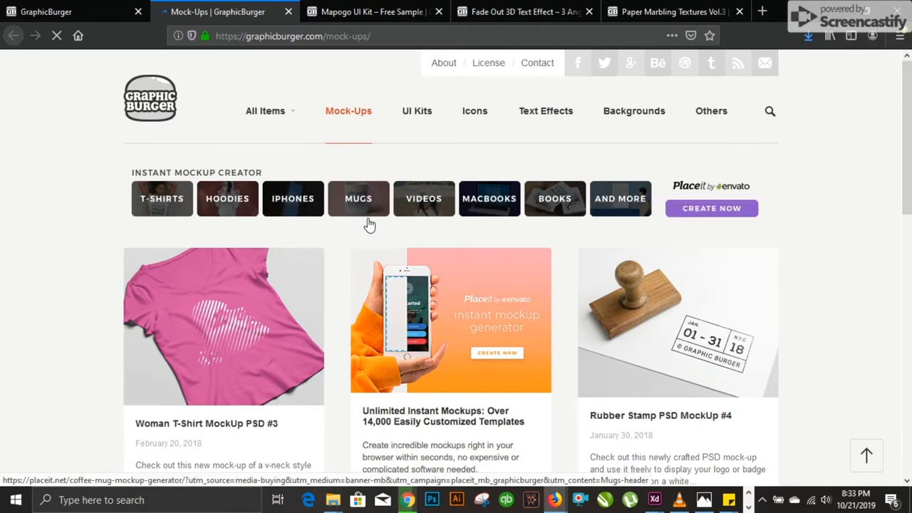
scroll(down, 3)
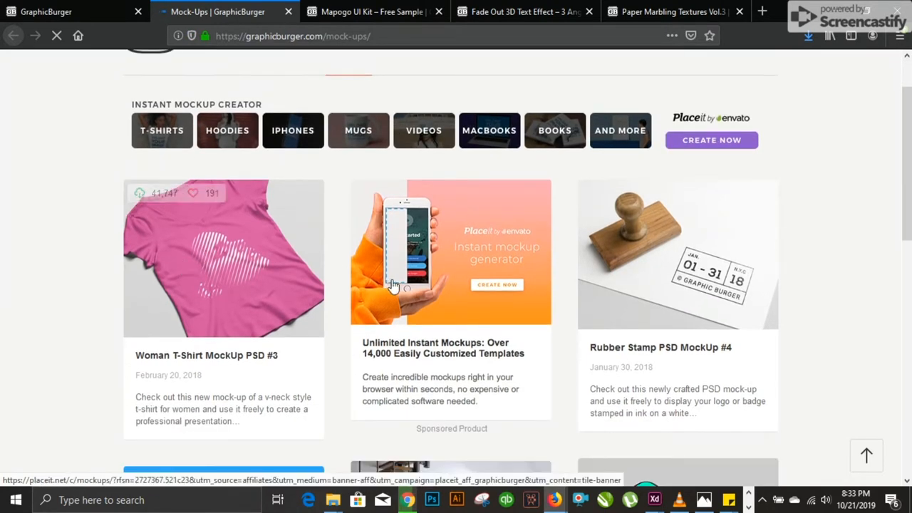
scroll(down, 3)
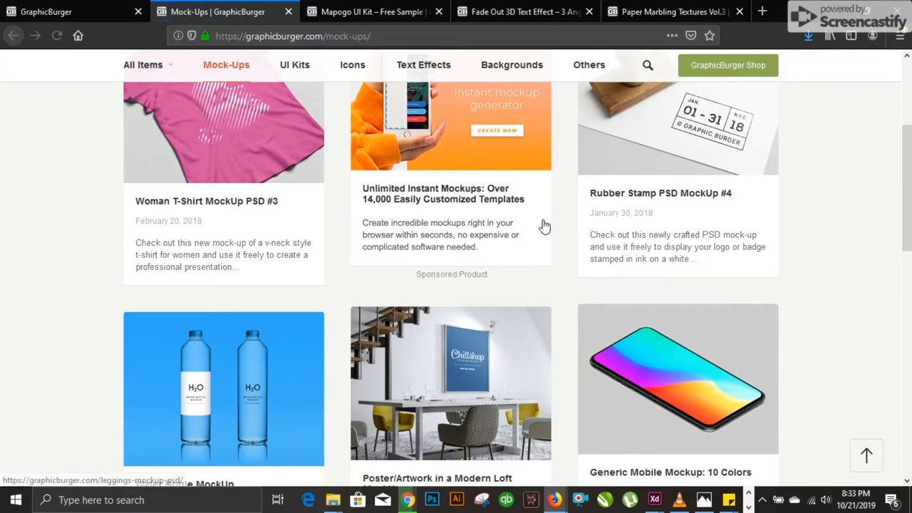
scroll(down, 3)
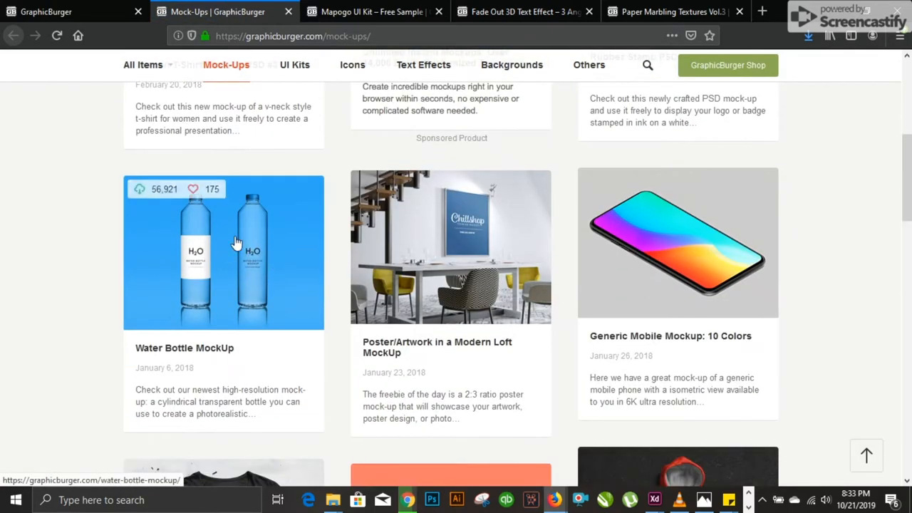
scroll(down, 3)
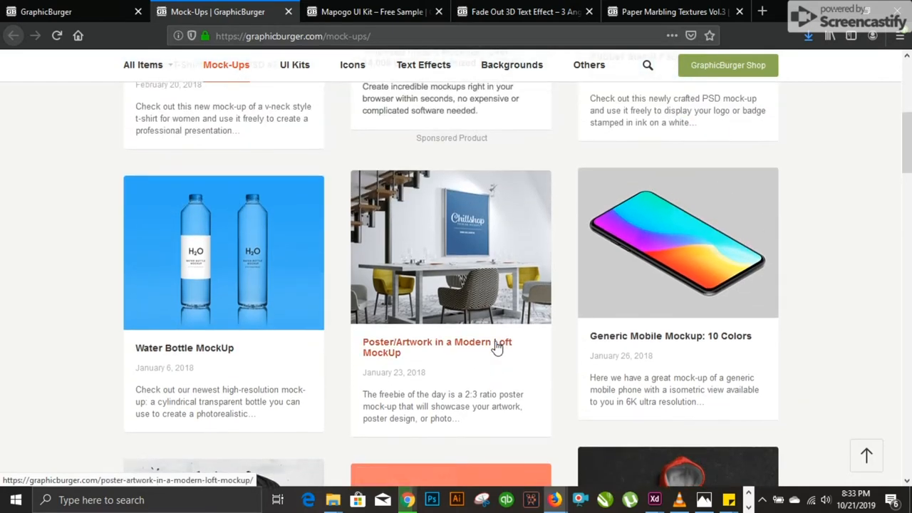
scroll(up, 3)
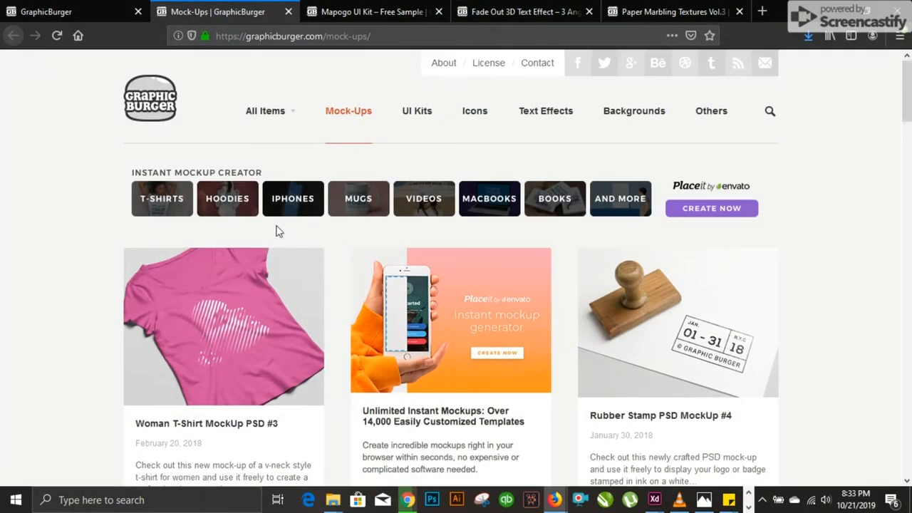
mouse_move(346, 105)
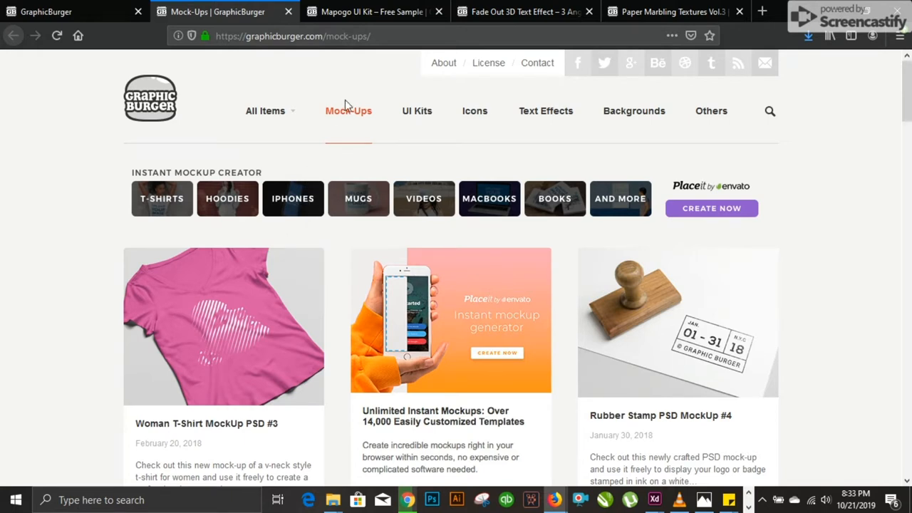
mouse_move(358, 97)
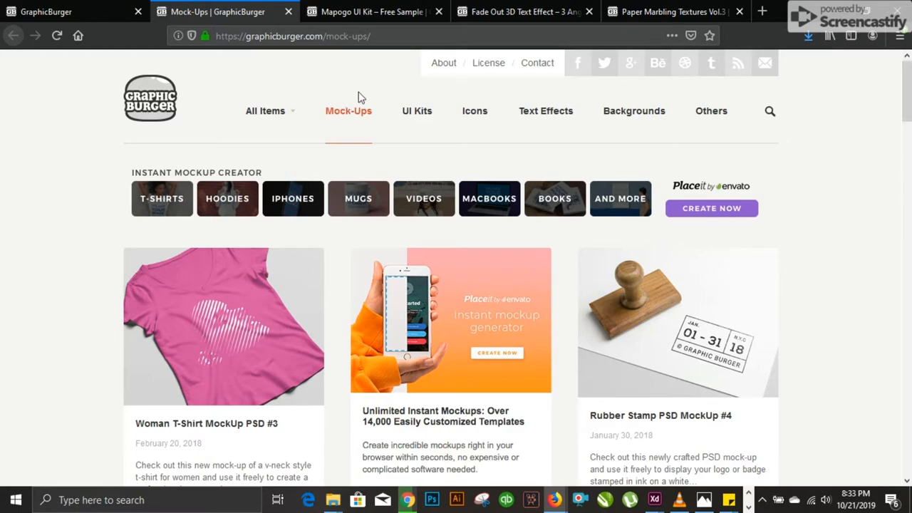
Step: Return to the Mapogo UI Kit tab and scroll to its PSD/AI/Sketch formats and 93.2 MB size
click(370, 11)
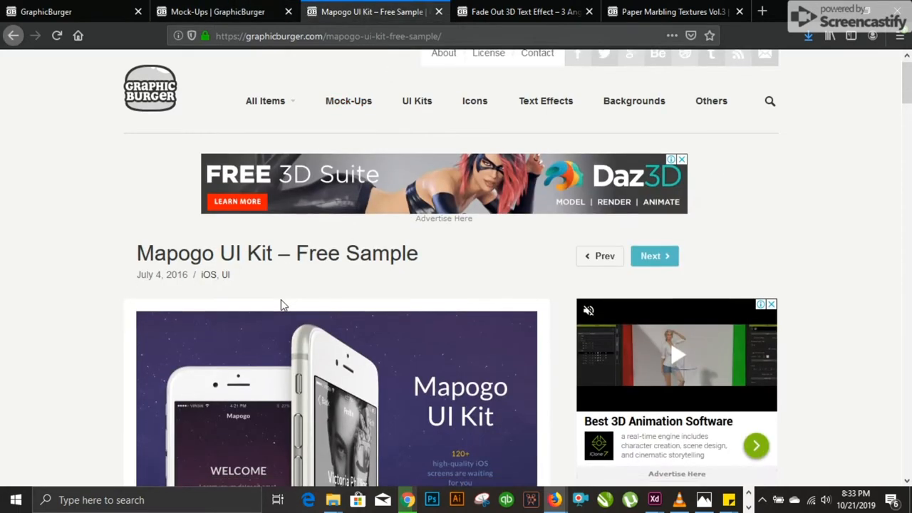
scroll(down, 3)
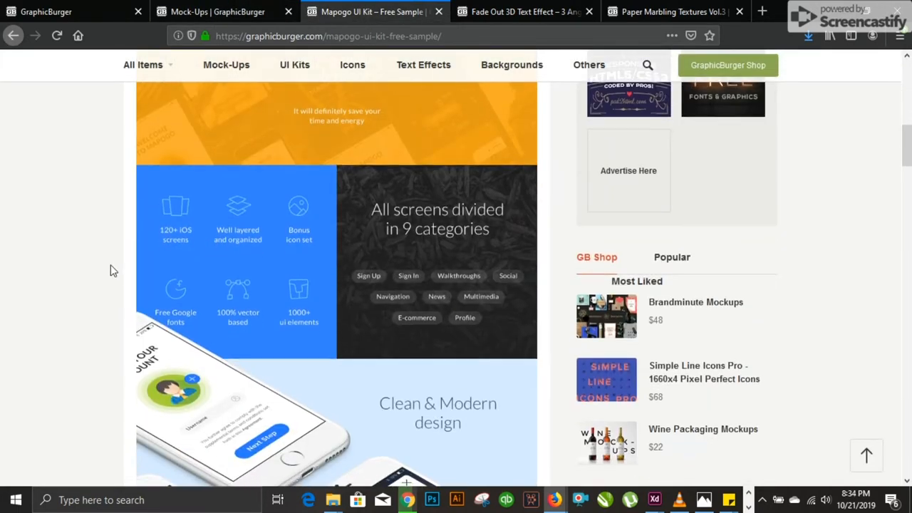
scroll(down, 3)
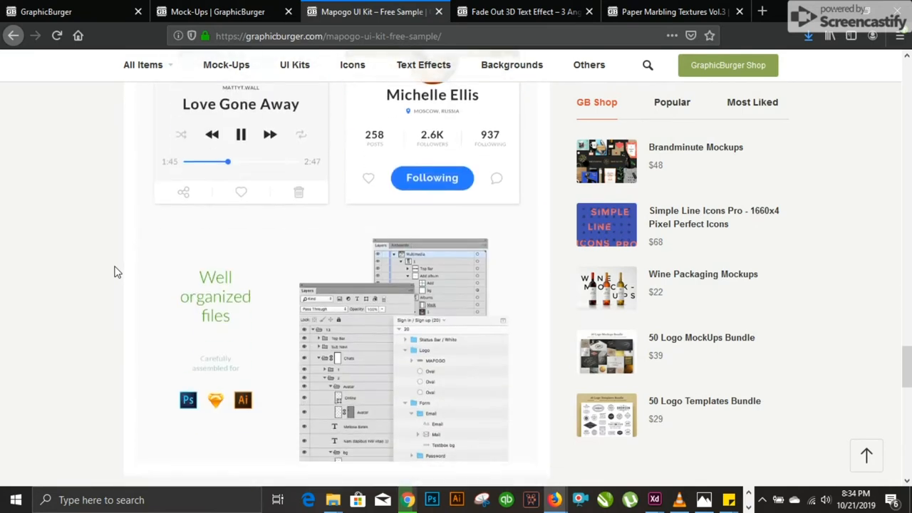
scroll(down, 3)
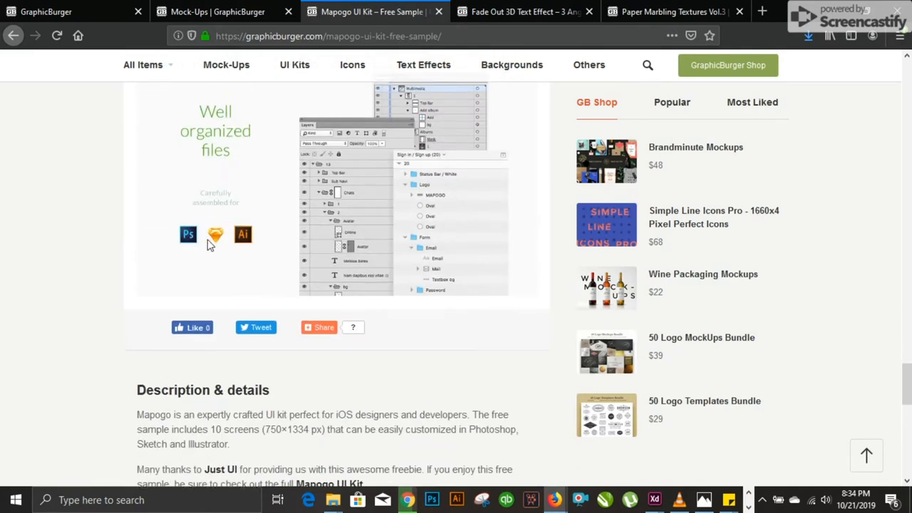
mouse_move(216, 234)
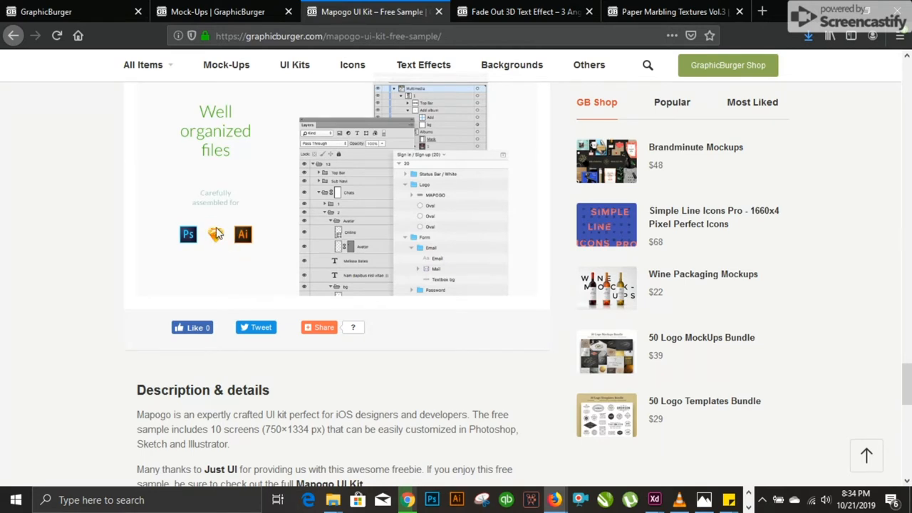
mouse_move(128, 254)
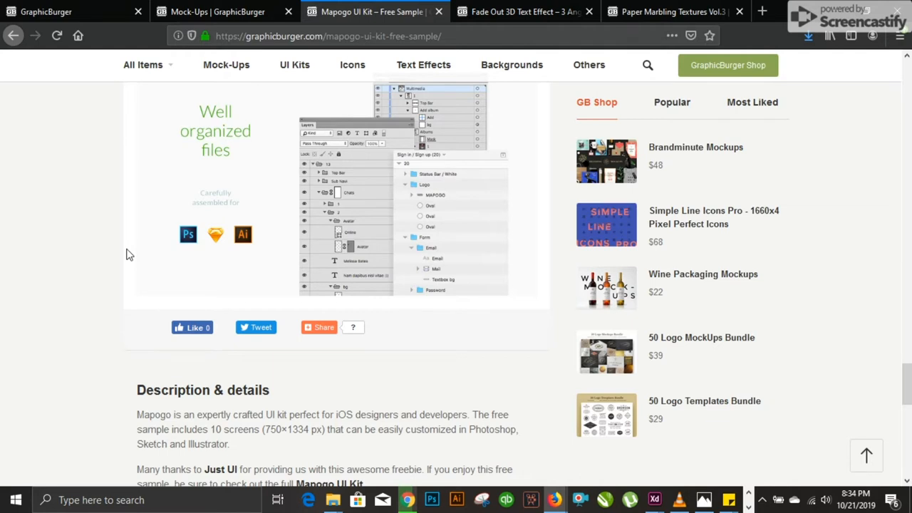
mouse_move(216, 228)
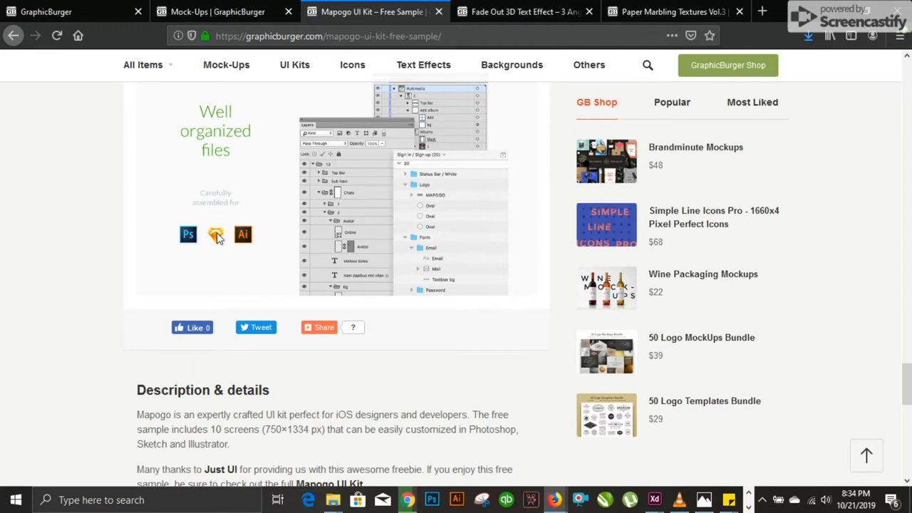
scroll(down, 3)
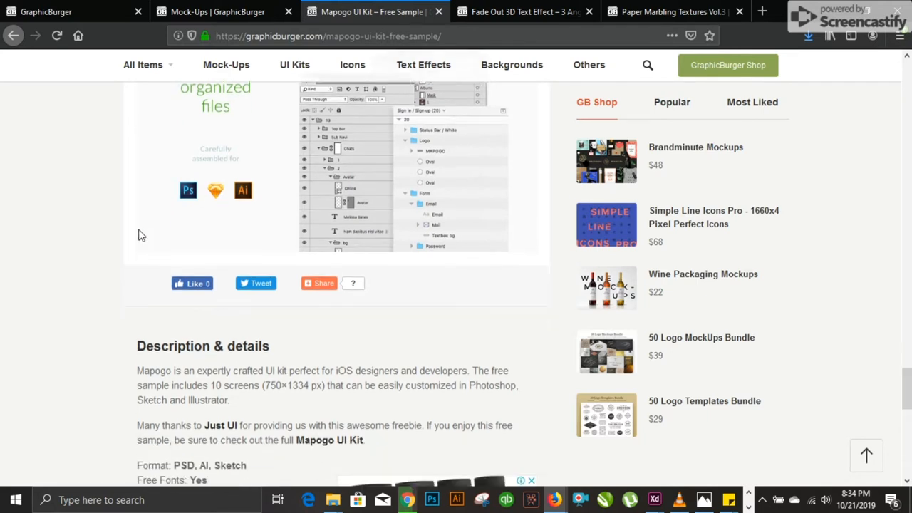
scroll(down, 3)
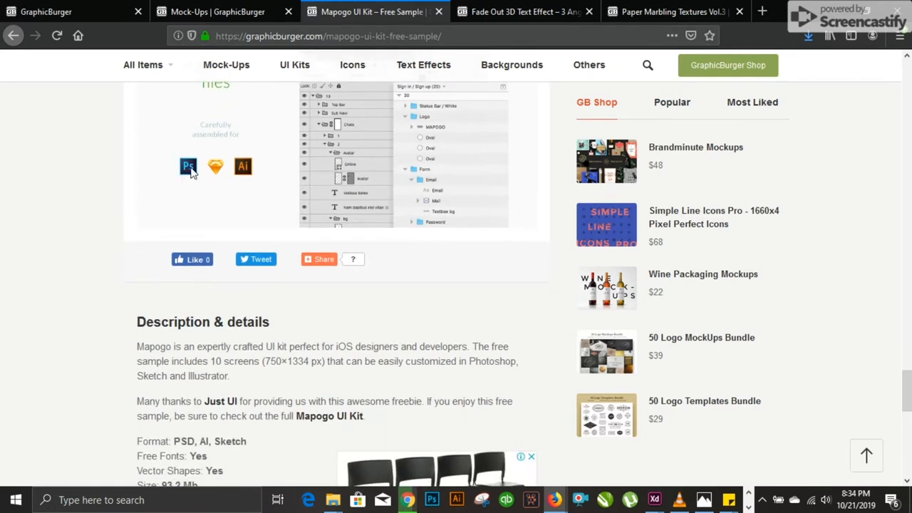
scroll(down, 3)
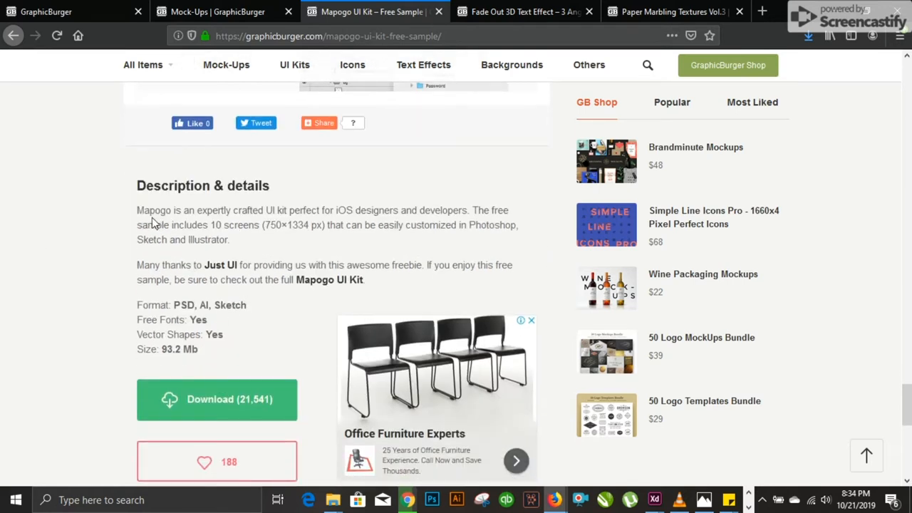
mouse_move(377, 235)
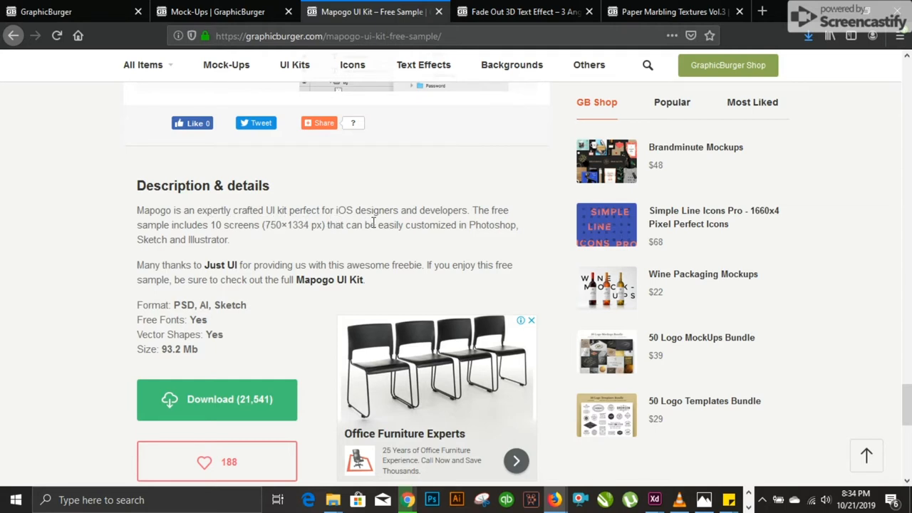
mouse_move(179, 238)
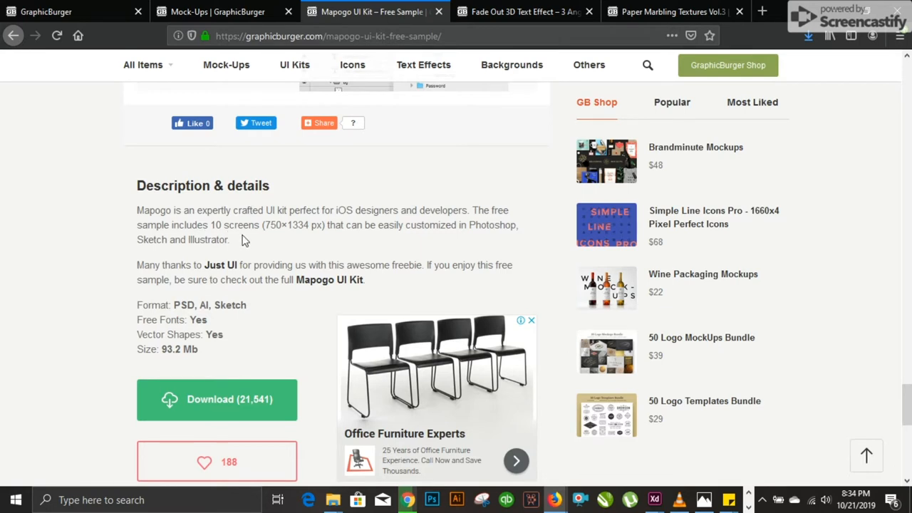
mouse_move(283, 224)
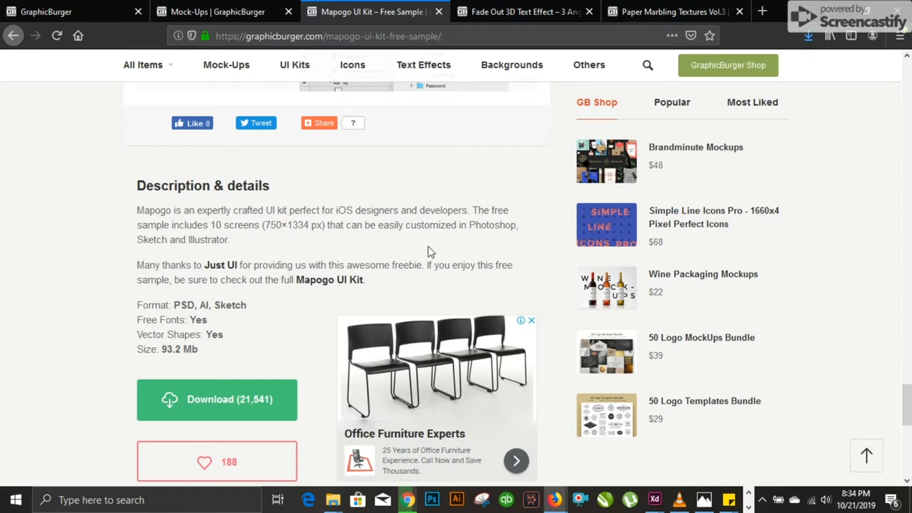
mouse_move(117, 250)
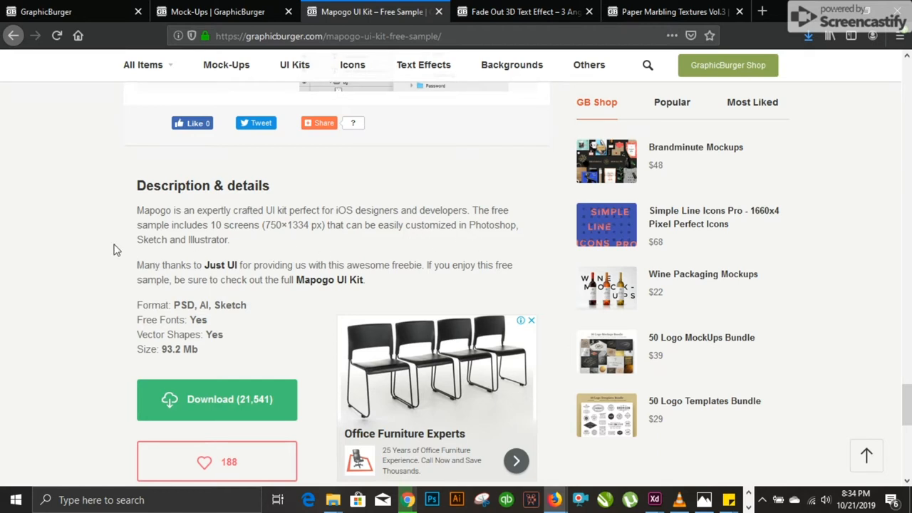
mouse_move(193, 260)
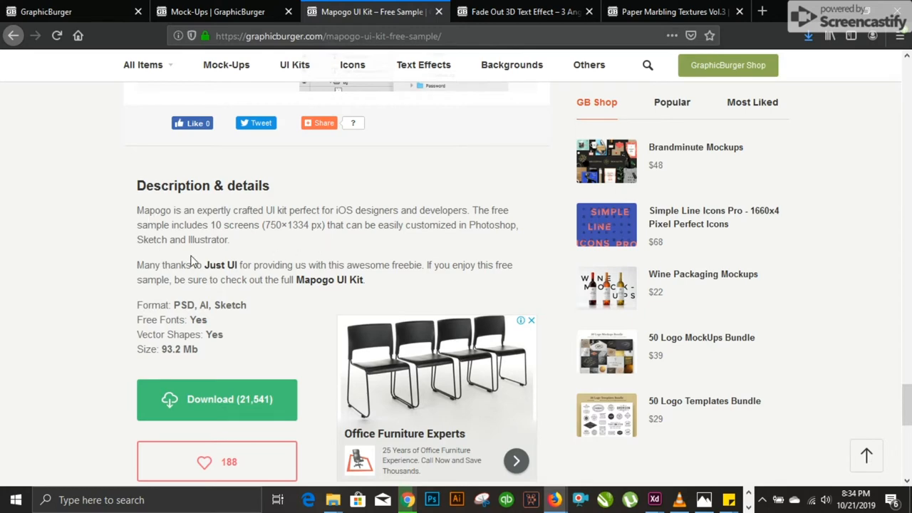
mouse_move(124, 244)
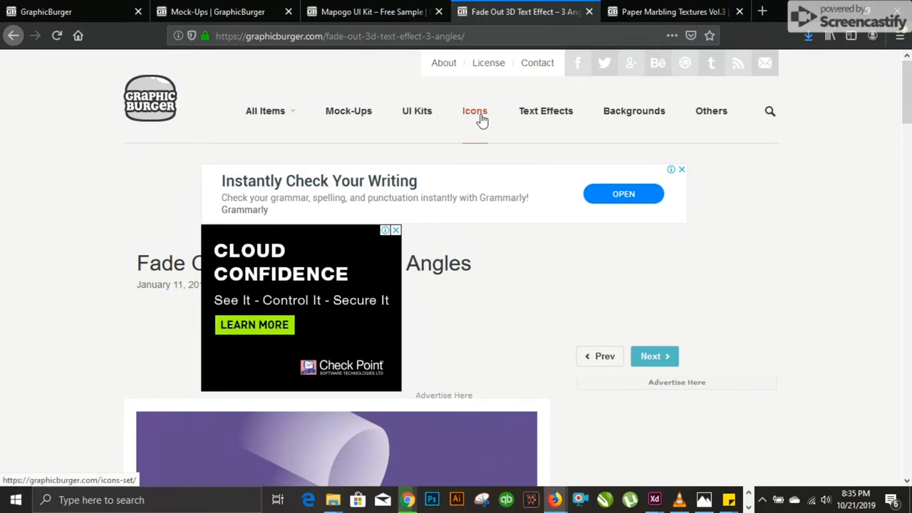
Step: Scroll the Fade Out 3D Text Effect previews down to its 29.2 MB download and 'You may also like'
scroll(down, 3)
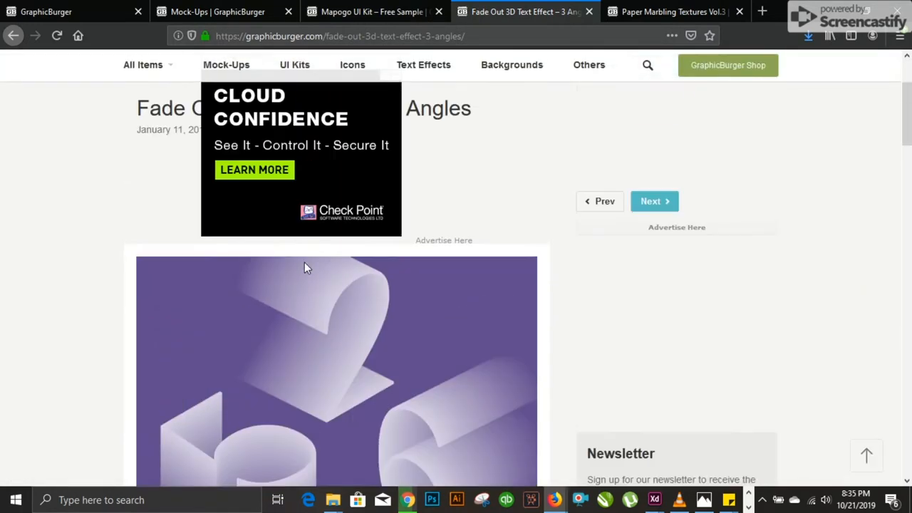
scroll(down, 3)
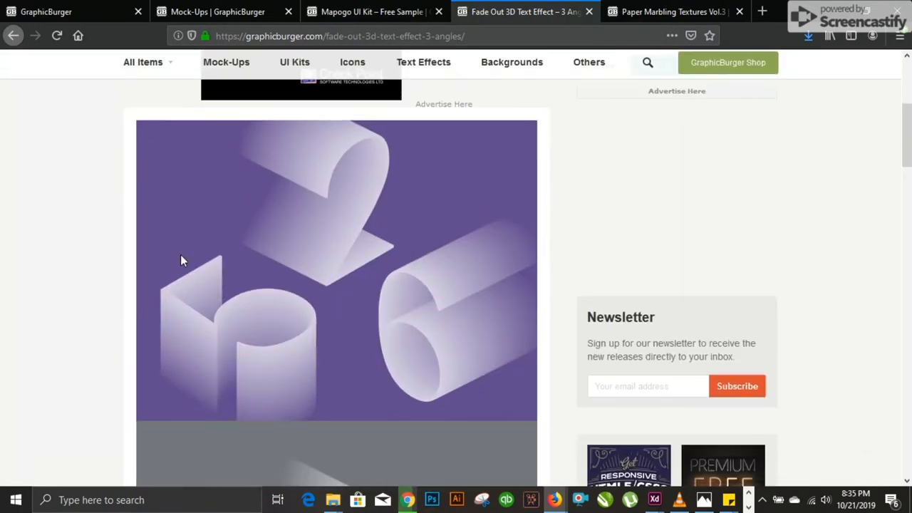
scroll(down, 3)
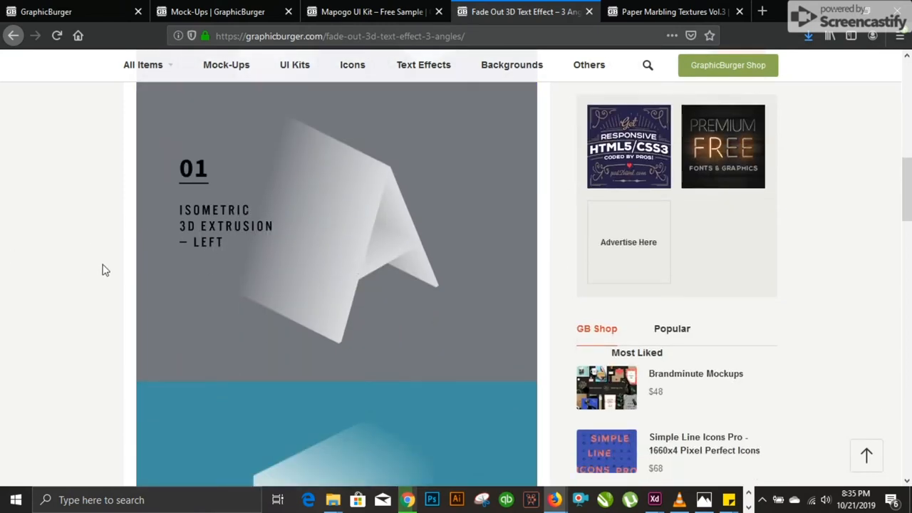
scroll(down, 3)
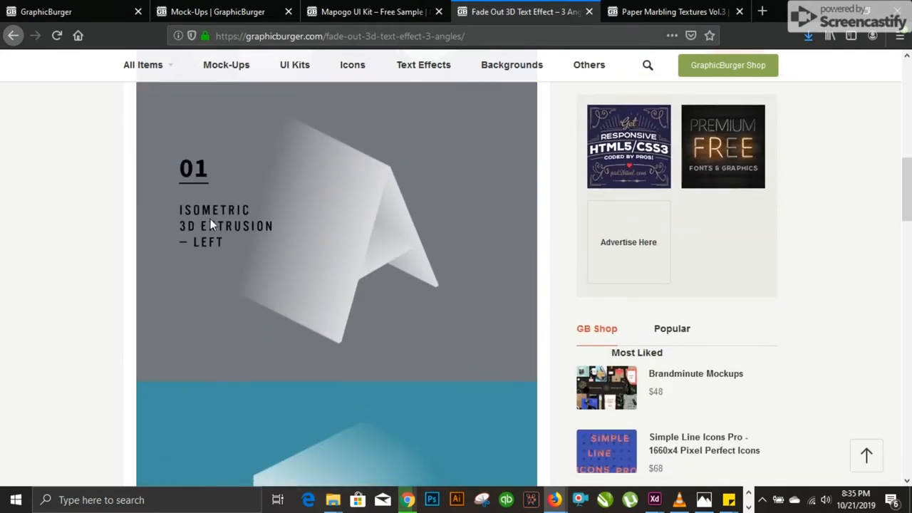
mouse_move(427, 240)
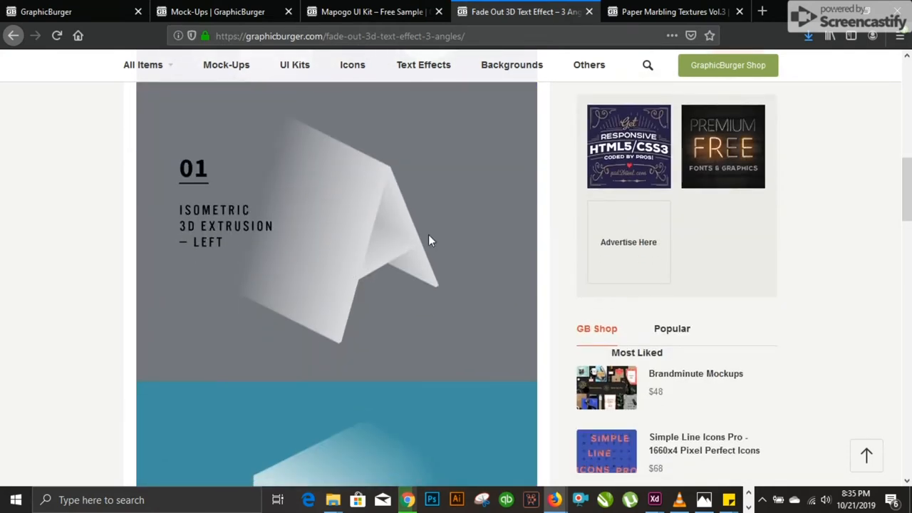
scroll(down, 3)
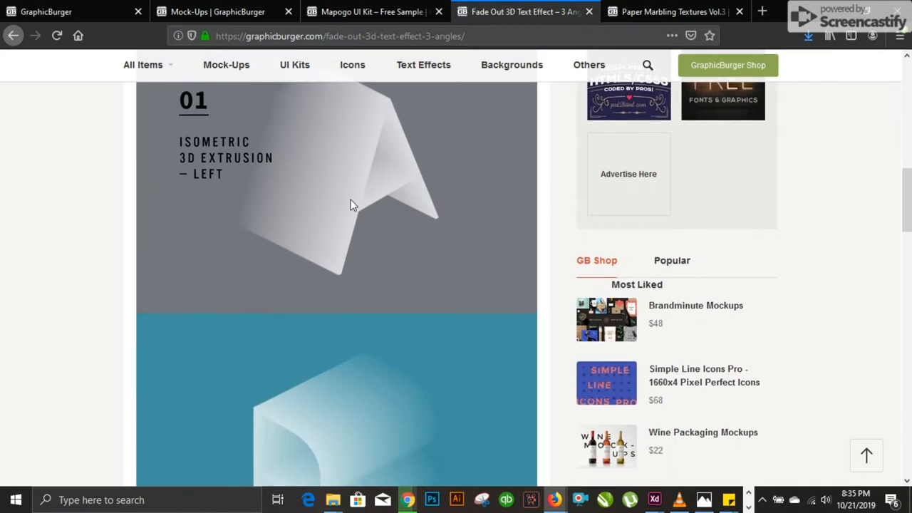
scroll(down, 3)
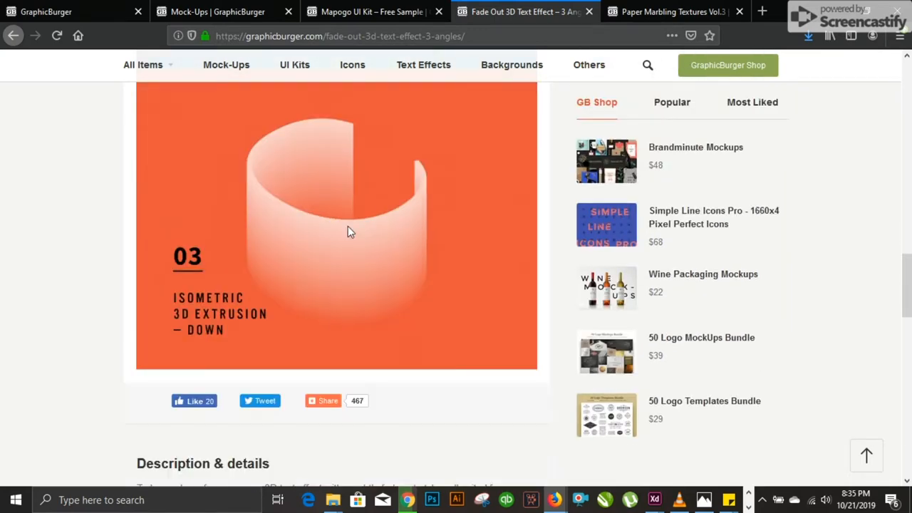
scroll(down, 3)
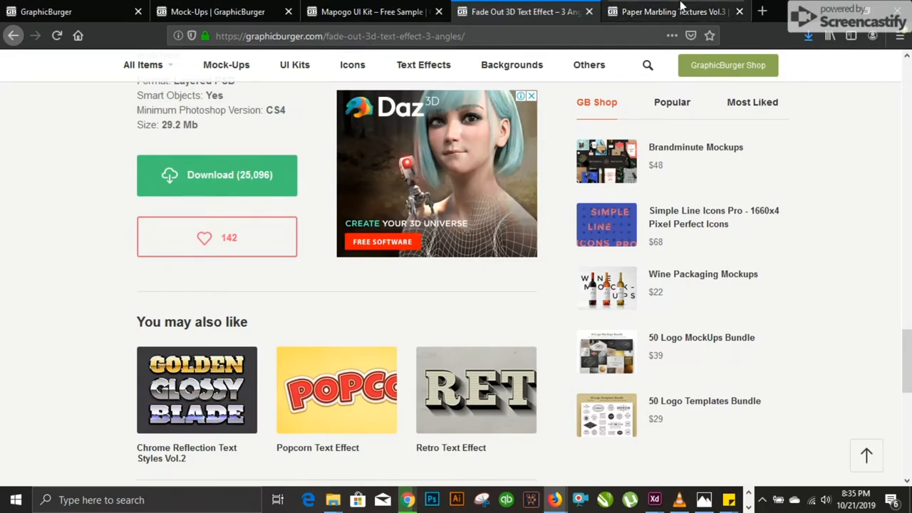
Step: Switch to the Paper Marbling Textures Vol.3 tab and scroll through its marbled texture previews
click(670, 11)
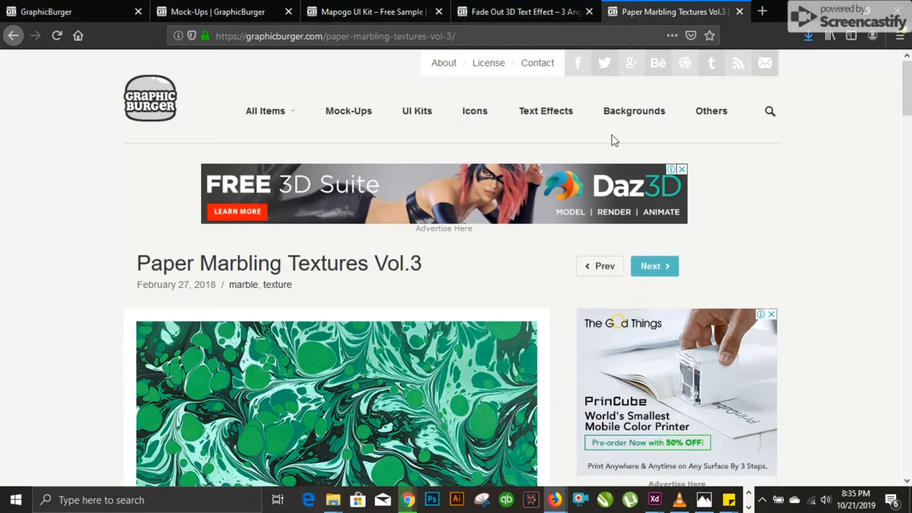
scroll(down, 3)
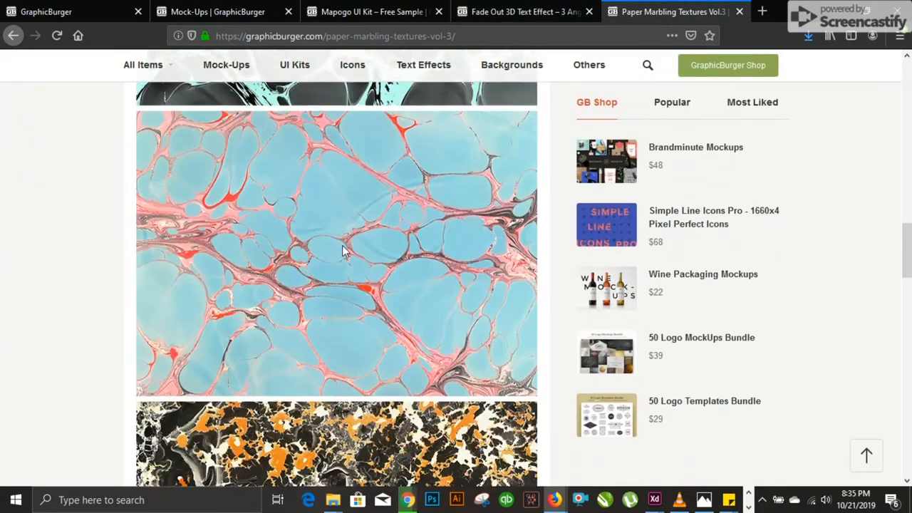
scroll(down, 3)
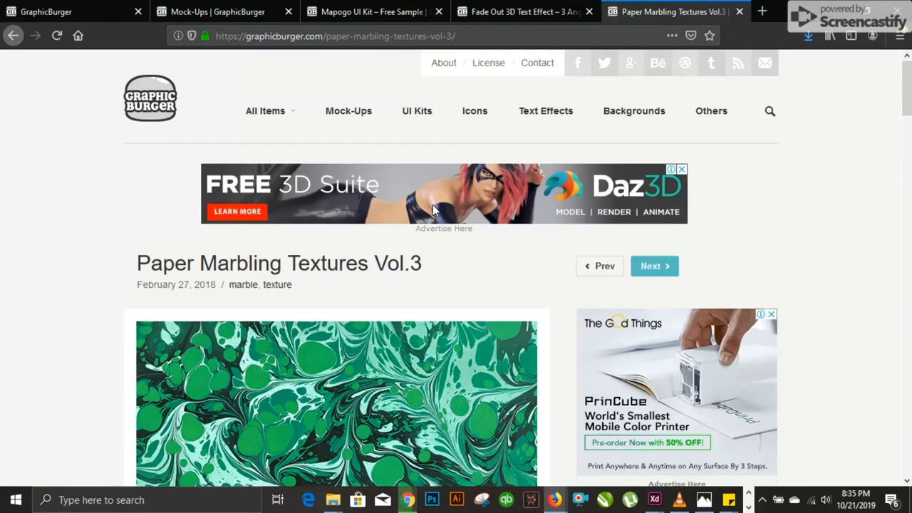
mouse_move(648, 77)
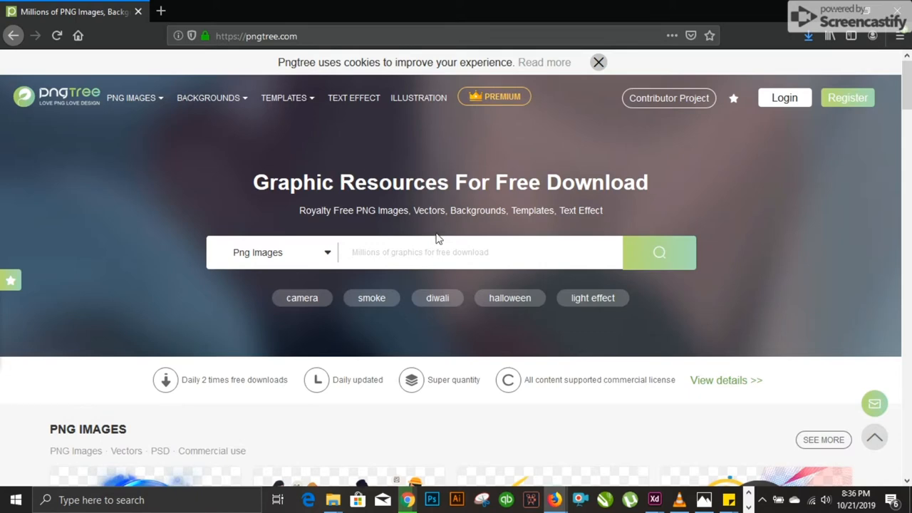
mouse_move(344, 215)
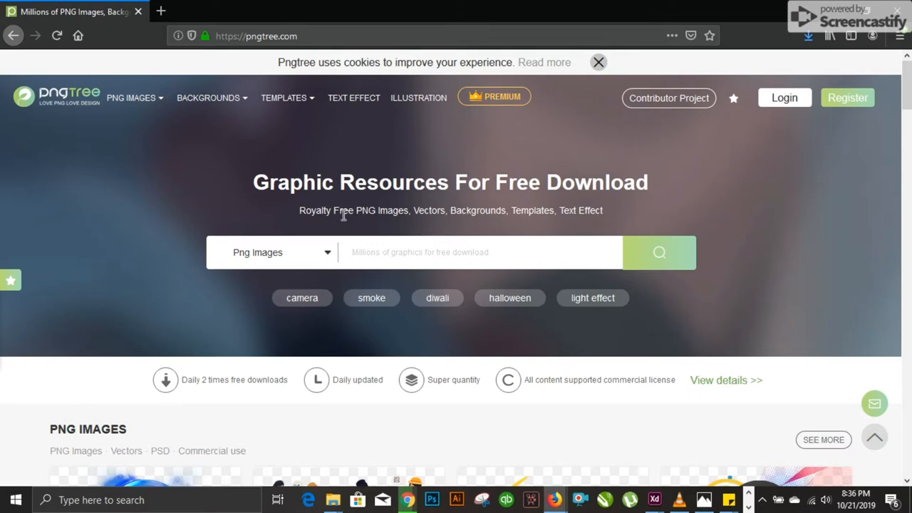
Step: Scroll Pngtree's home page to the PNG Images categories like Aura and Universe
scroll(down, 3)
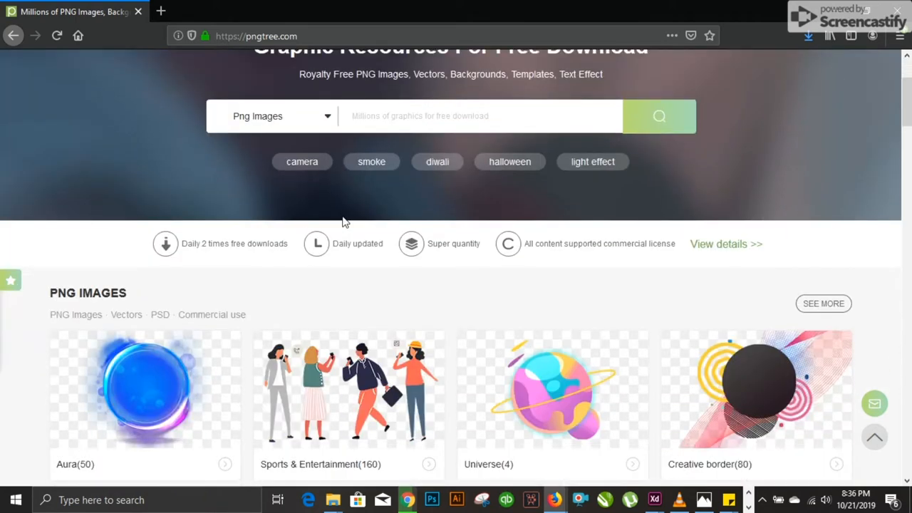
scroll(down, 3)
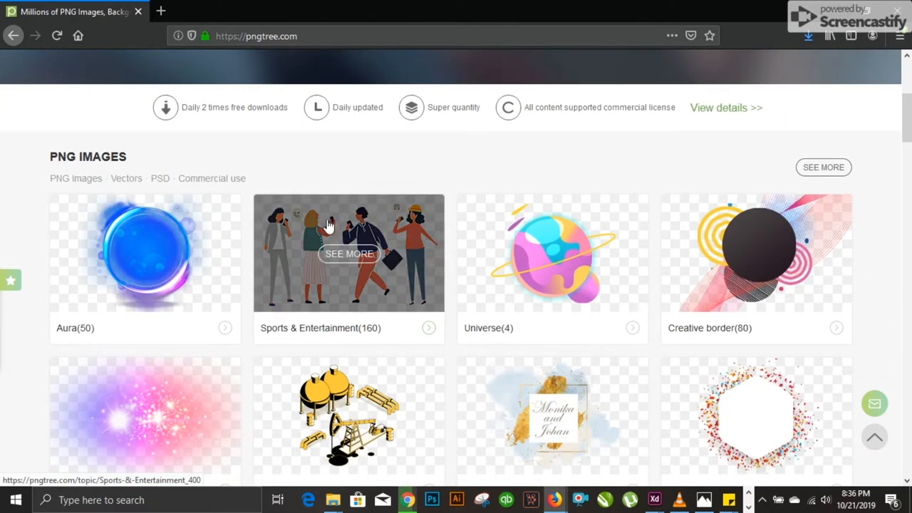
mouse_move(145, 254)
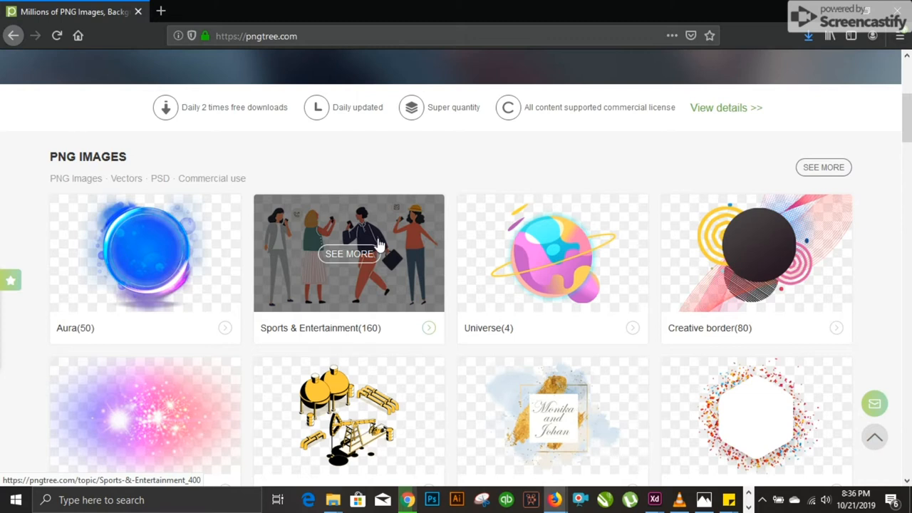
mouse_move(334, 238)
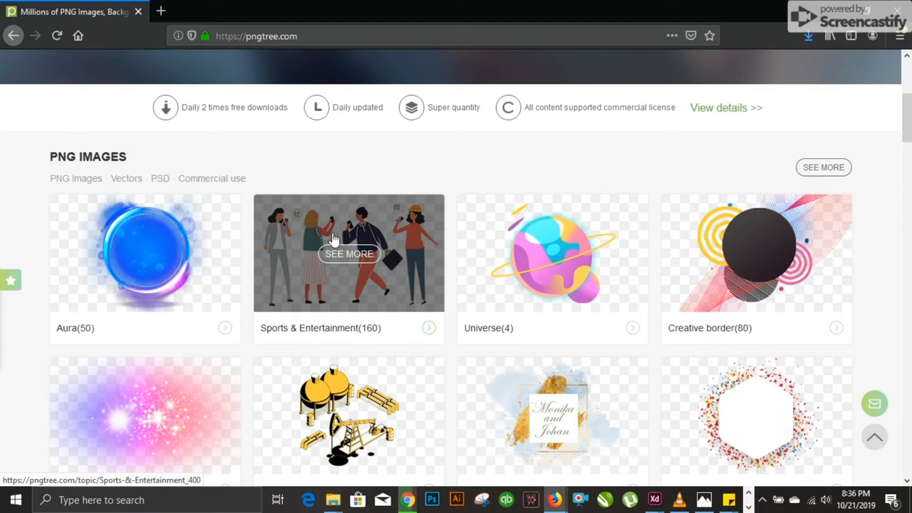
mouse_move(377, 232)
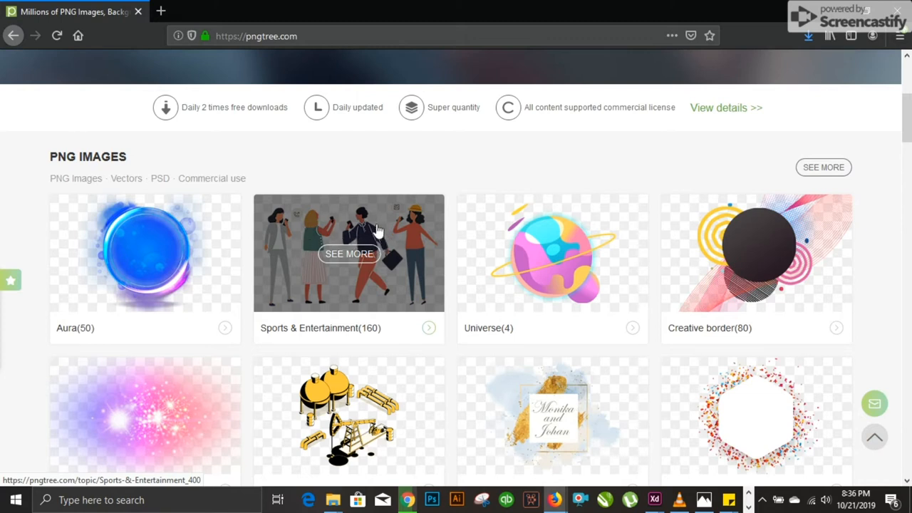
mouse_move(328, 245)
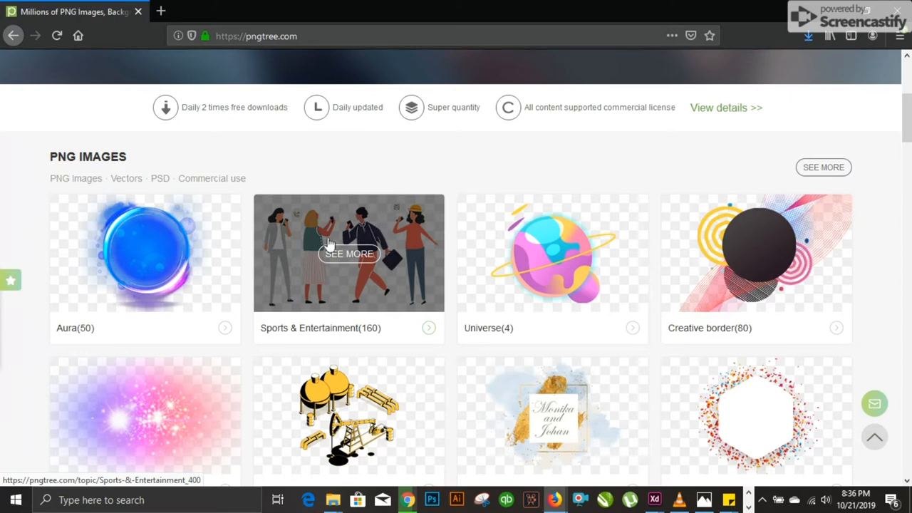
mouse_move(552, 282)
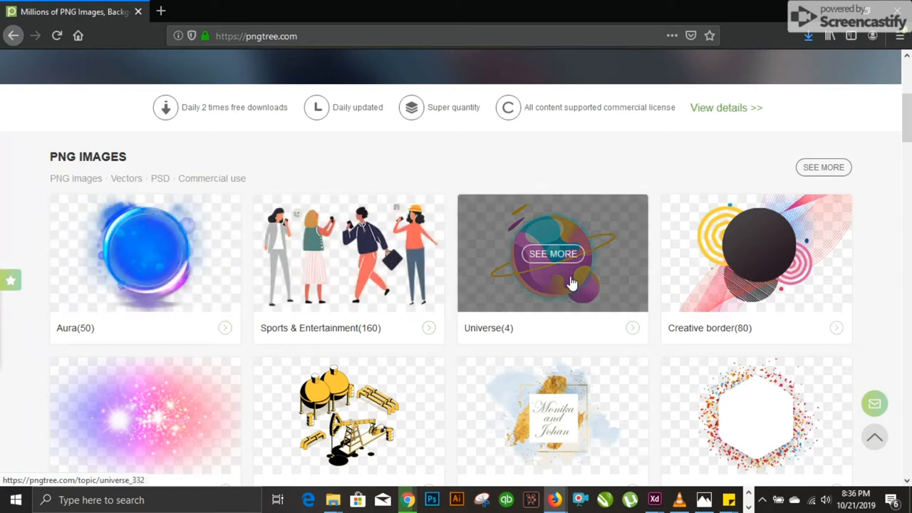
Step: Scroll past Illustrations and Text Effect to Latest Backgrounds like Paper style and Halloween
scroll(down, 3)
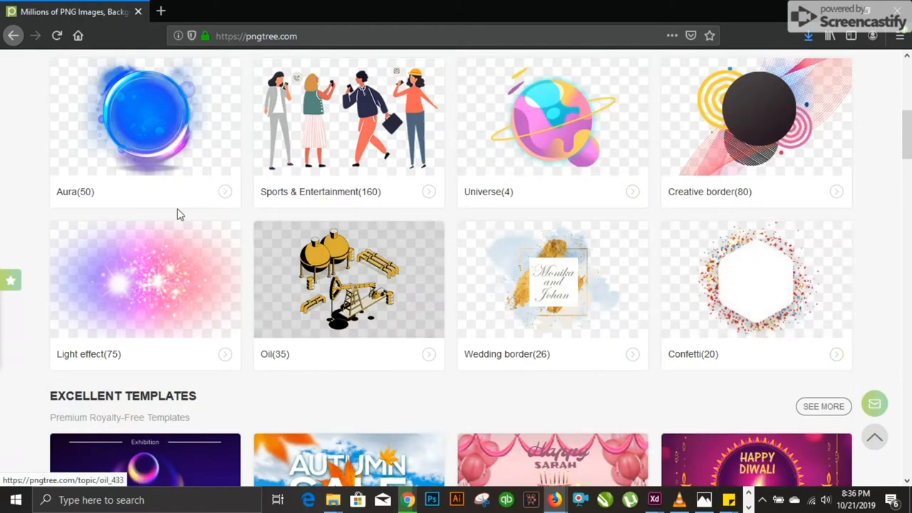
scroll(down, 3)
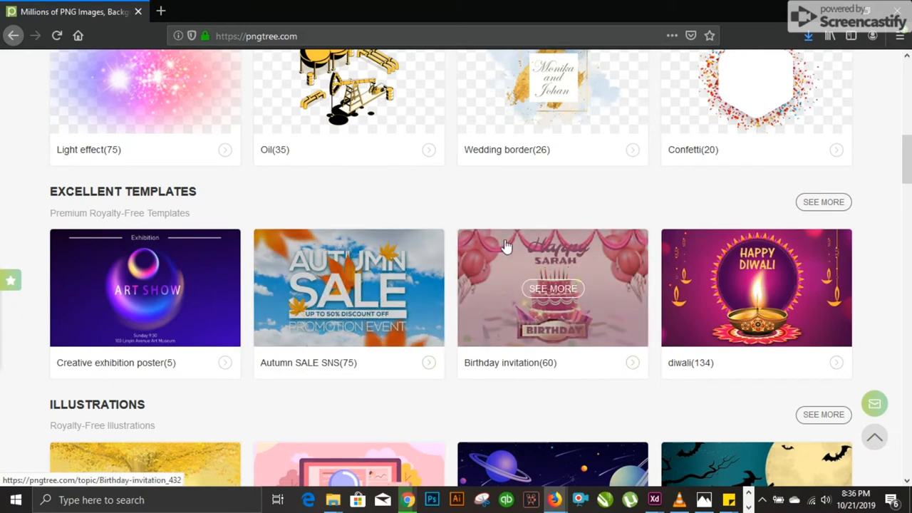
mouse_move(195, 240)
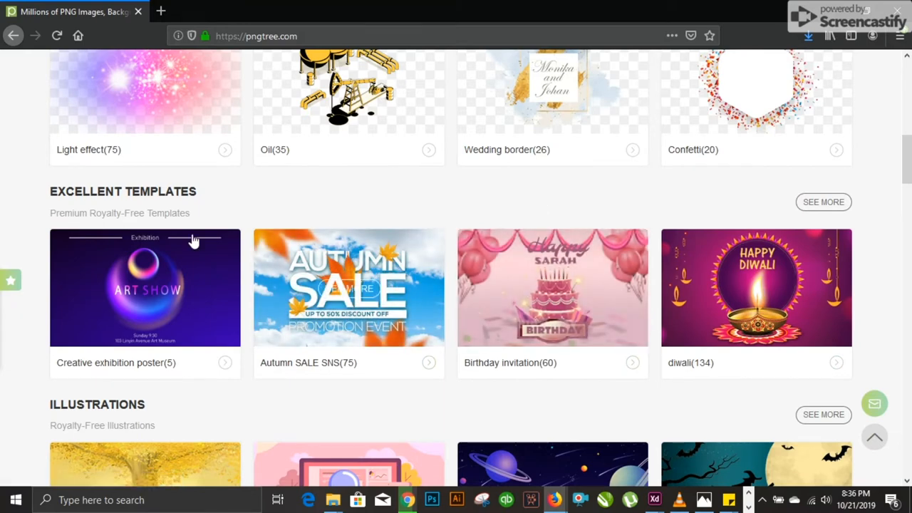
scroll(down, 3)
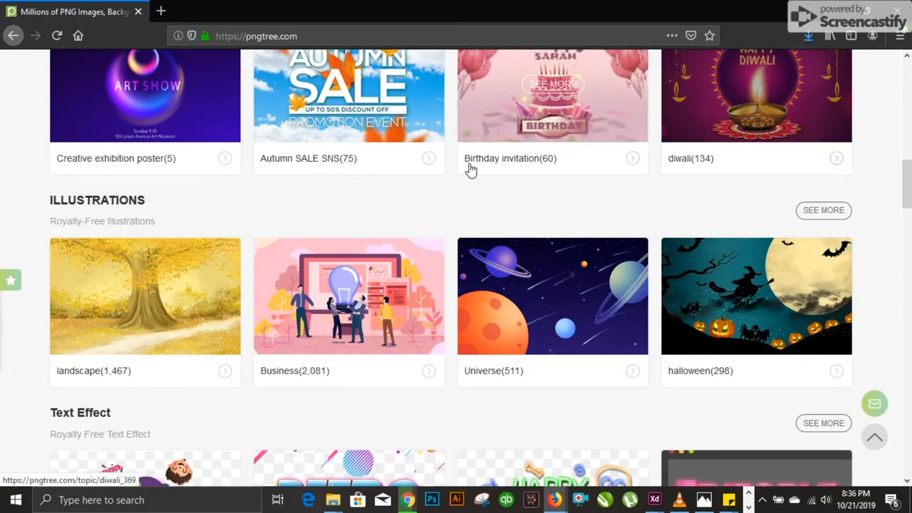
mouse_move(780, 298)
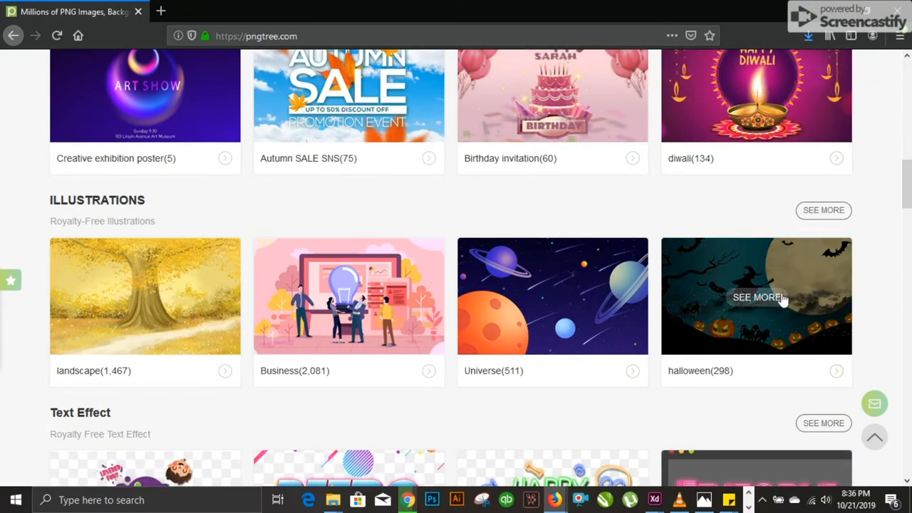
scroll(down, 3)
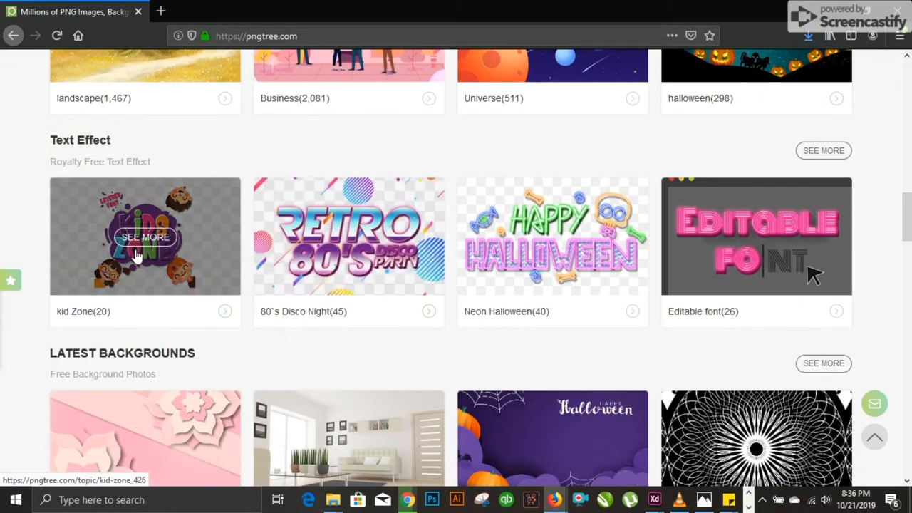
scroll(down, 3)
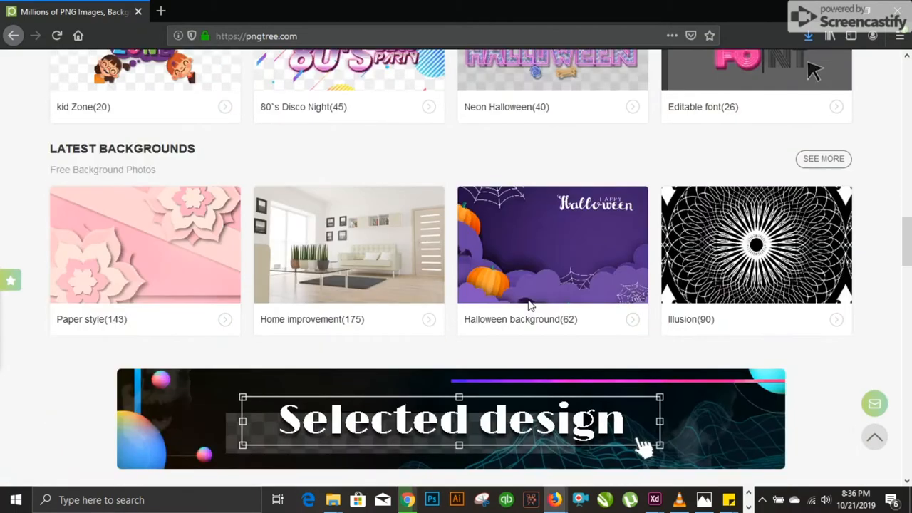
scroll(down, 3)
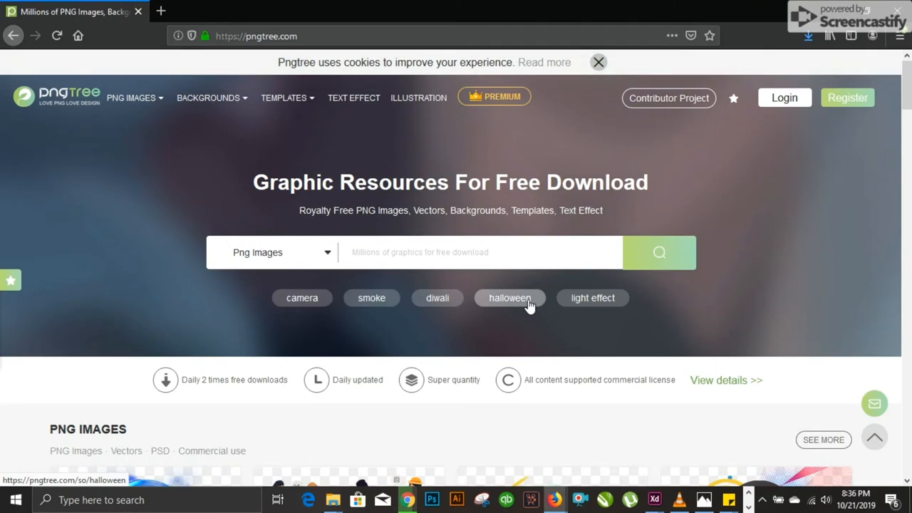
mouse_move(528, 302)
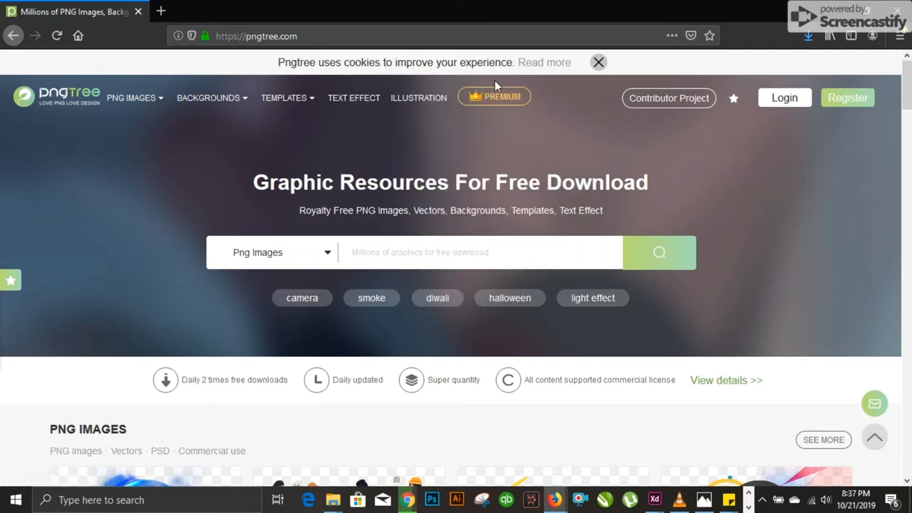
mouse_move(112, 188)
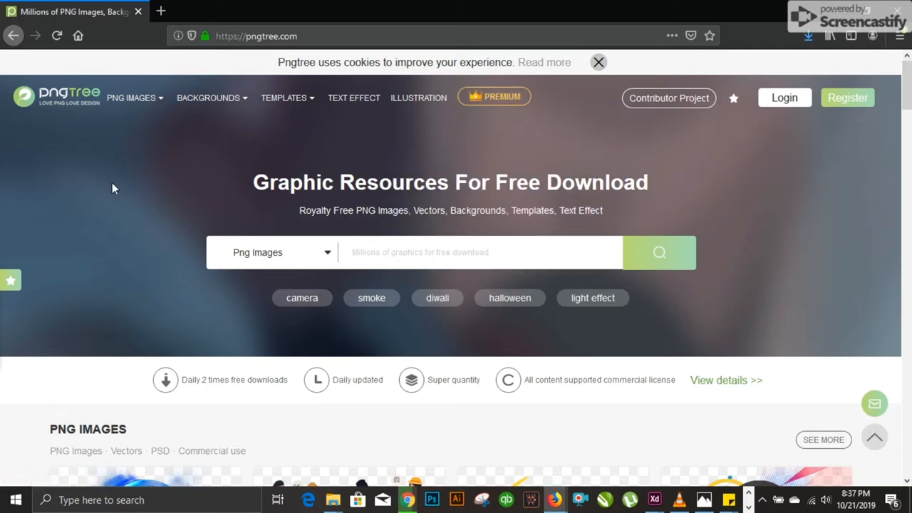
mouse_move(319, 140)
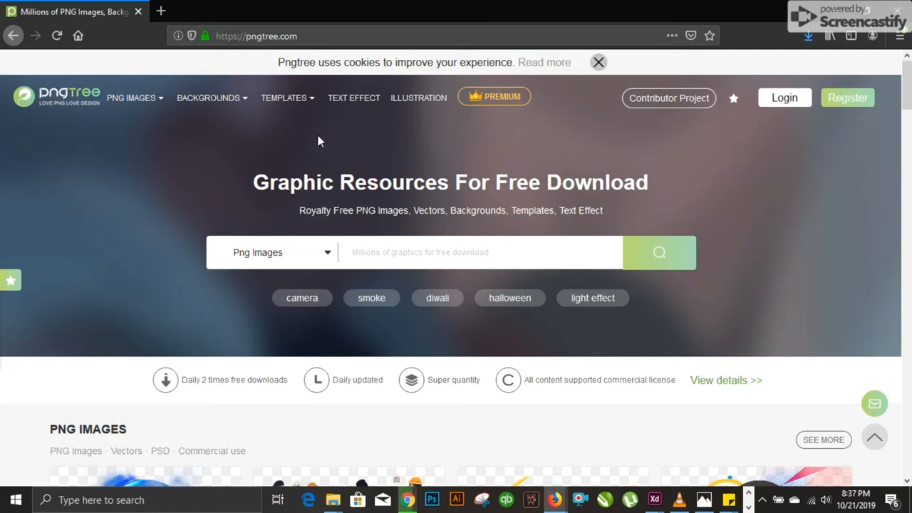
mouse_move(143, 197)
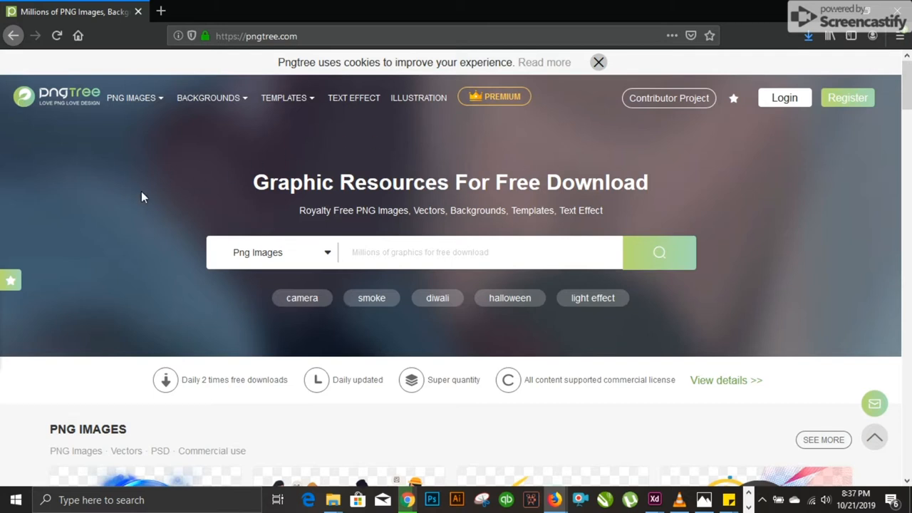
mouse_move(171, 178)
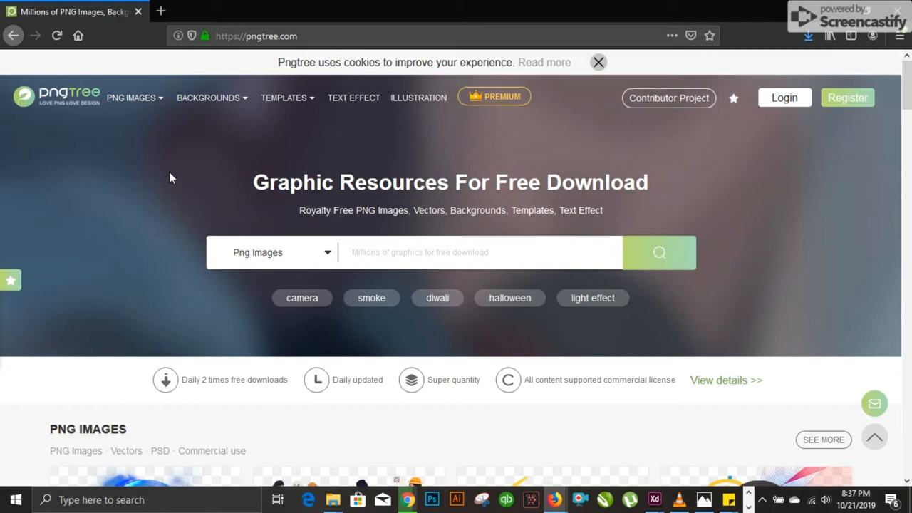
Step: Scroll to Pngtree's Excellent Templates, such as Autumn SALE SNS and Birthday invitation
scroll(down, 3)
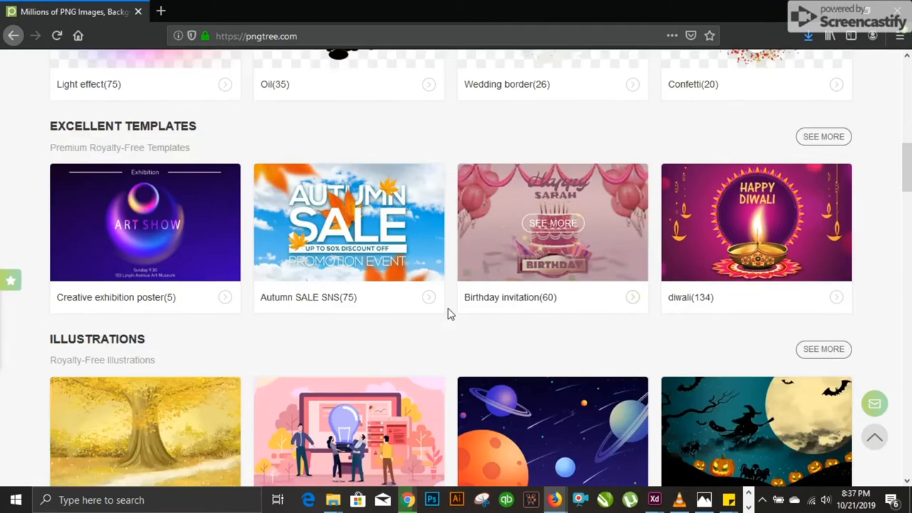
scroll(down, 3)
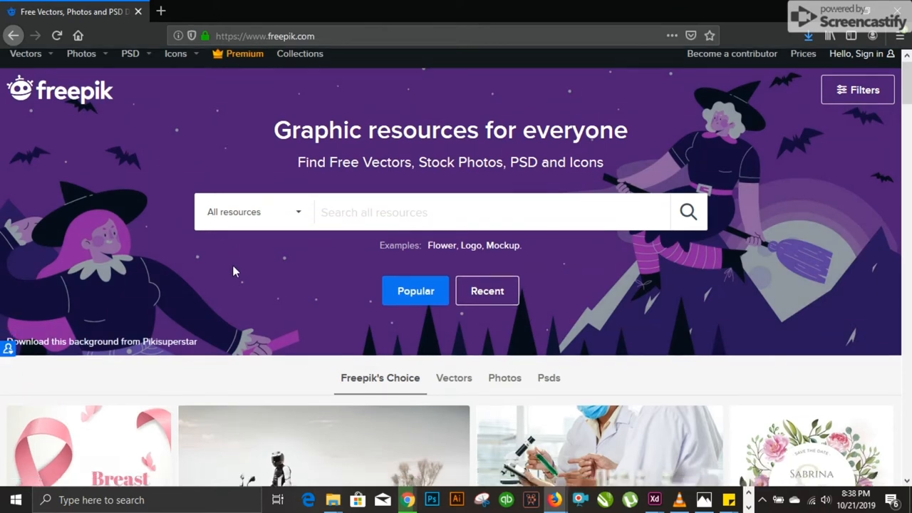
Step: Show Freepik's Vectors and PSD category menus, ending on Backgrounds, Icons and Mockup
scroll(down, 3)
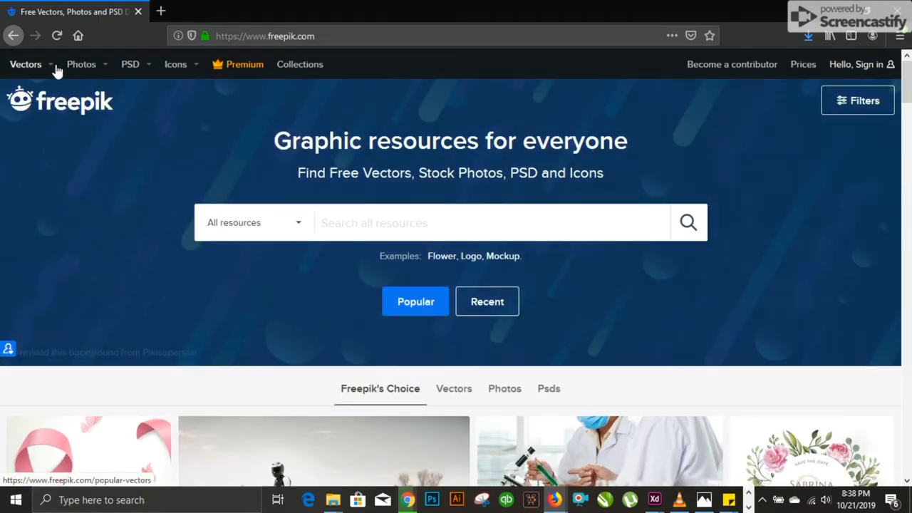
click(26, 64)
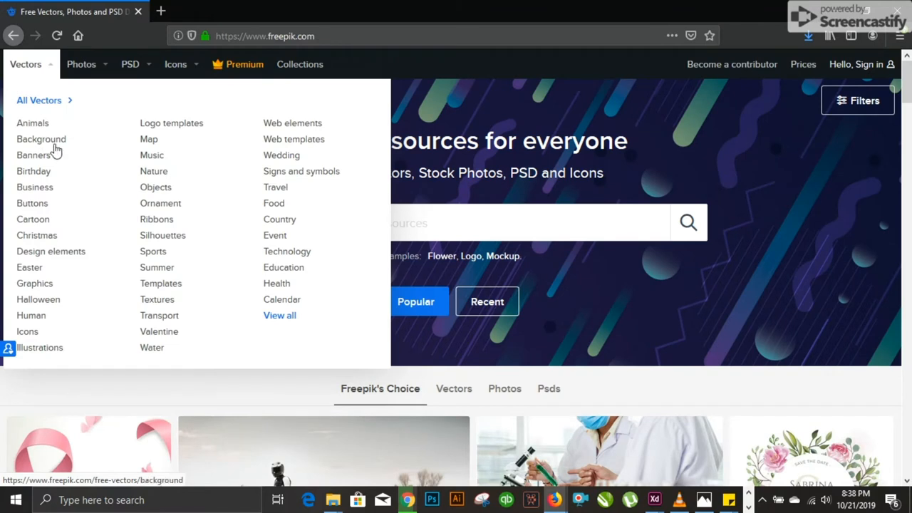
mouse_move(97, 211)
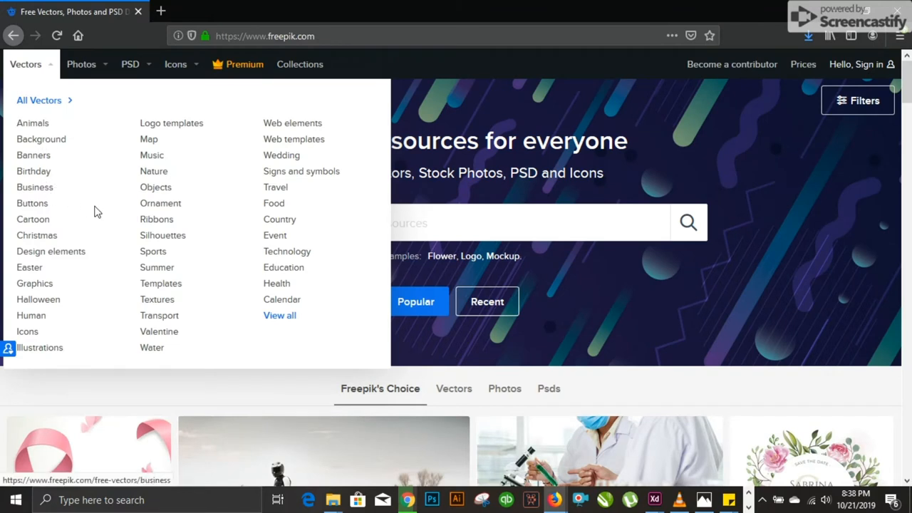
mouse_move(102, 71)
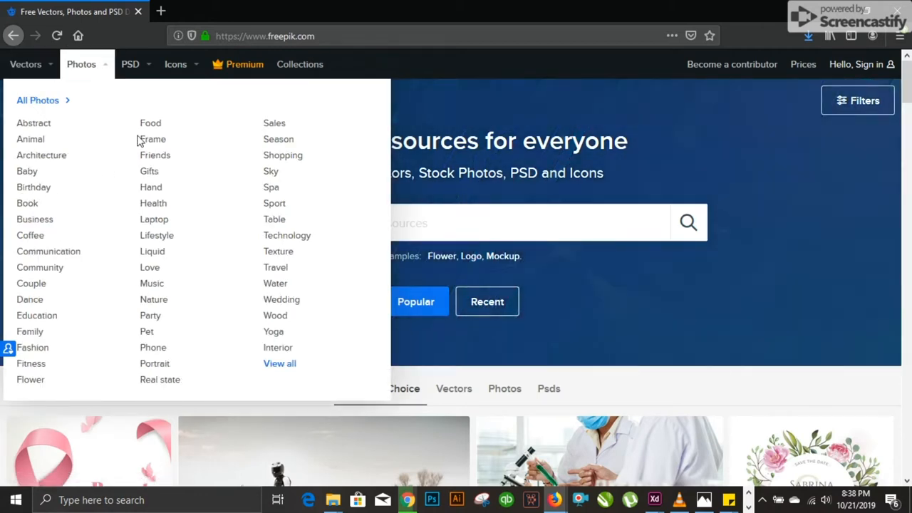
click(130, 64)
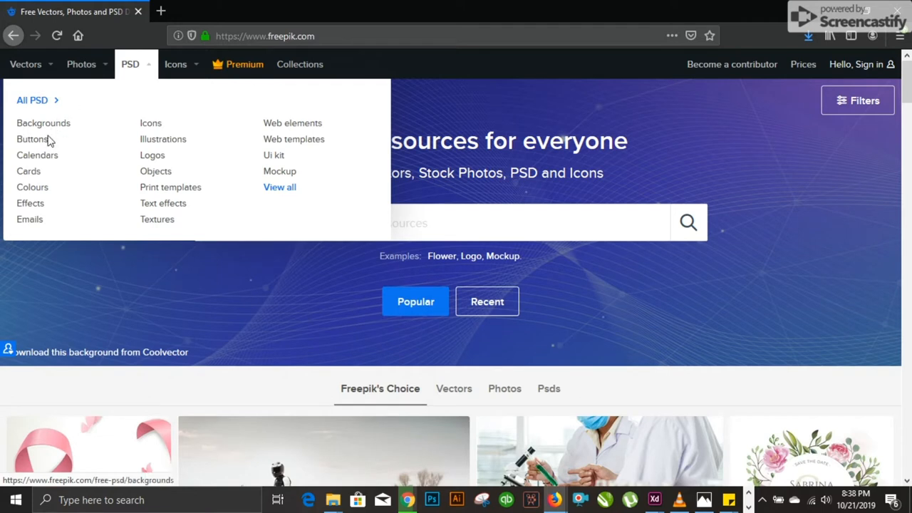
mouse_move(171, 186)
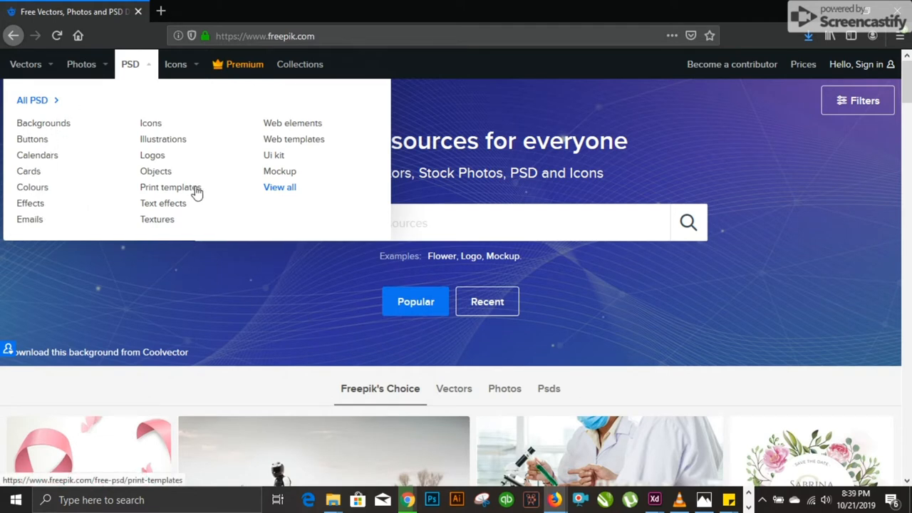
mouse_move(195, 77)
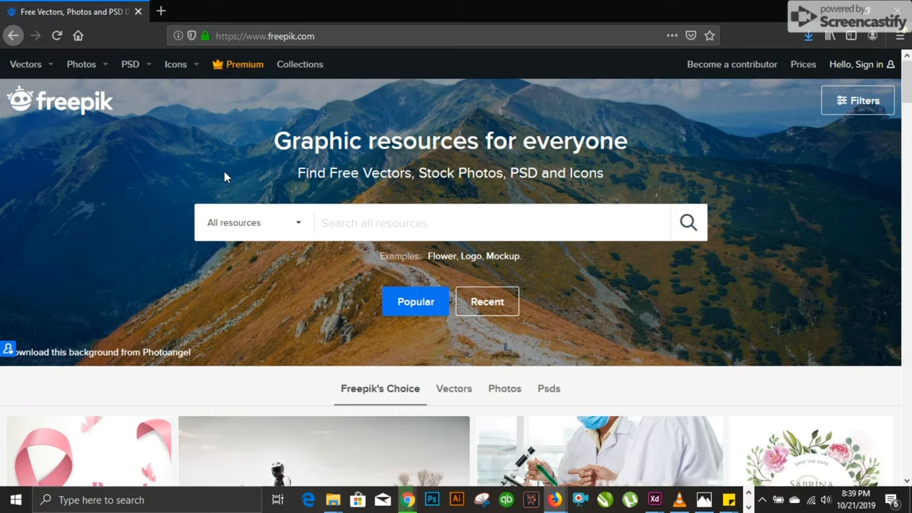
mouse_move(171, 177)
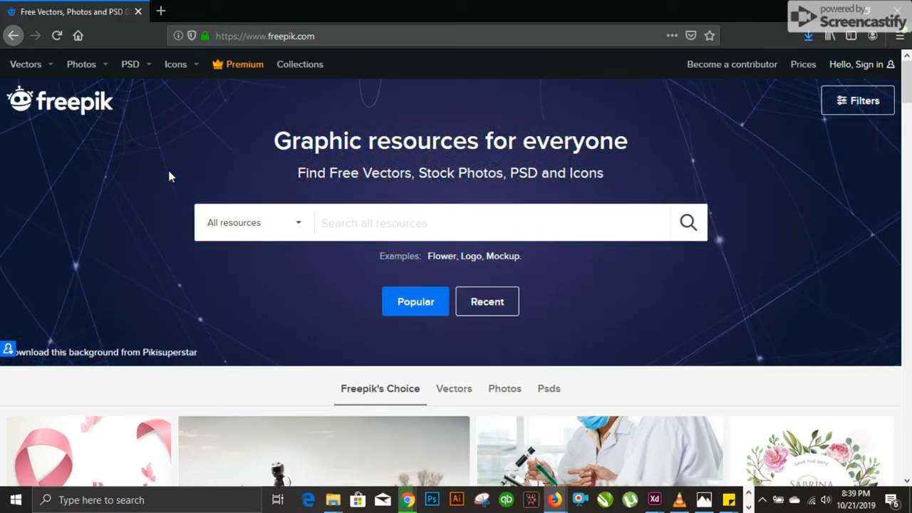
mouse_move(191, 128)
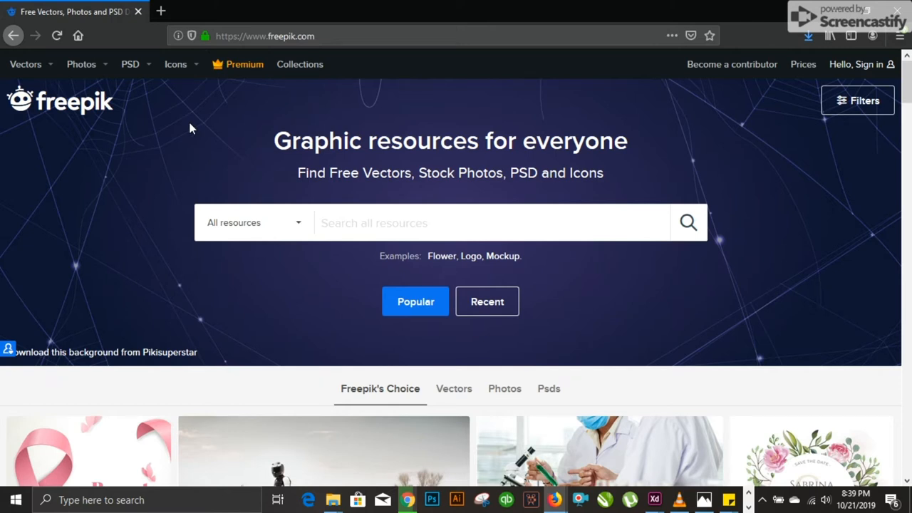
mouse_move(192, 126)
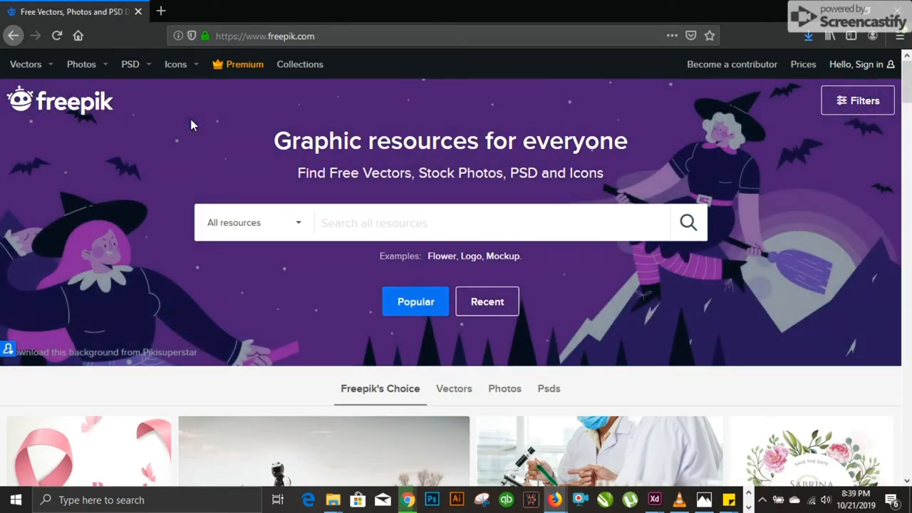
mouse_move(228, 178)
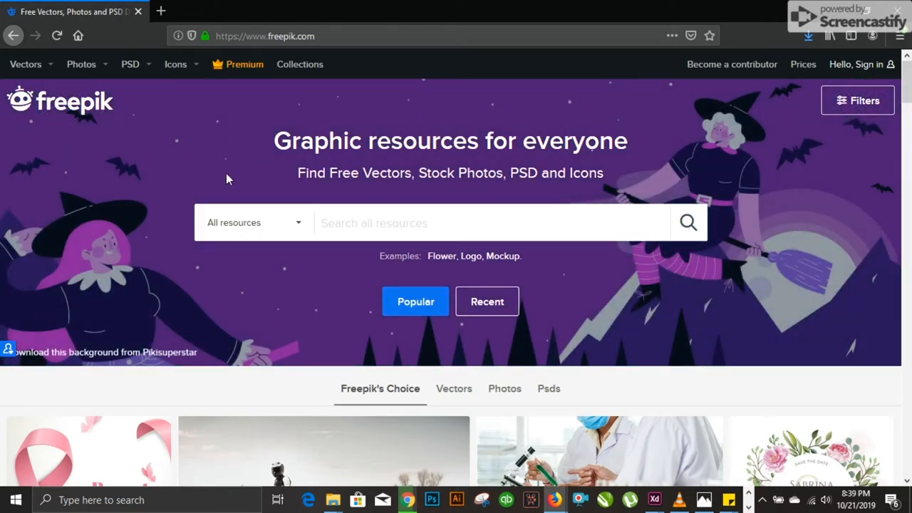
Step: Scroll the Freepik's Choice grid past t-shirt mockups and sale banners
scroll(down, 3)
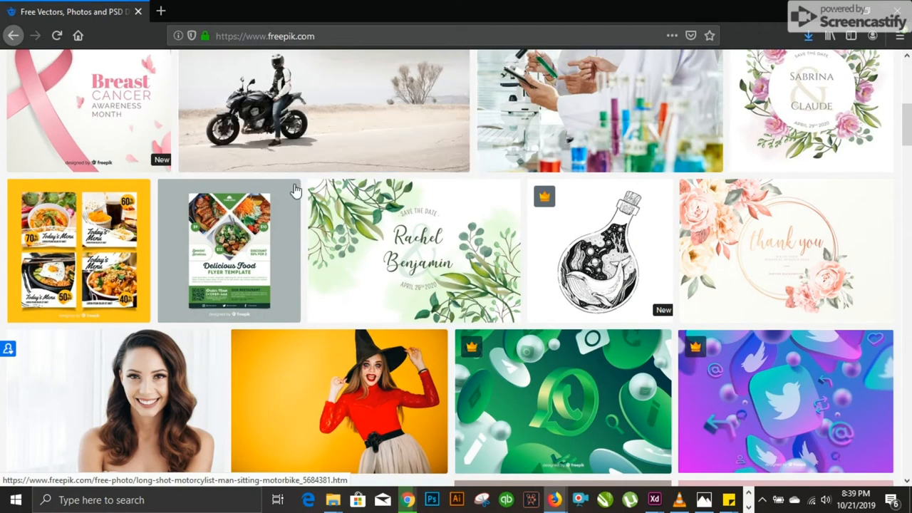
scroll(down, 3)
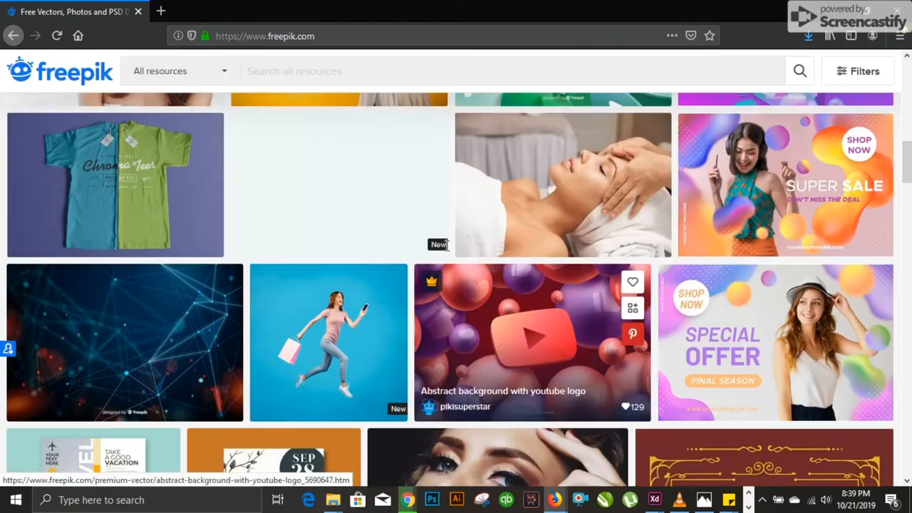
scroll(down, 3)
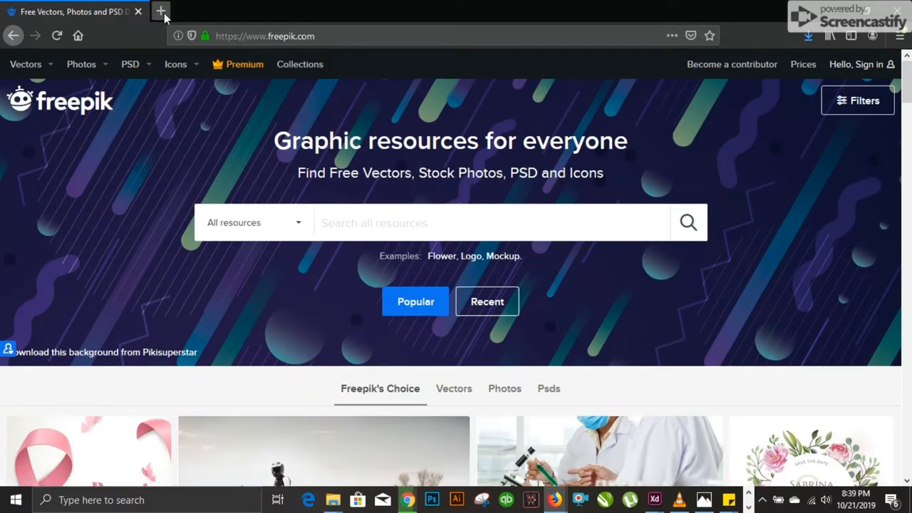
mouse_move(222, 137)
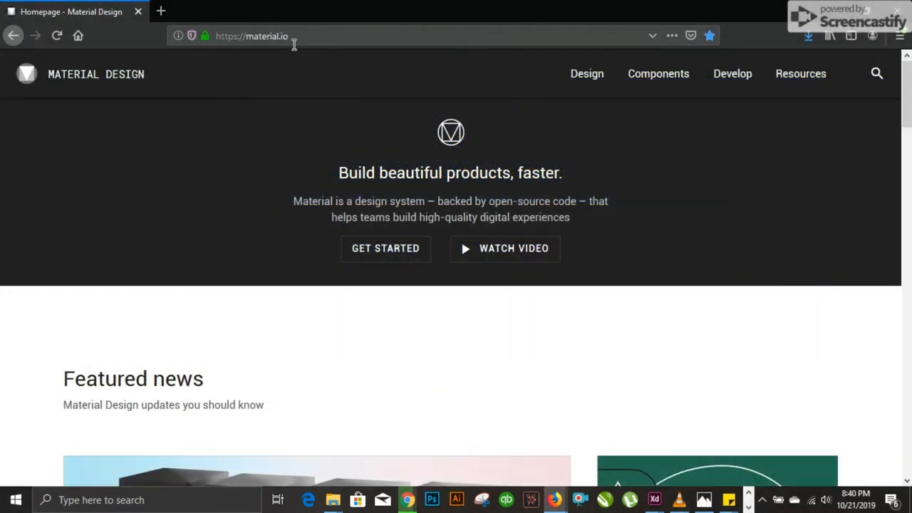
mouse_move(670, 153)
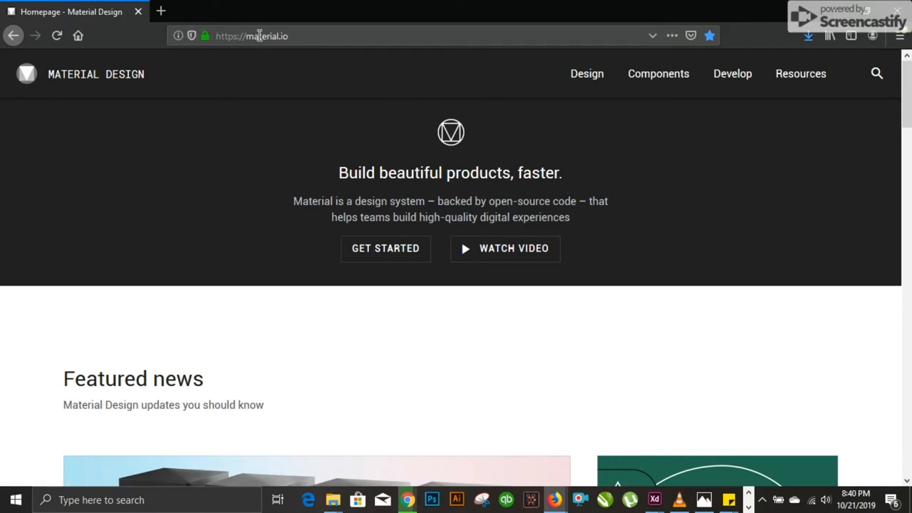
scroll(down, 3)
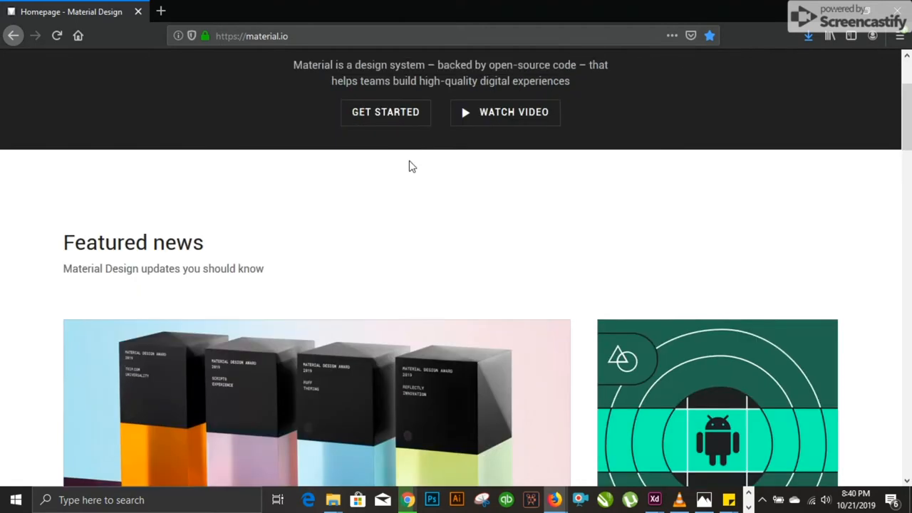
scroll(down, 3)
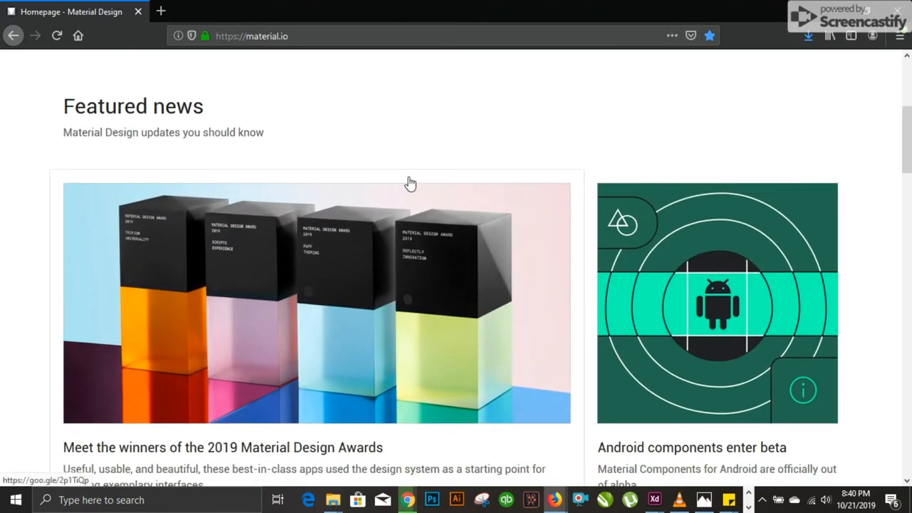
scroll(down, 3)
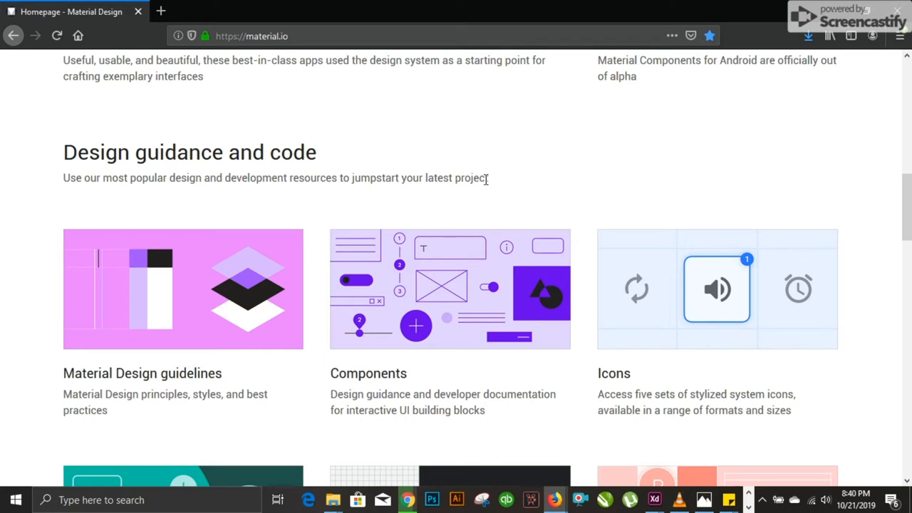
mouse_move(643, 280)
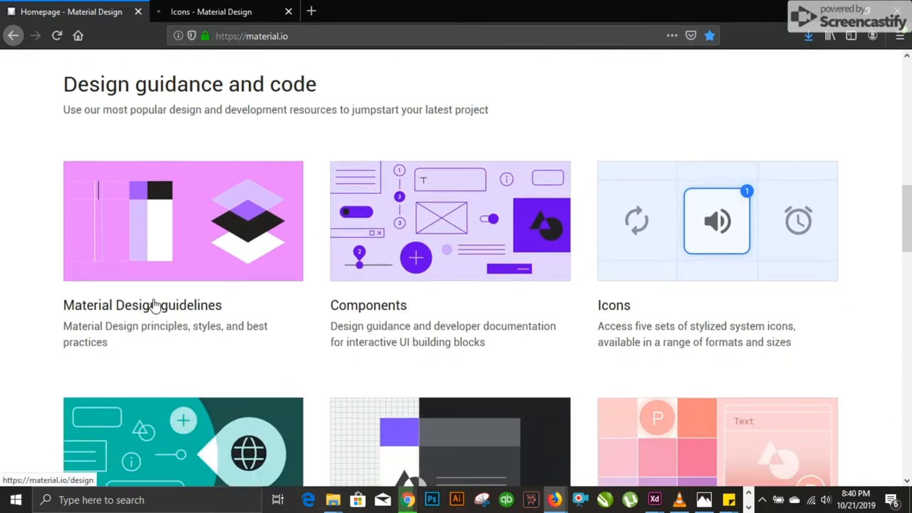
scroll(down, 3)
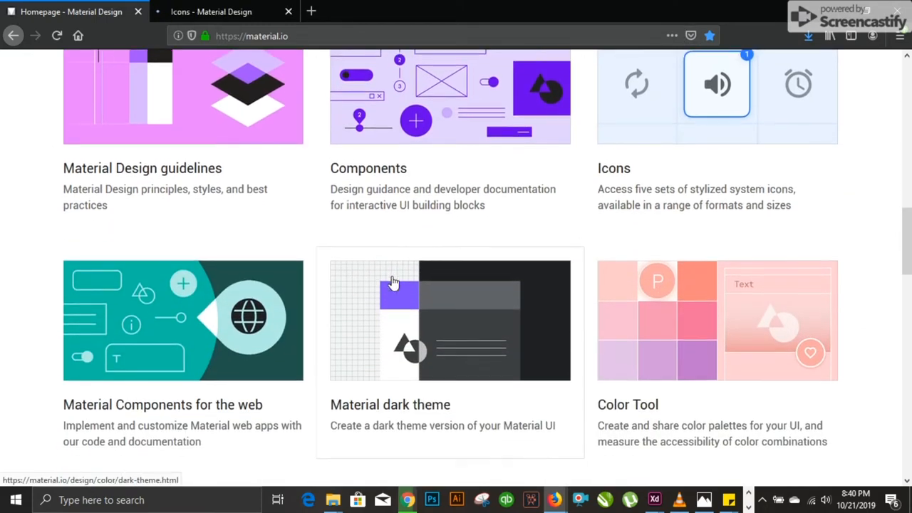
scroll(down, 3)
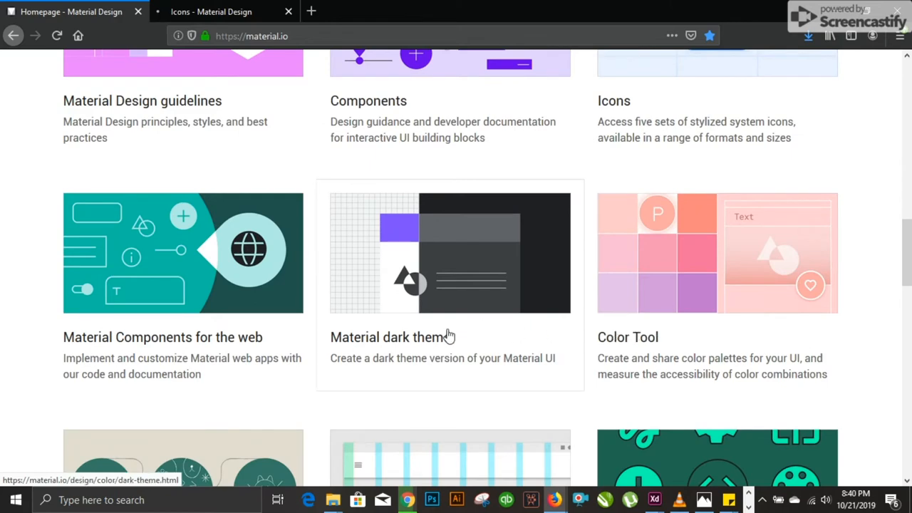
scroll(down, 3)
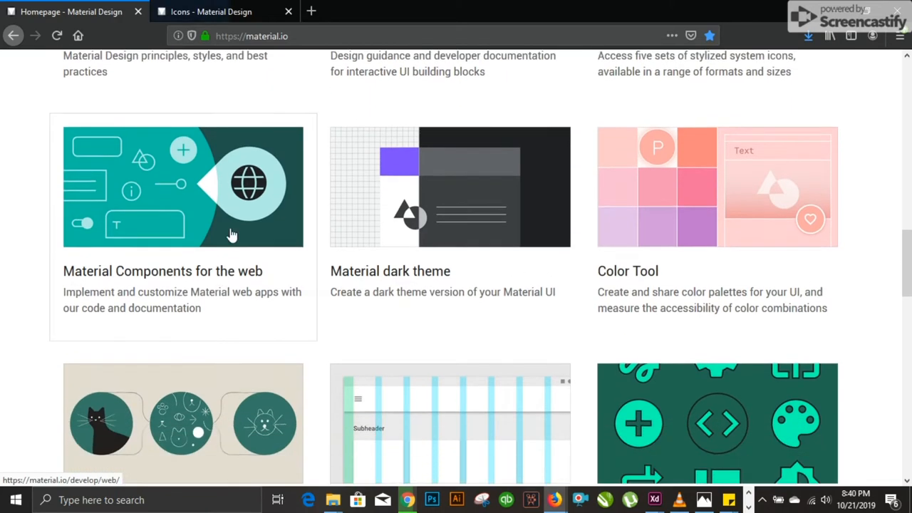
scroll(down, 3)
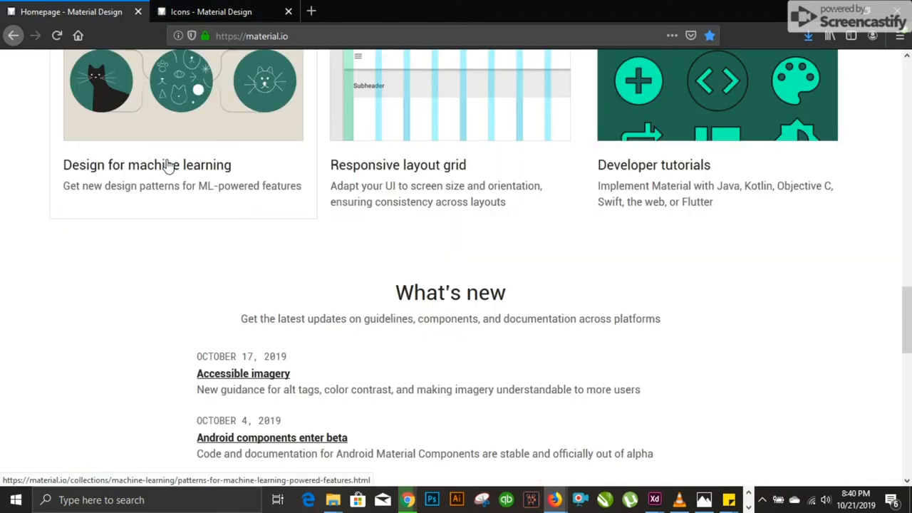
mouse_move(508, 169)
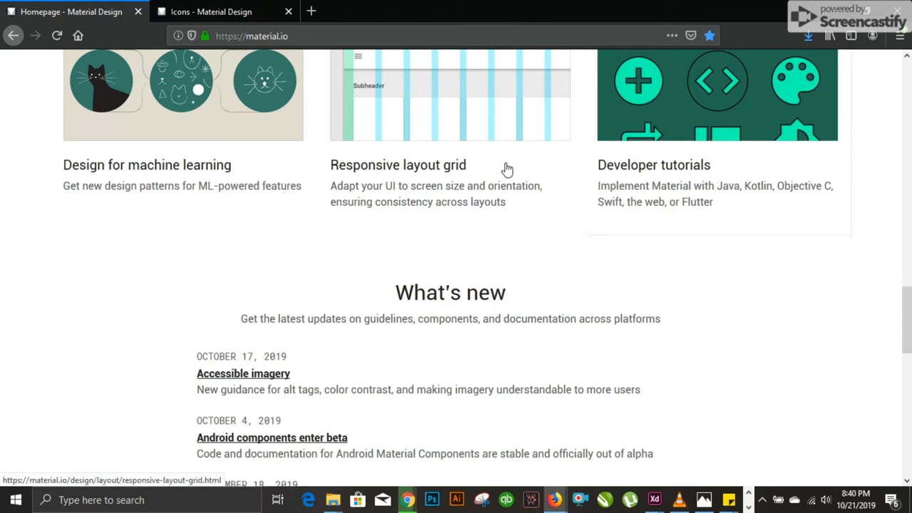
scroll(down, 3)
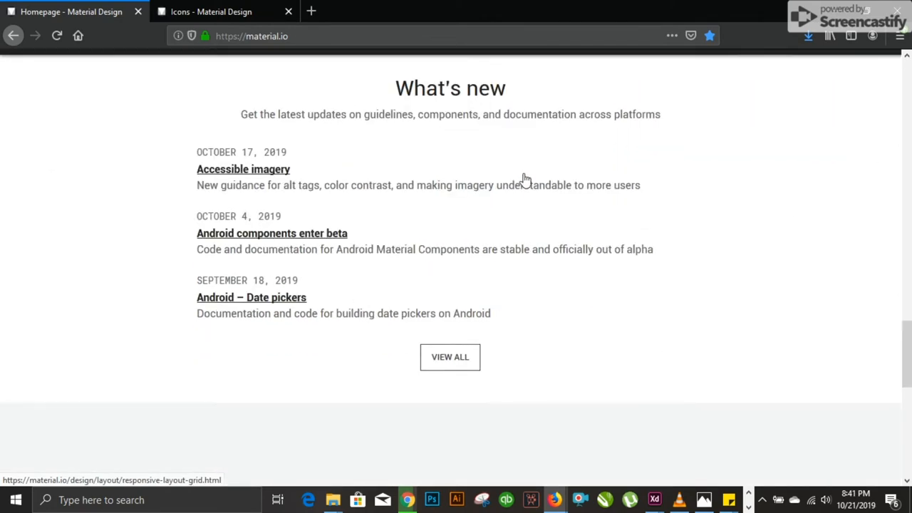
scroll(down, 3)
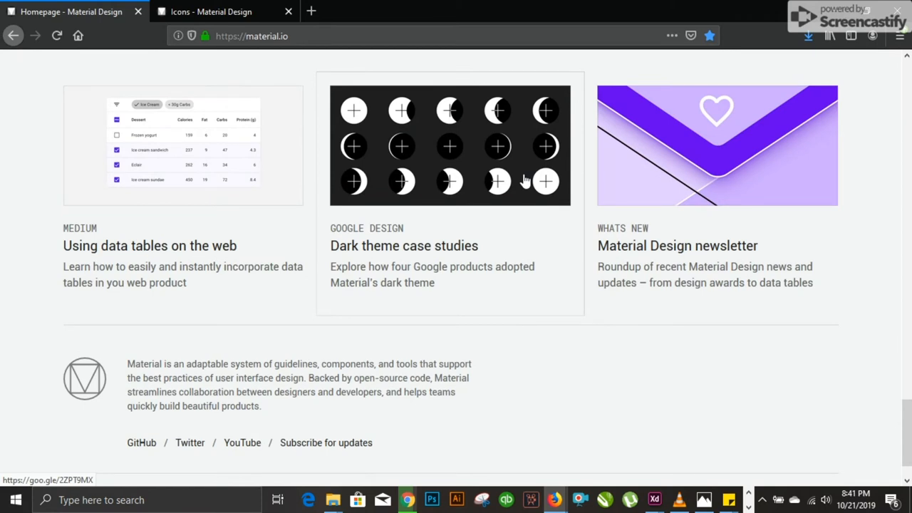
mouse_move(449, 255)
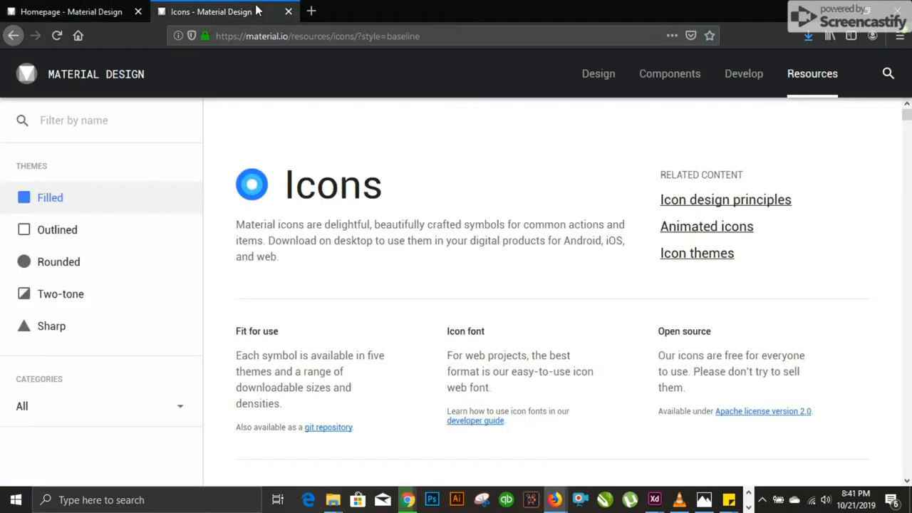
mouse_move(257, 11)
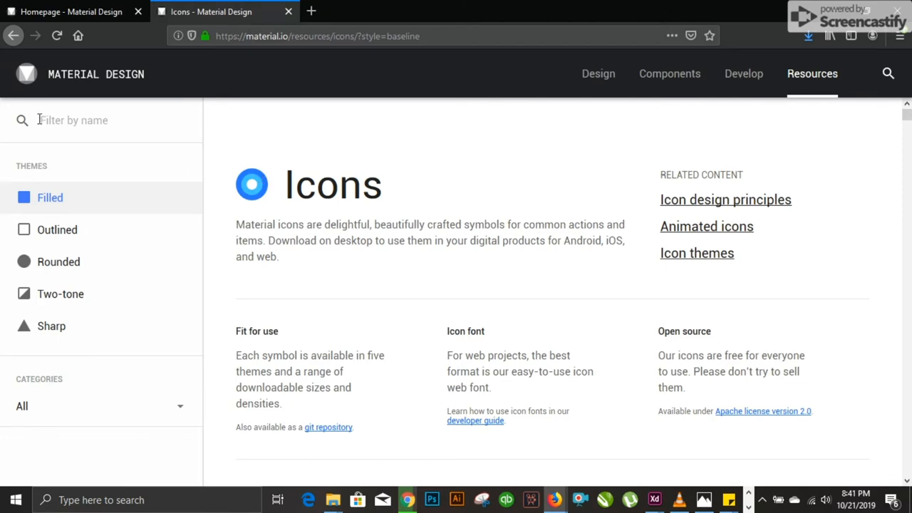
Step: Scroll down through the Material Design filled icon grid and back toward the top
scroll(down, 3)
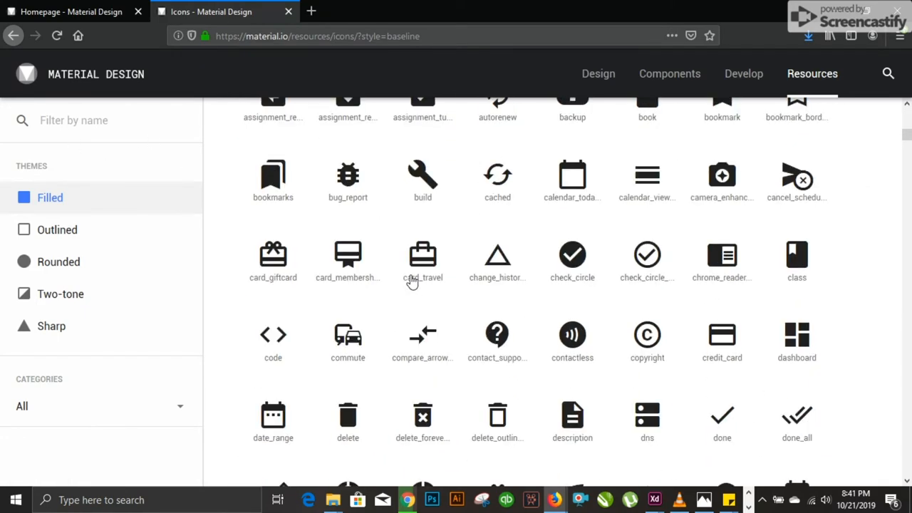
mouse_move(422, 256)
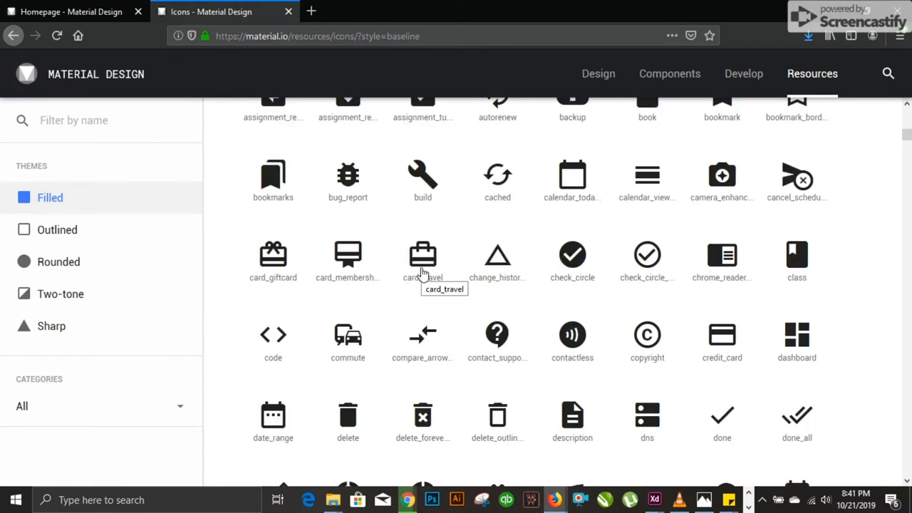
scroll(down, 3)
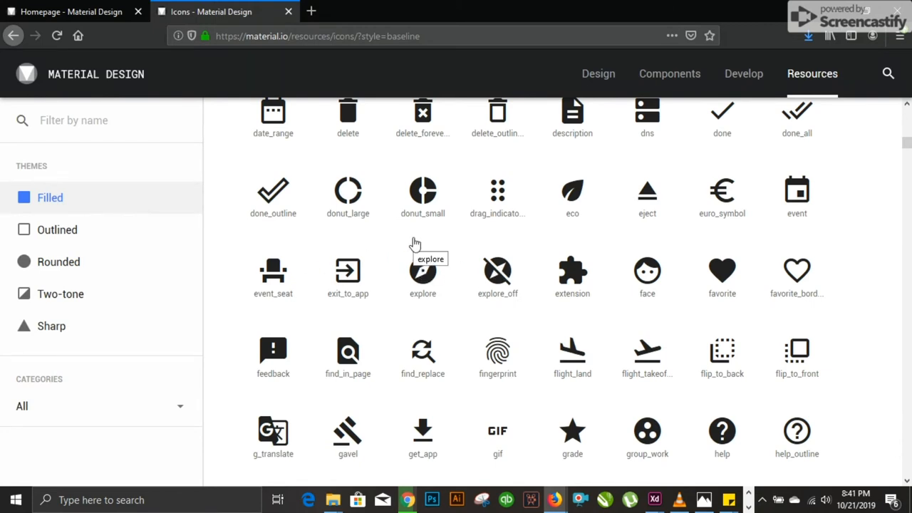
mouse_move(513, 208)
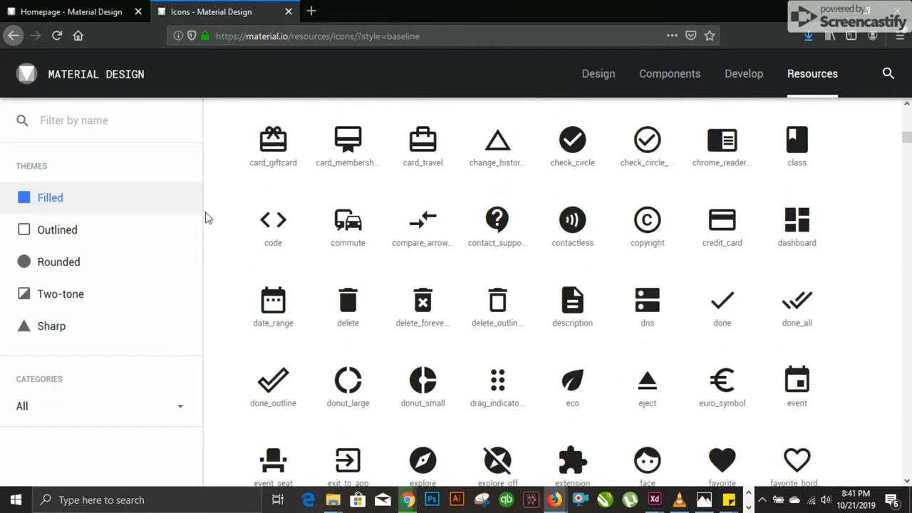
scroll(up, 3)
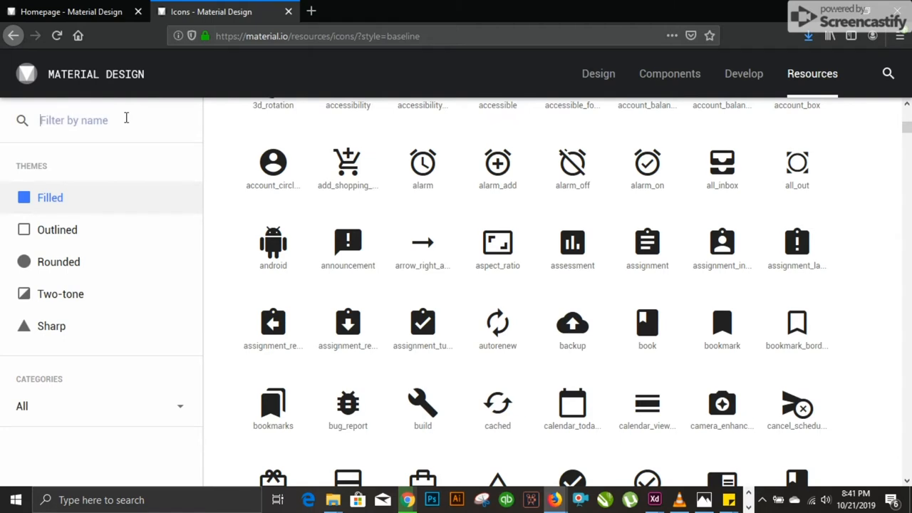
Step: Filter icons by 'photo' and scroll to the Editor and Image results
text(photo)
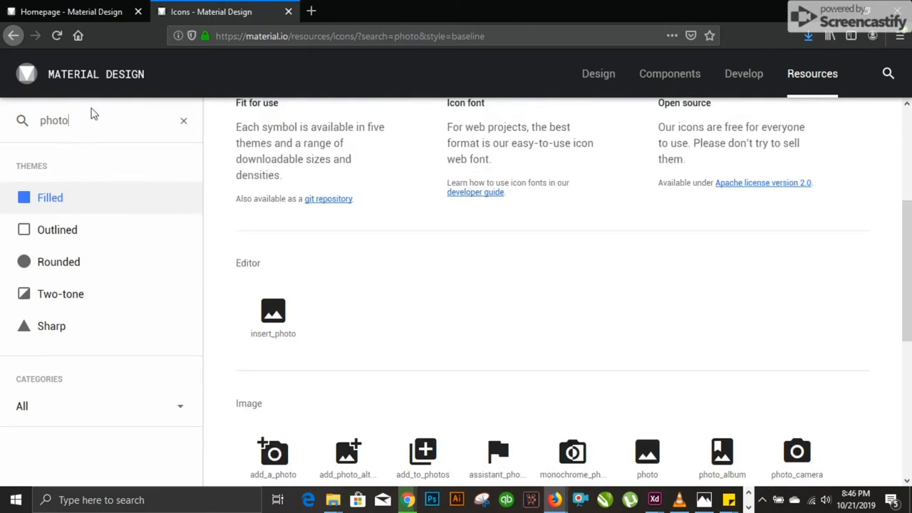
scroll(down, 3)
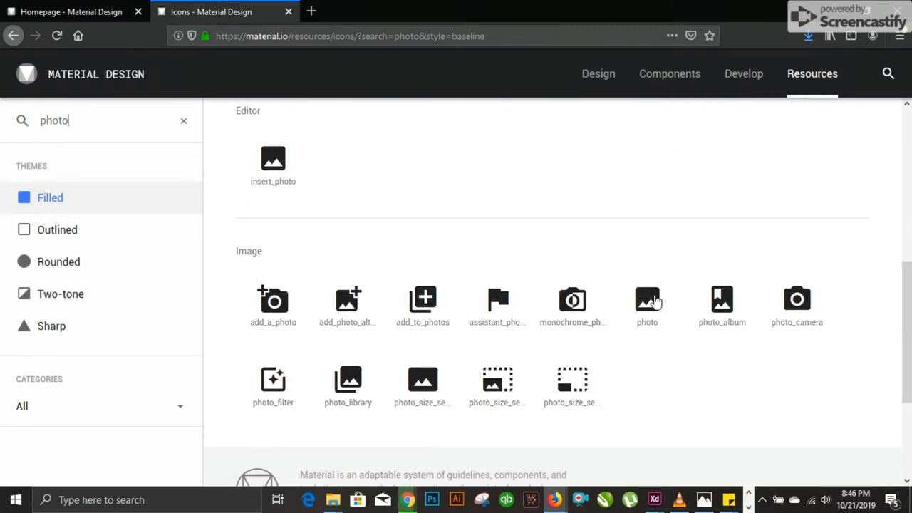
mouse_move(329, 234)
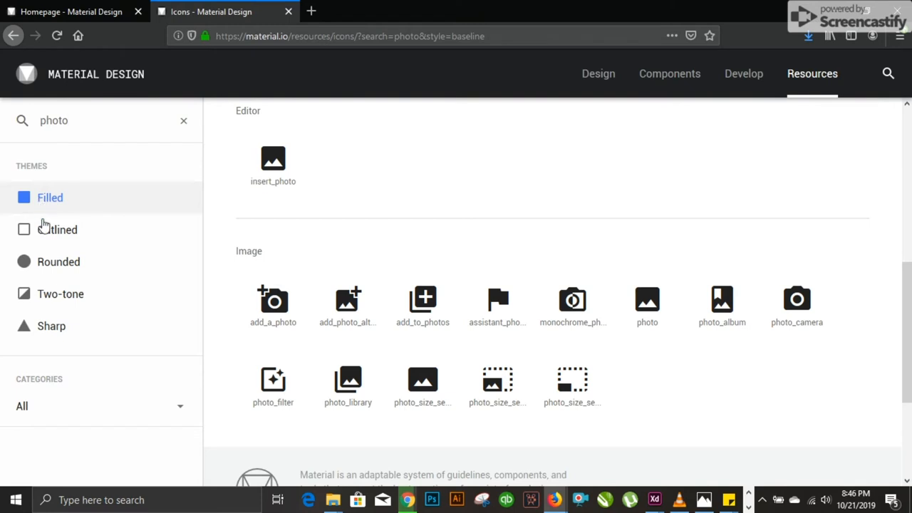
mouse_move(58, 261)
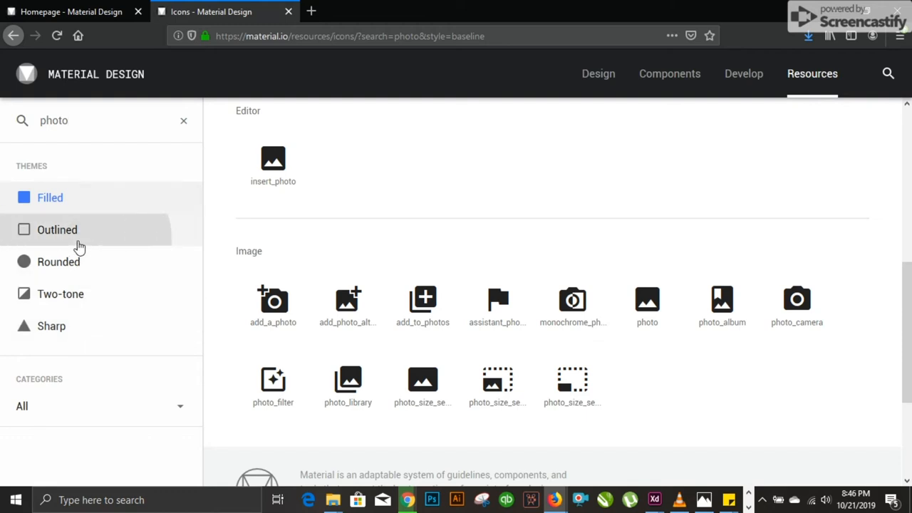
click(56, 230)
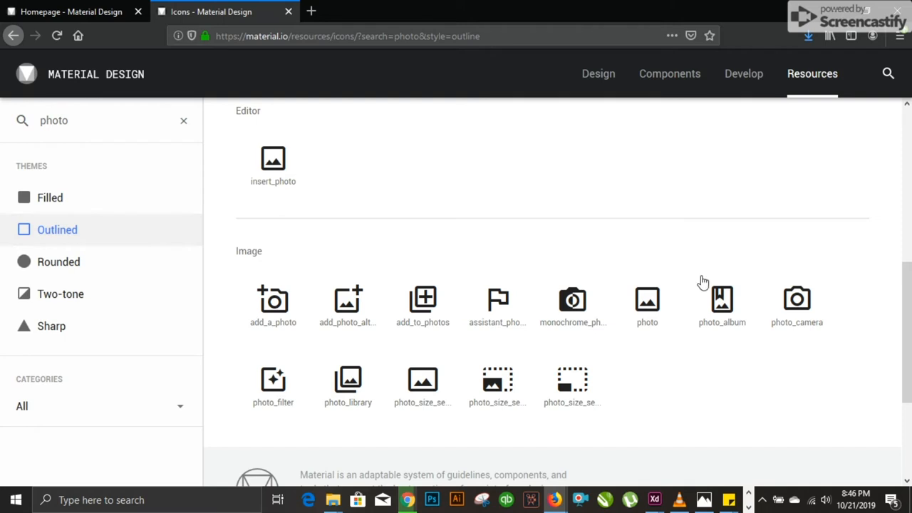
mouse_move(342, 319)
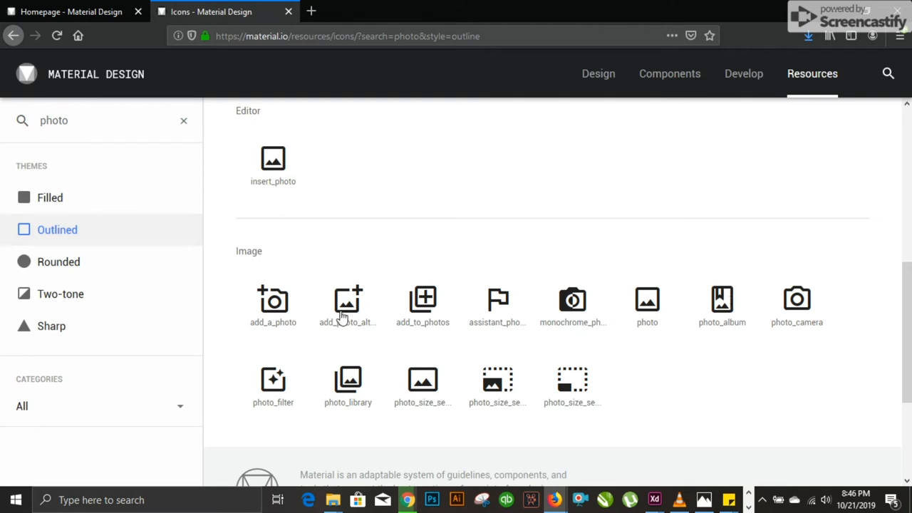
mouse_move(347, 299)
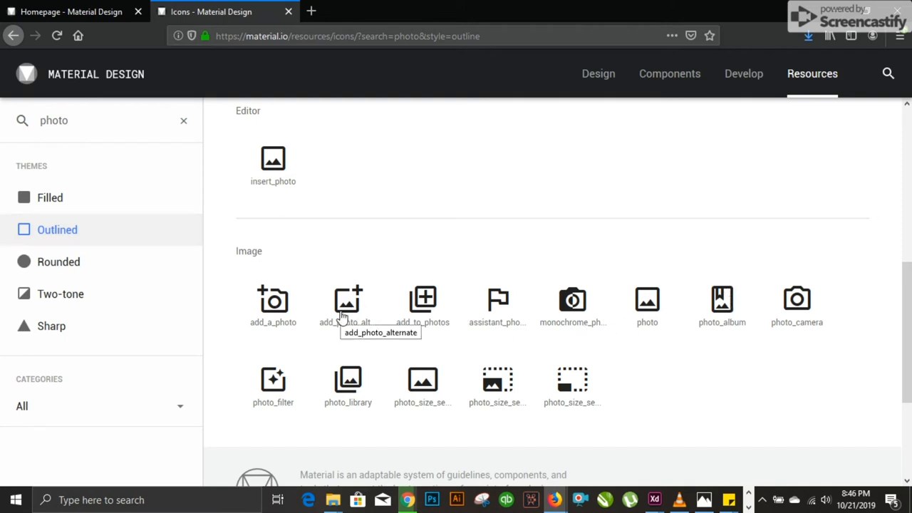
mouse_move(298, 319)
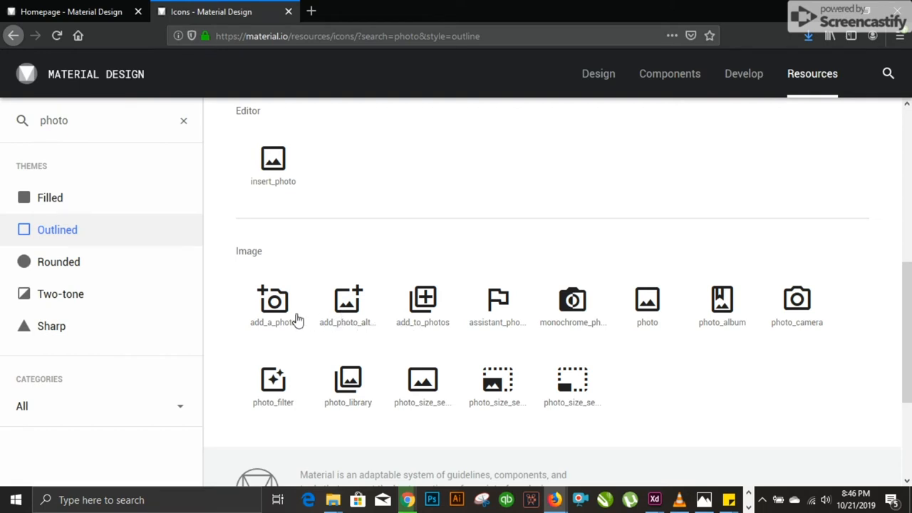
click(50, 198)
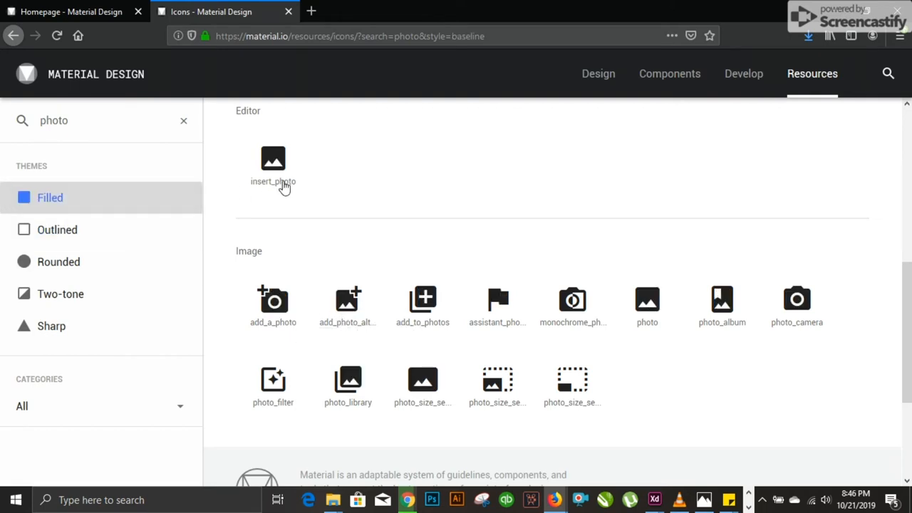
mouse_move(91, 399)
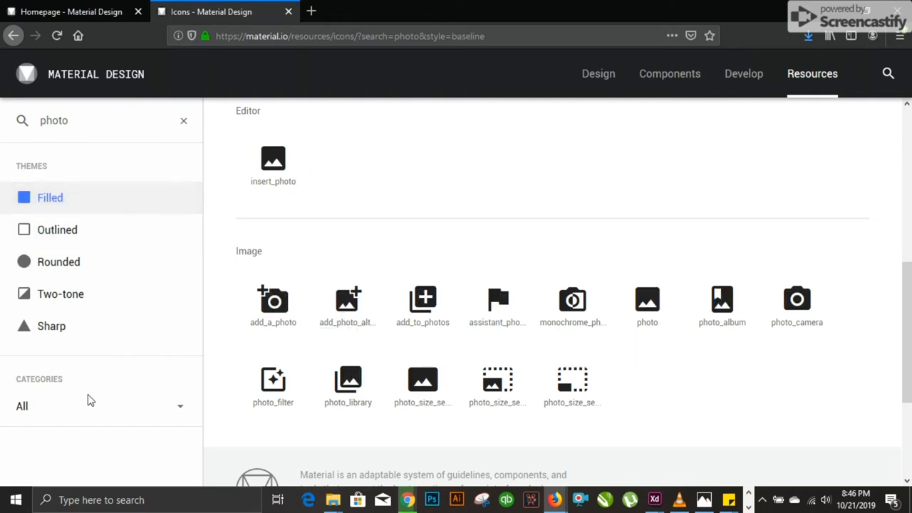
click(58, 262)
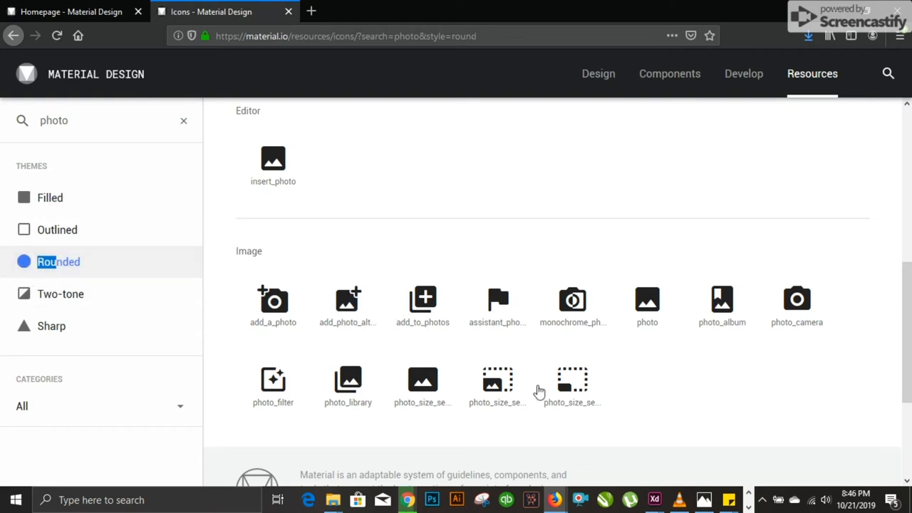
click(61, 293)
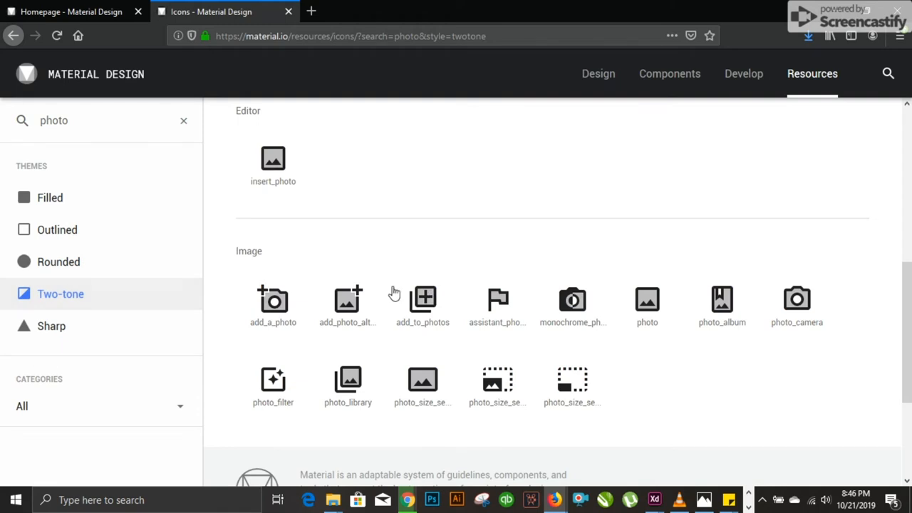
mouse_move(572, 299)
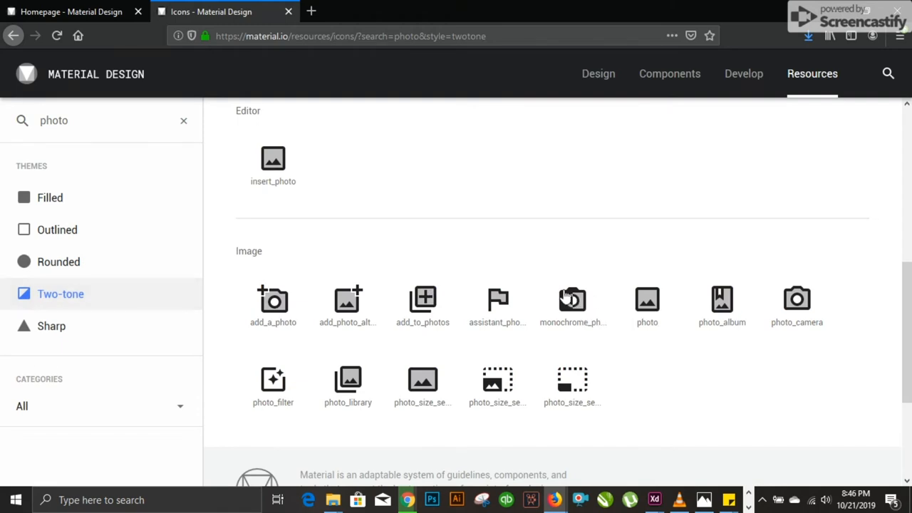
click(51, 325)
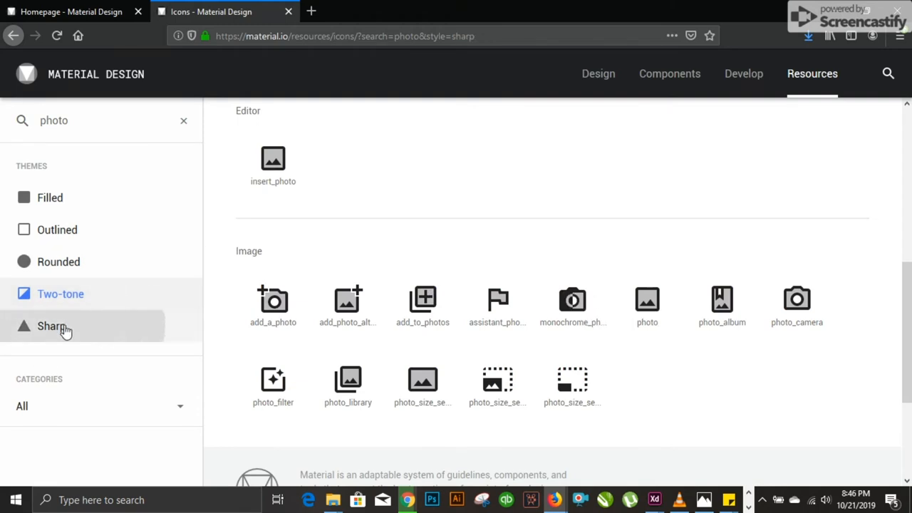
click(51, 326)
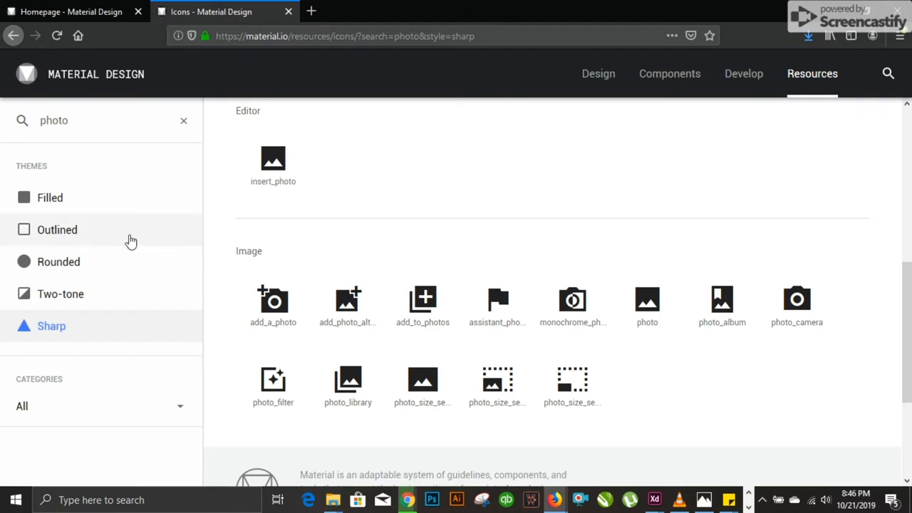
click(50, 197)
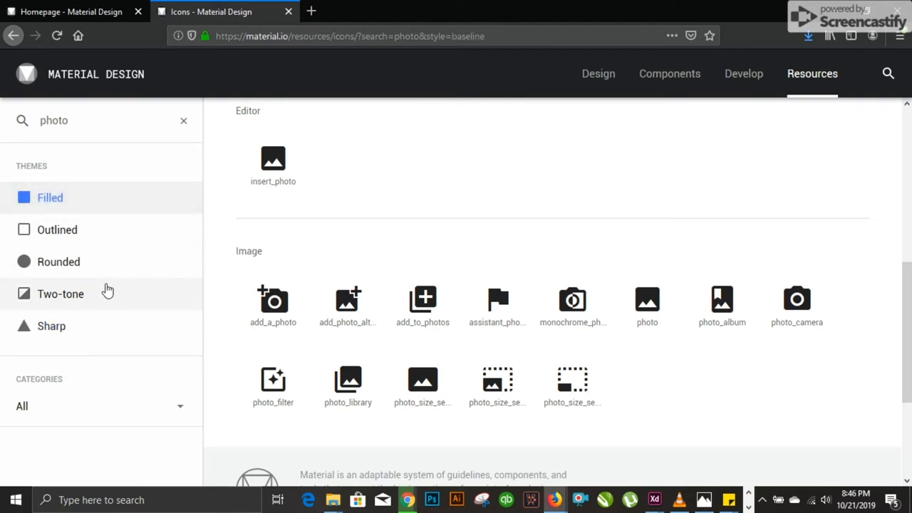
mouse_move(220, 232)
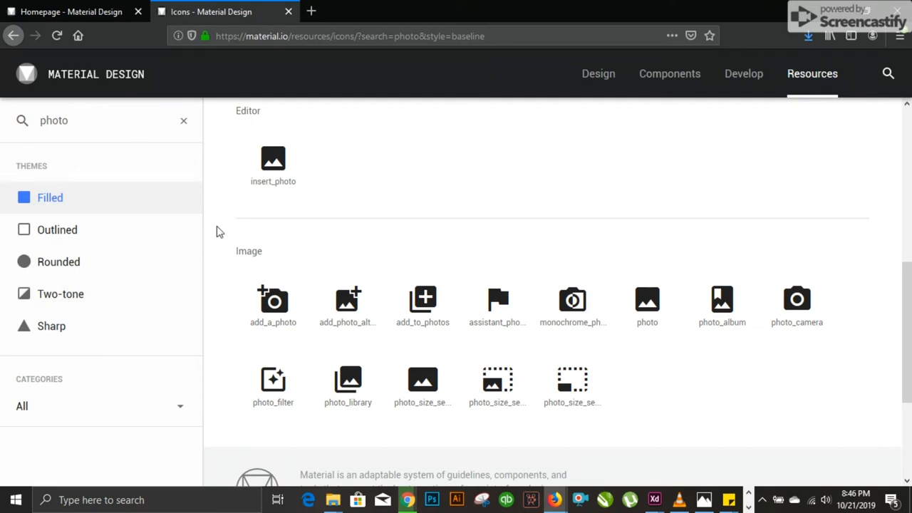
mouse_move(273, 212)
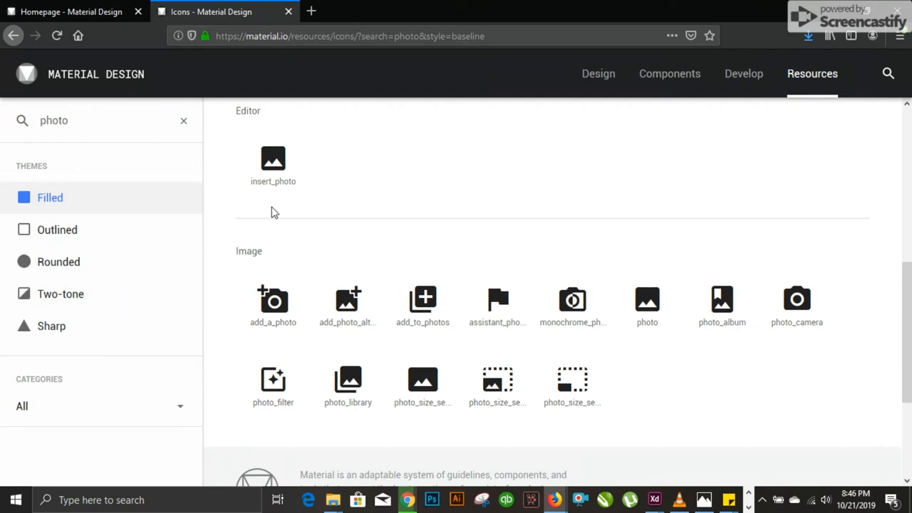
mouse_move(180, 415)
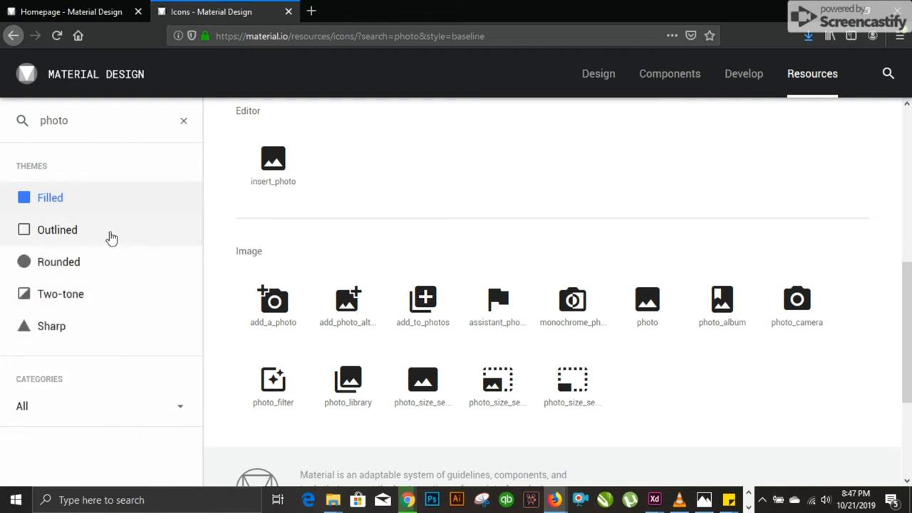
mouse_move(116, 233)
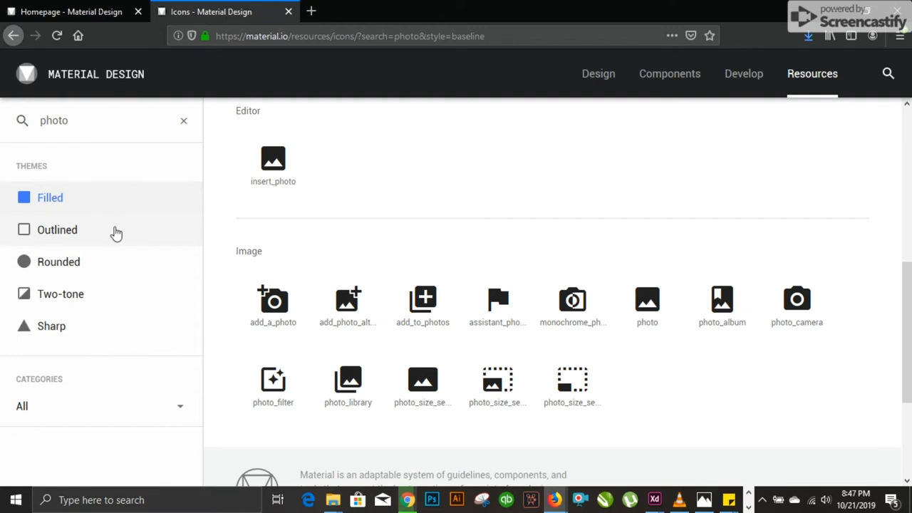
mouse_move(282, 167)
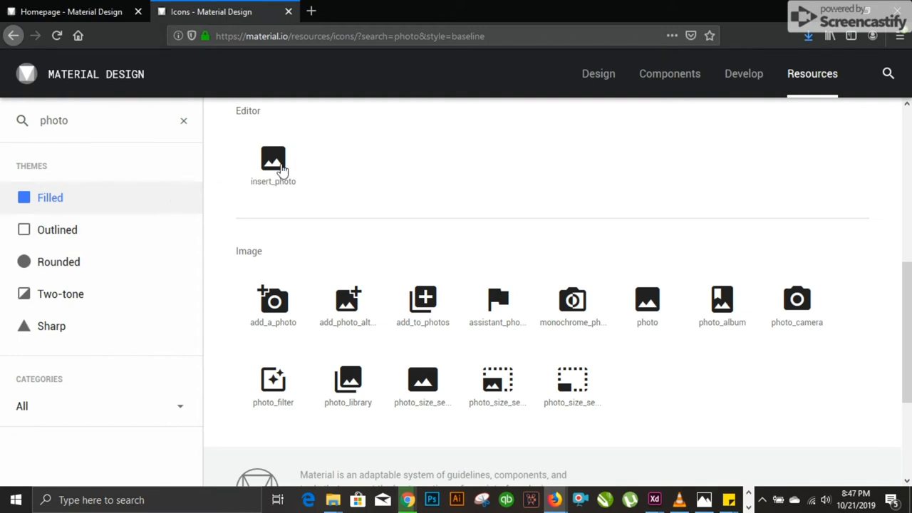
Step: Show insert_photo's download details, set its colour to white and keep 18dp size
click(273, 160)
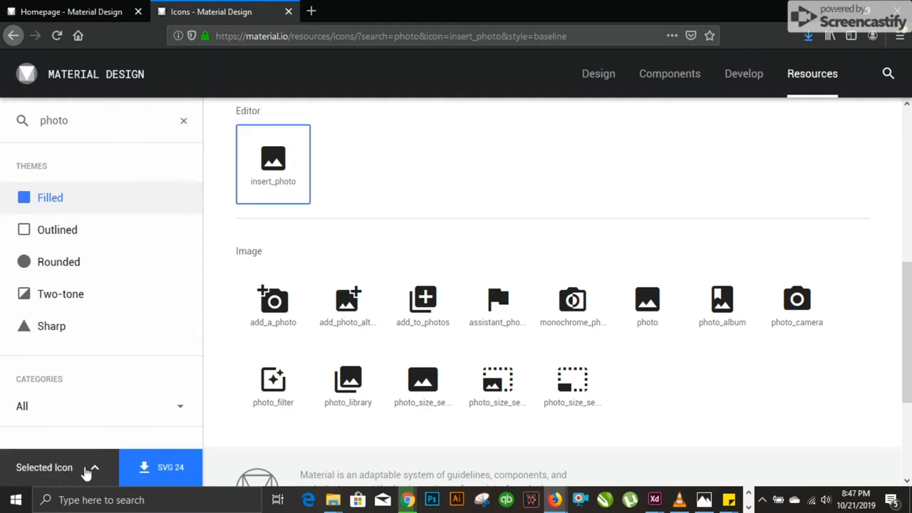
click(44, 467)
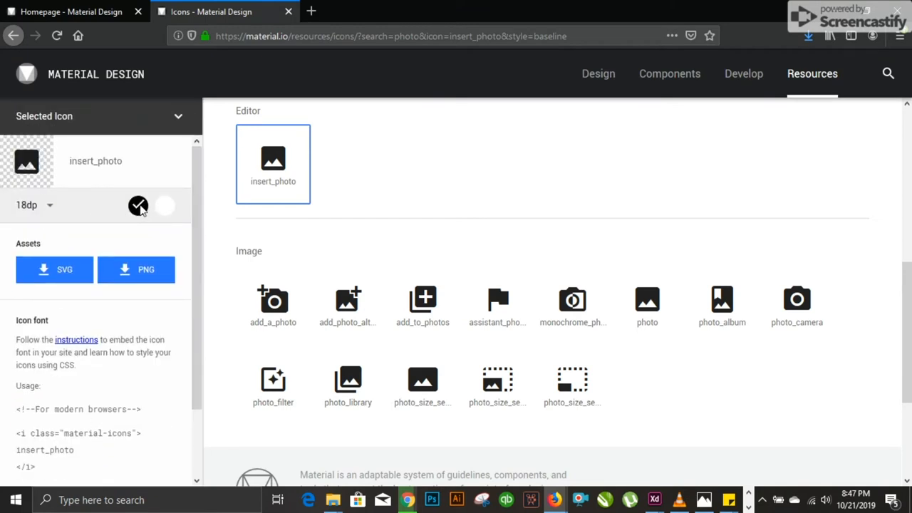
click(138, 205)
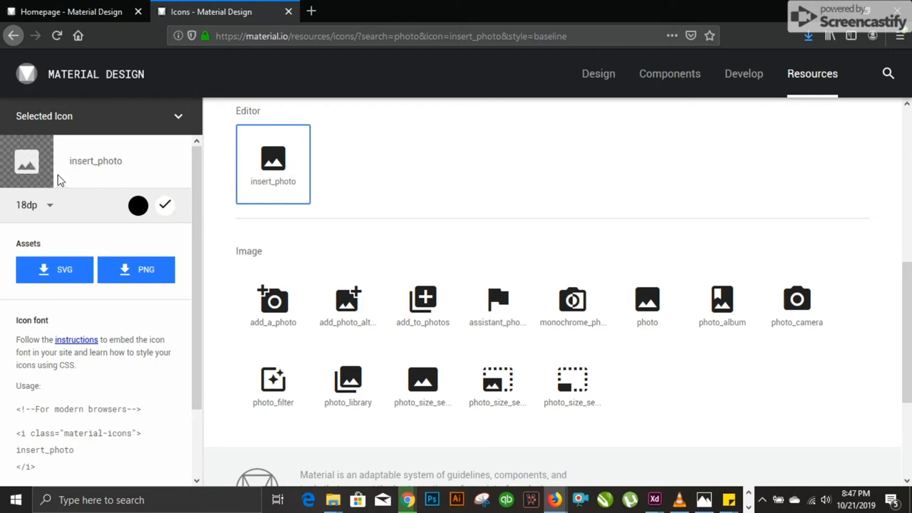
mouse_move(139, 205)
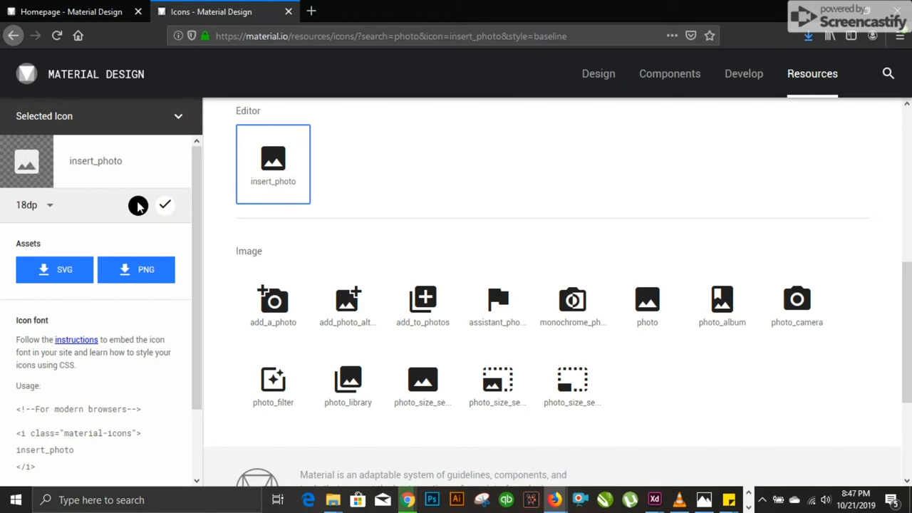
click(34, 205)
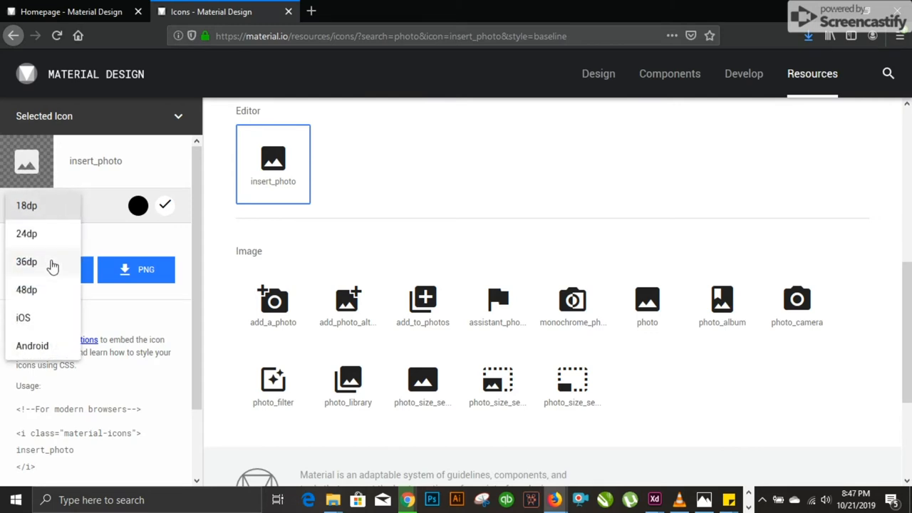
mouse_move(23, 318)
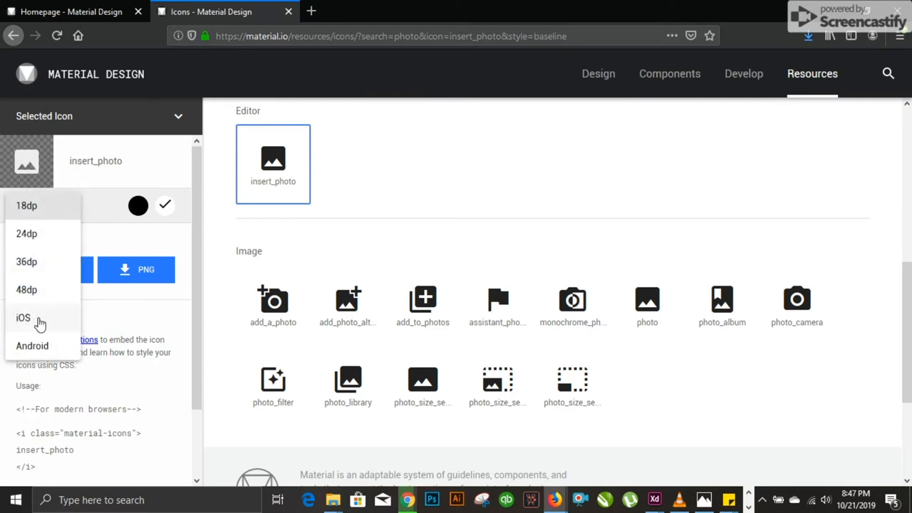
mouse_move(27, 234)
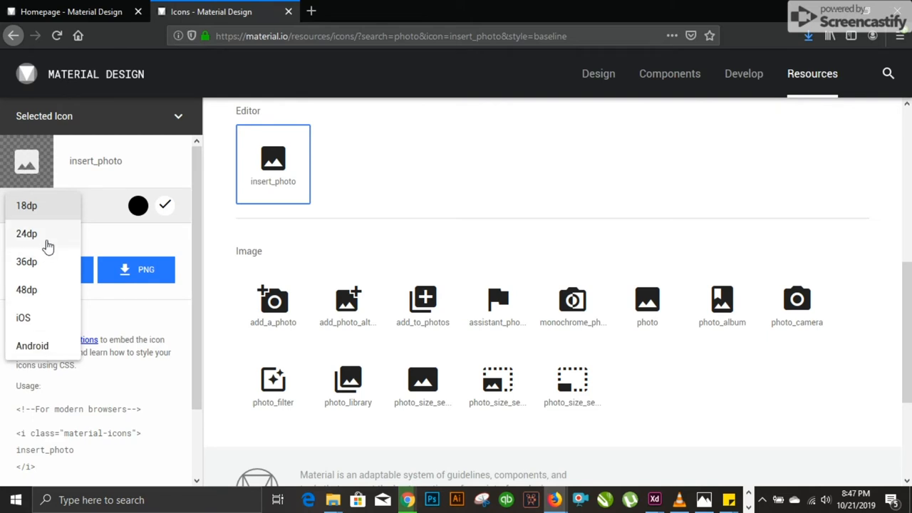
mouse_move(98, 190)
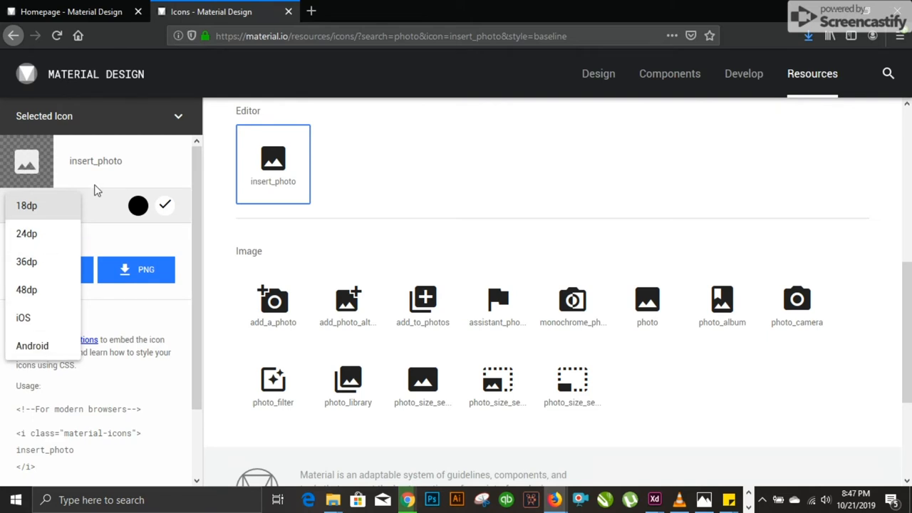
click(27, 205)
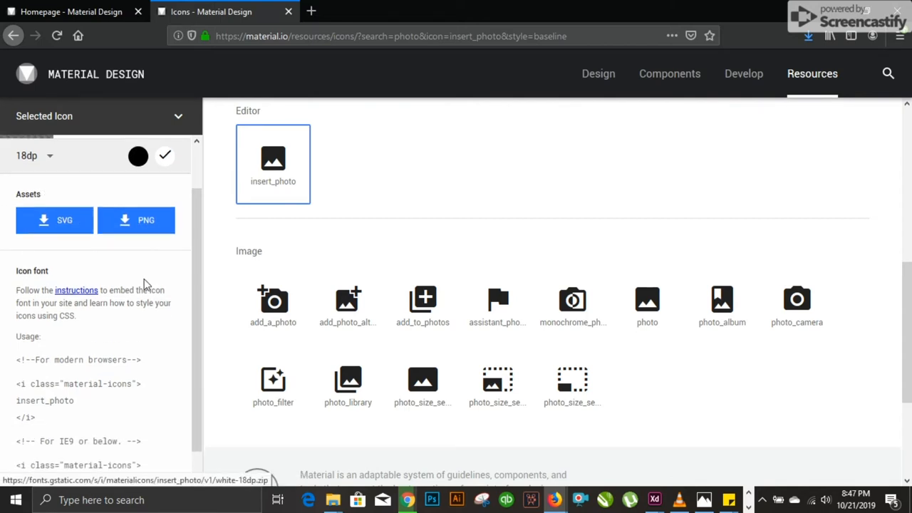
scroll(down, 3)
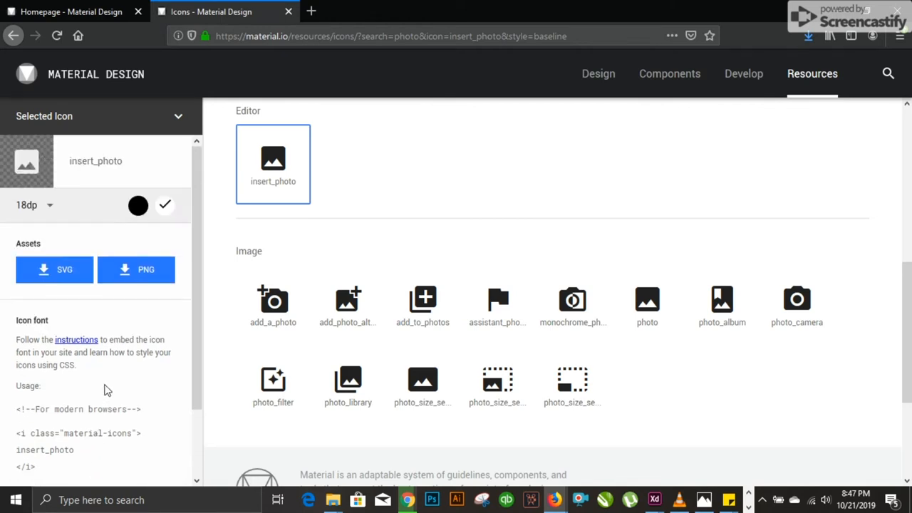
mouse_move(116, 375)
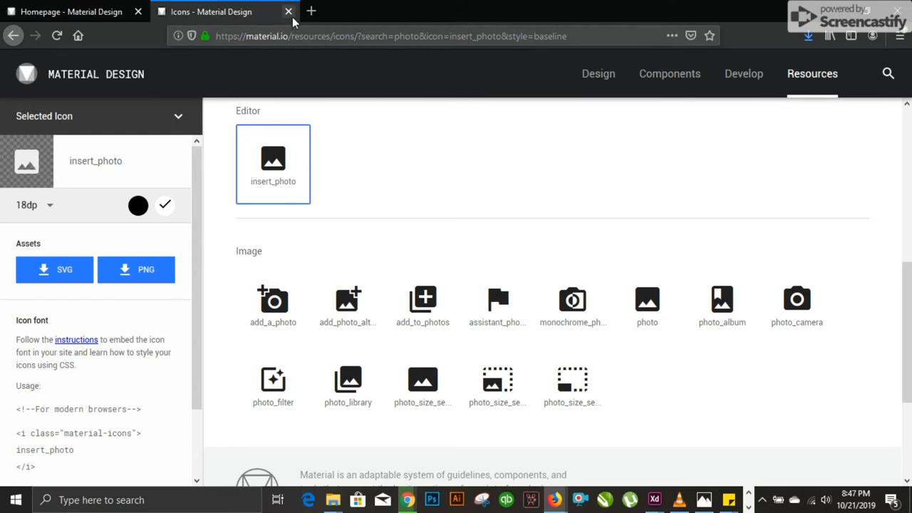
Step: Close the Material Design tab and browse Iconfinder's plans and featured premium icon sets
click(289, 11)
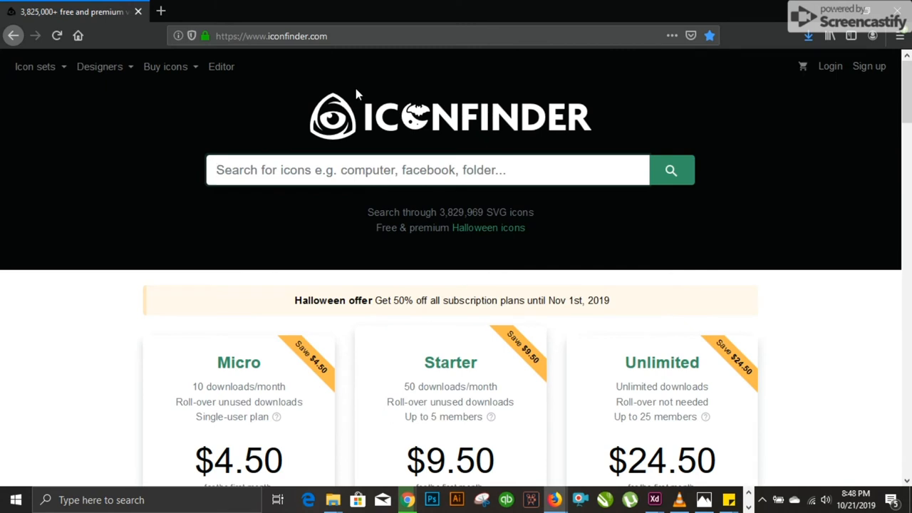
mouse_move(322, 127)
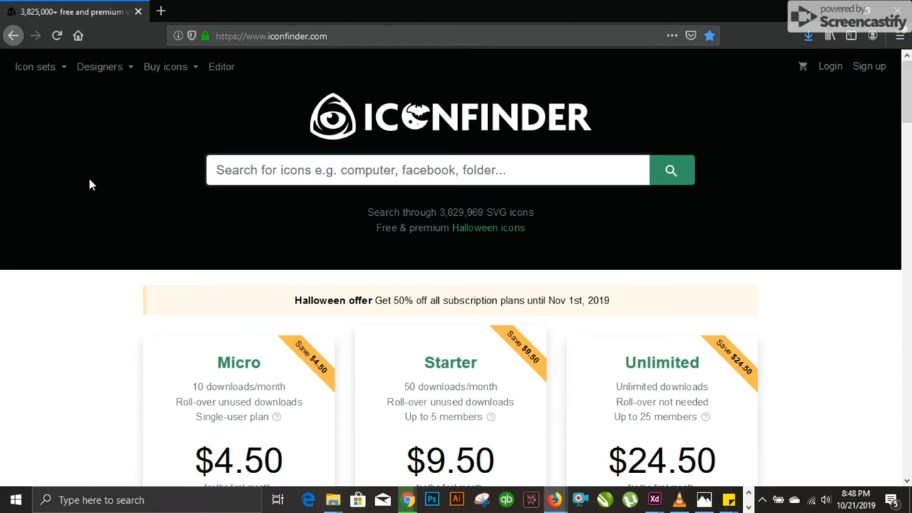
mouse_move(242, 196)
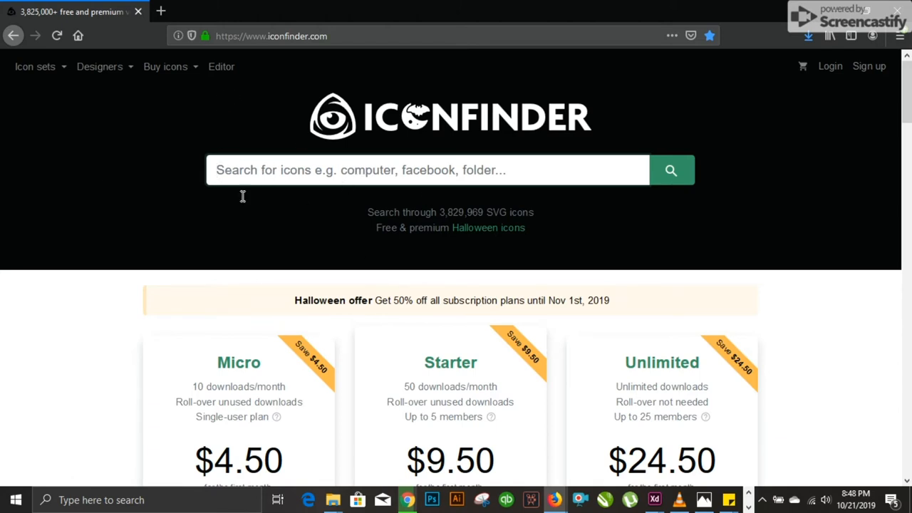
scroll(down, 3)
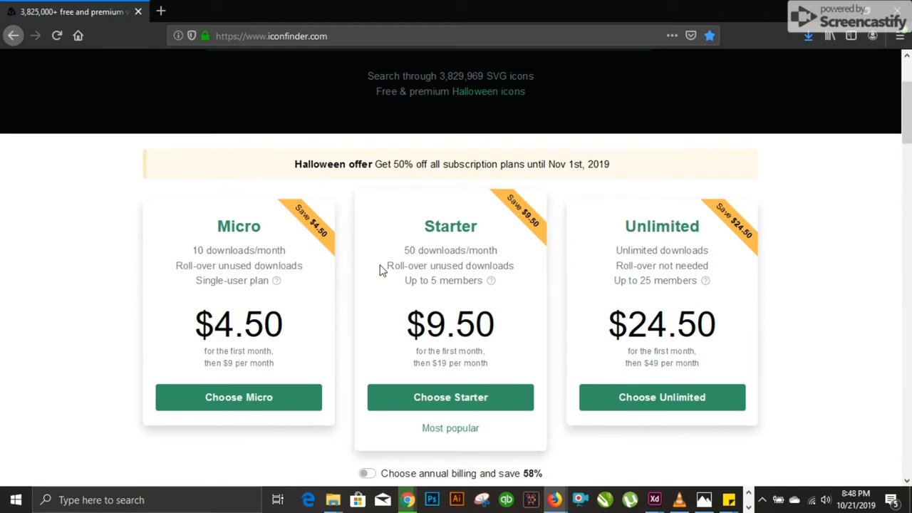
scroll(down, 3)
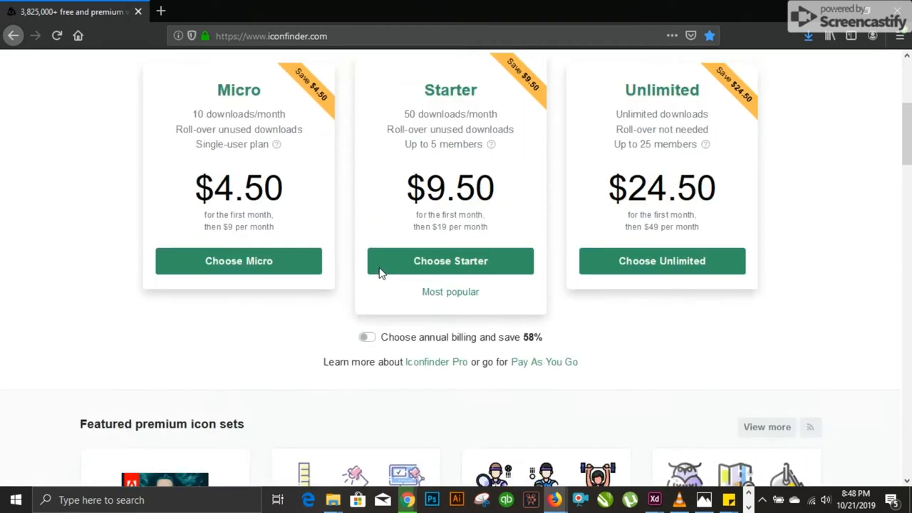
scroll(down, 3)
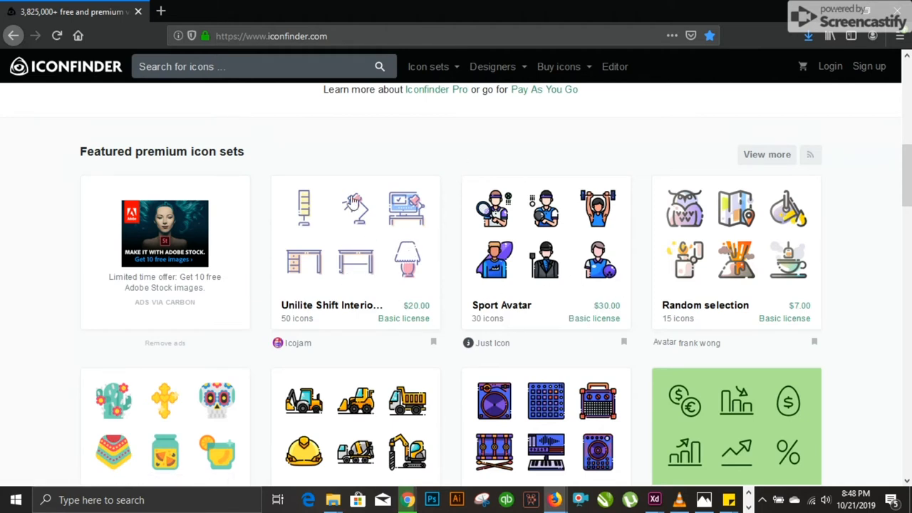
mouse_move(429, 259)
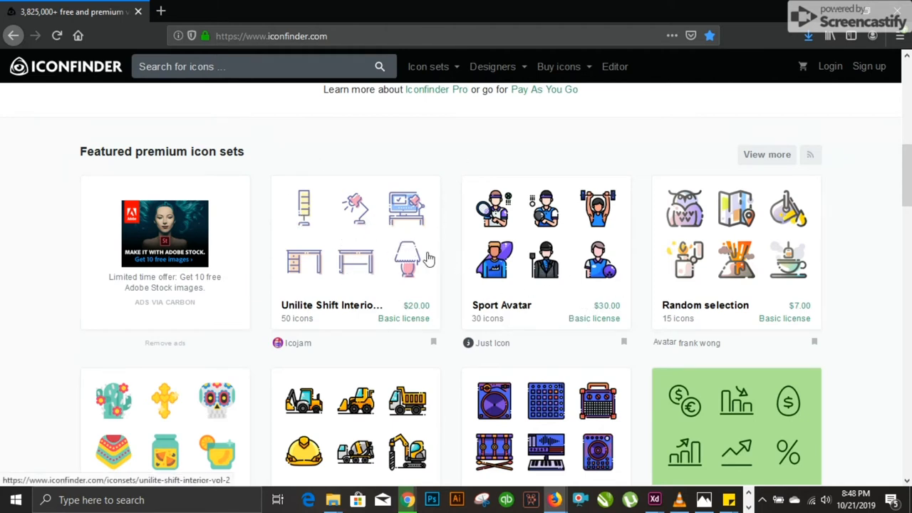
scroll(down, 3)
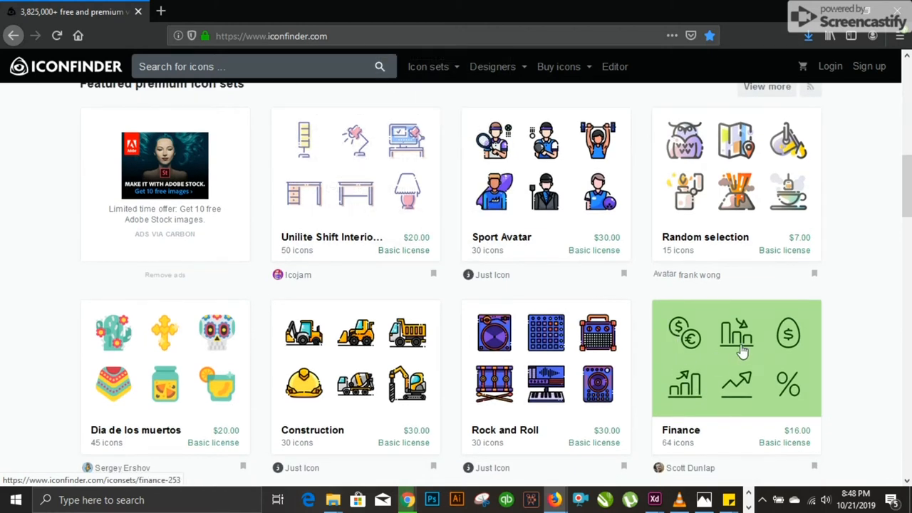
mouse_move(689, 389)
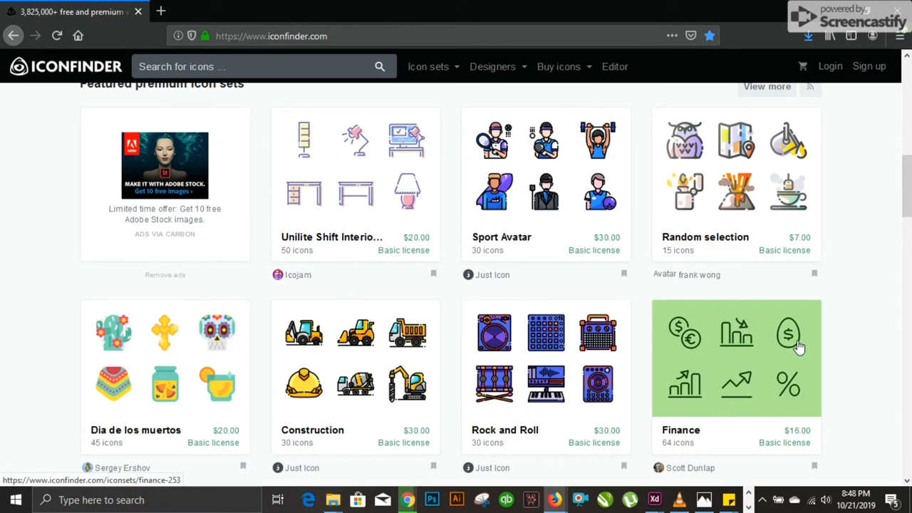
scroll(down, 3)
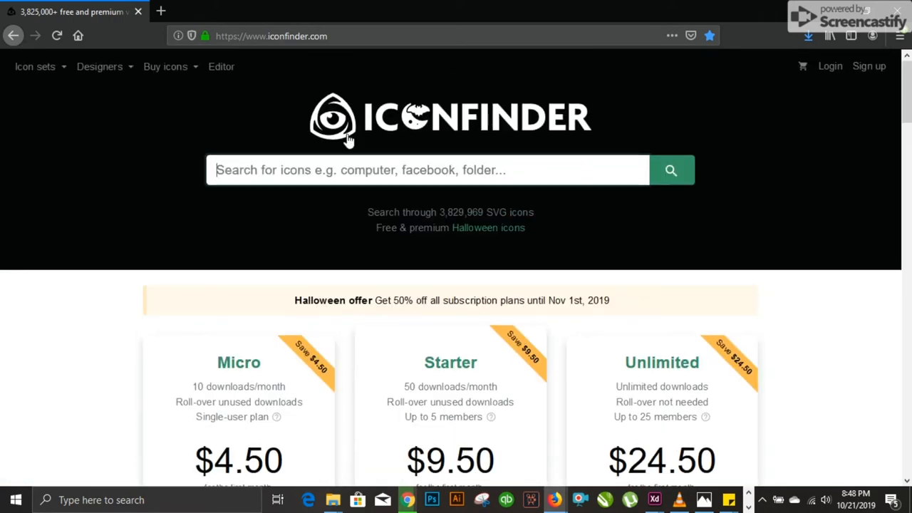
mouse_move(165, 66)
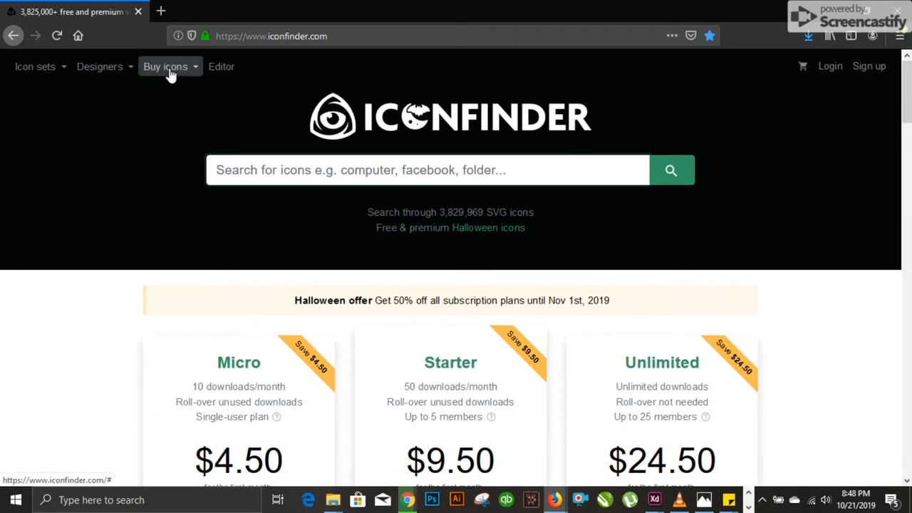
mouse_move(221, 66)
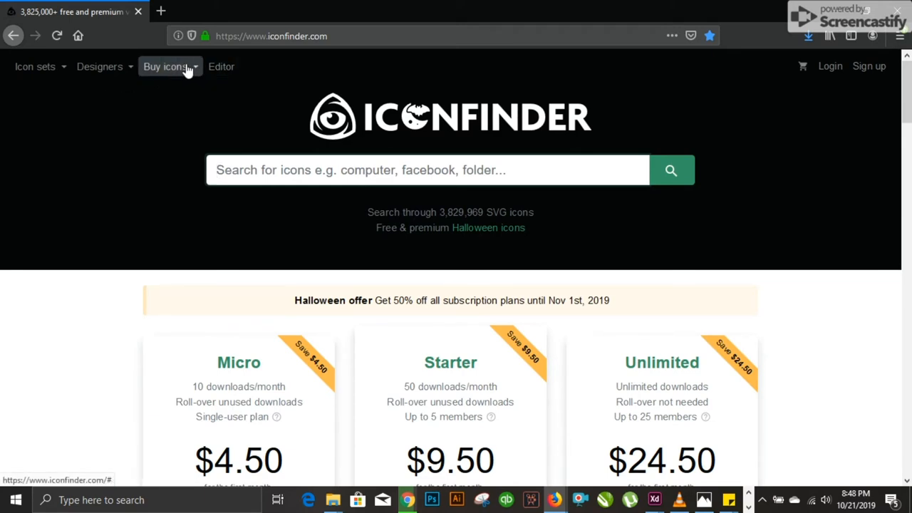
Step: Go to Icon sets > Popular and scroll through sets like Logos & Brands and Social Media
click(99, 66)
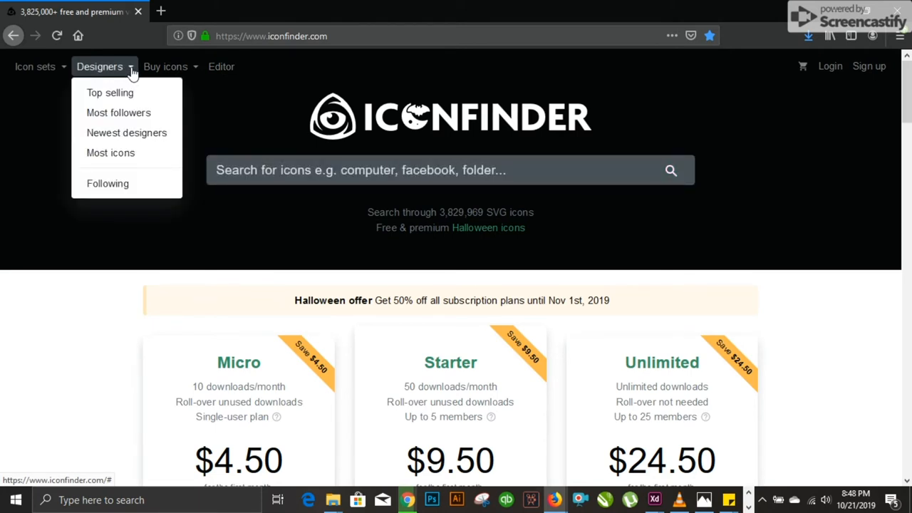
click(99, 66)
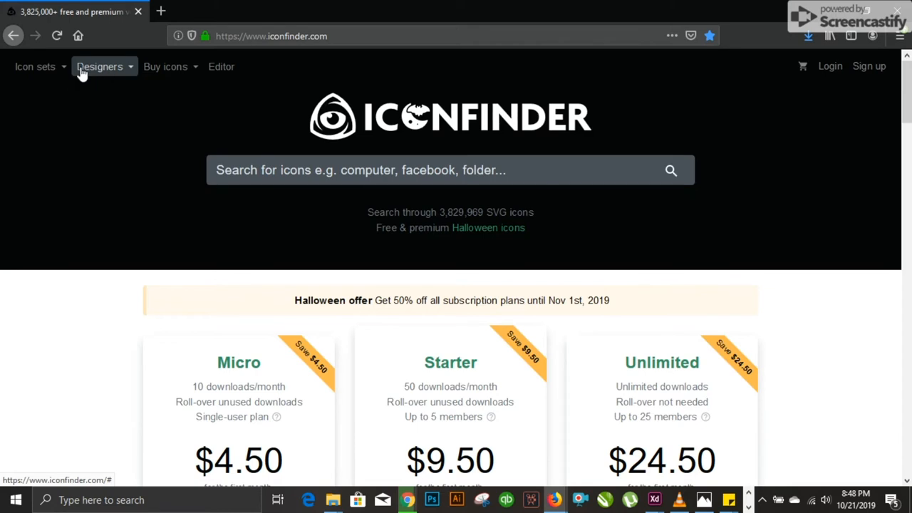
click(35, 66)
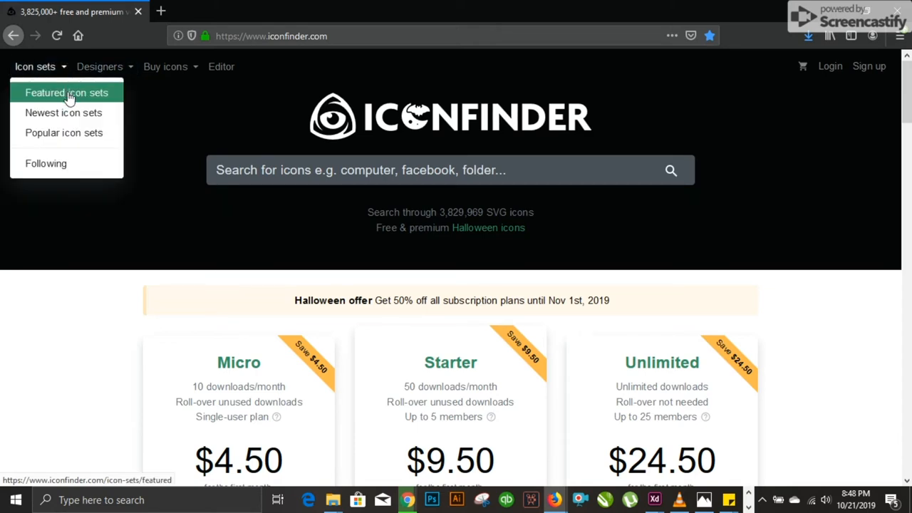
click(64, 132)
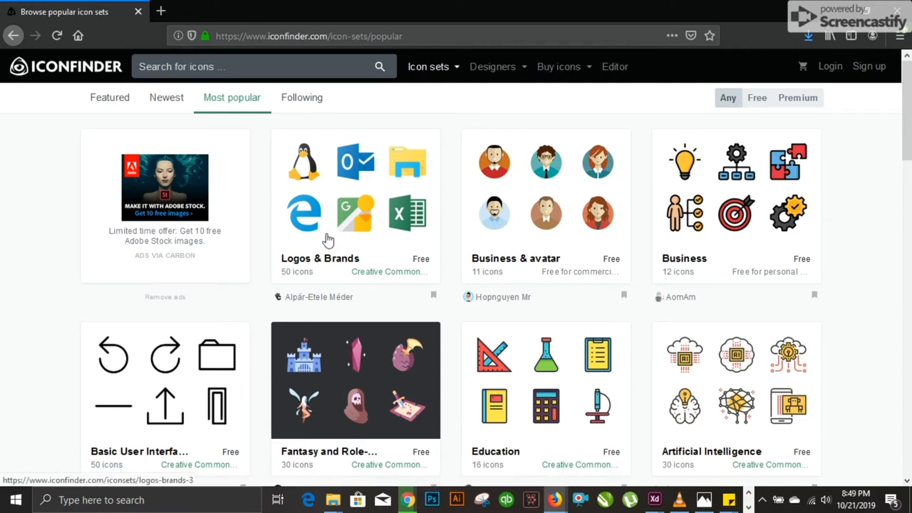
mouse_move(425, 242)
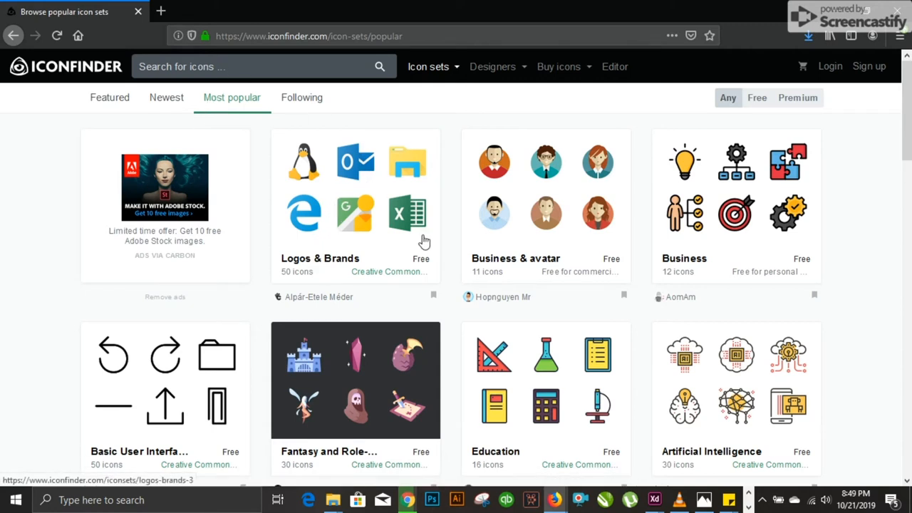
mouse_move(694, 269)
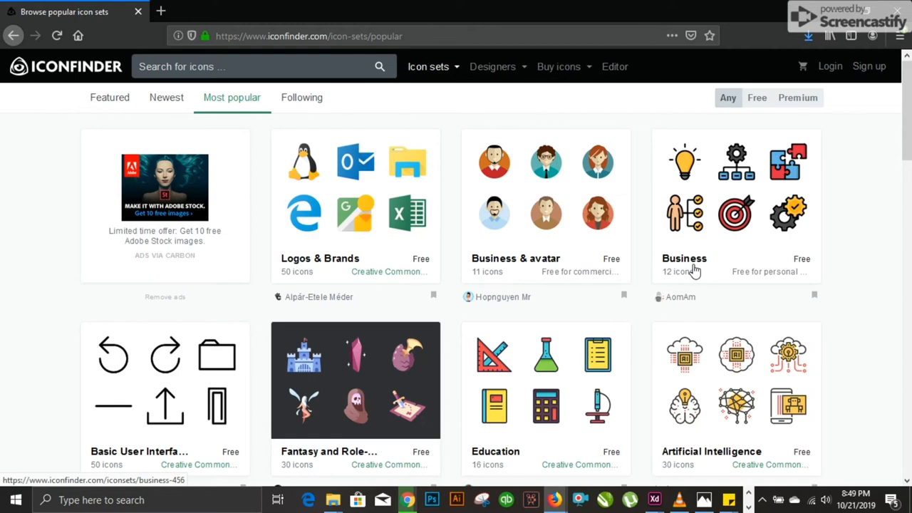
scroll(down, 3)
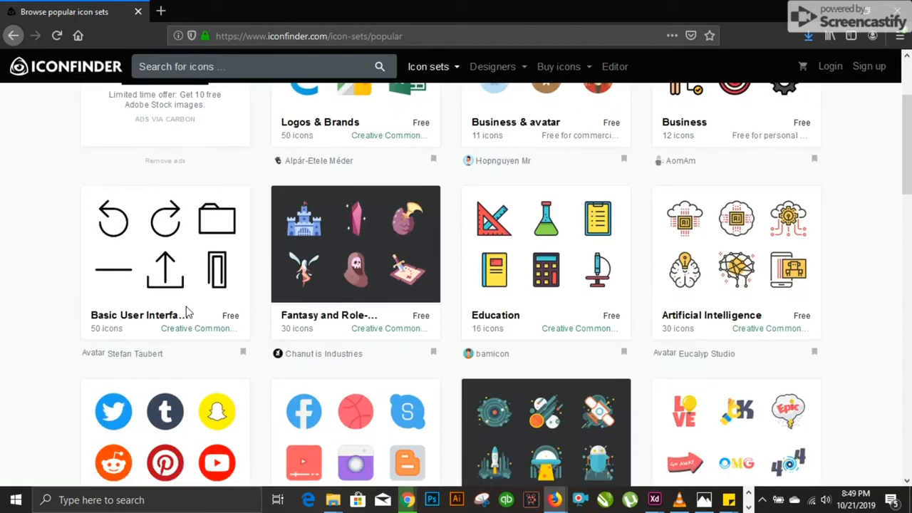
mouse_move(579, 226)
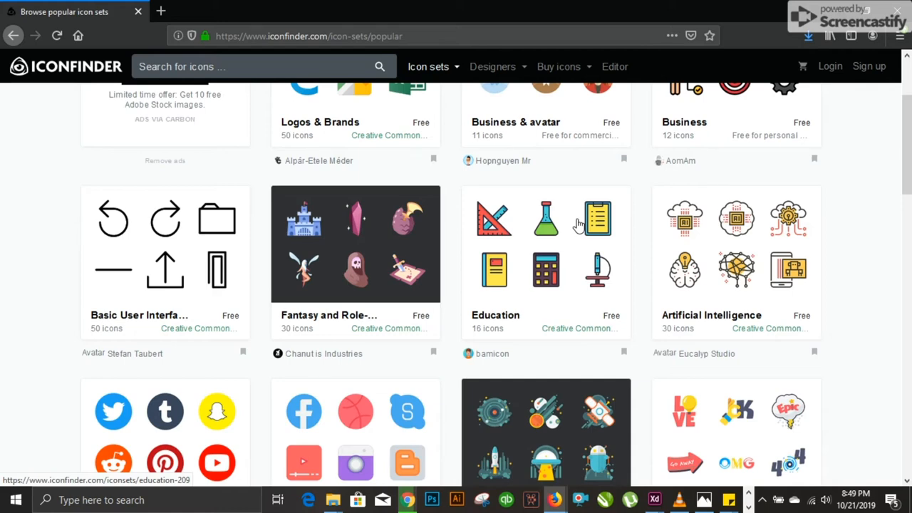
scroll(down, 3)
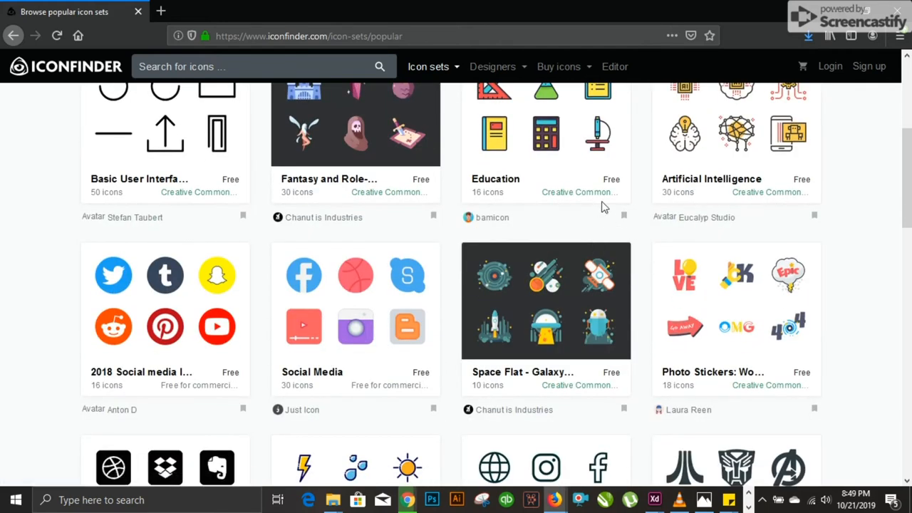
mouse_move(165, 326)
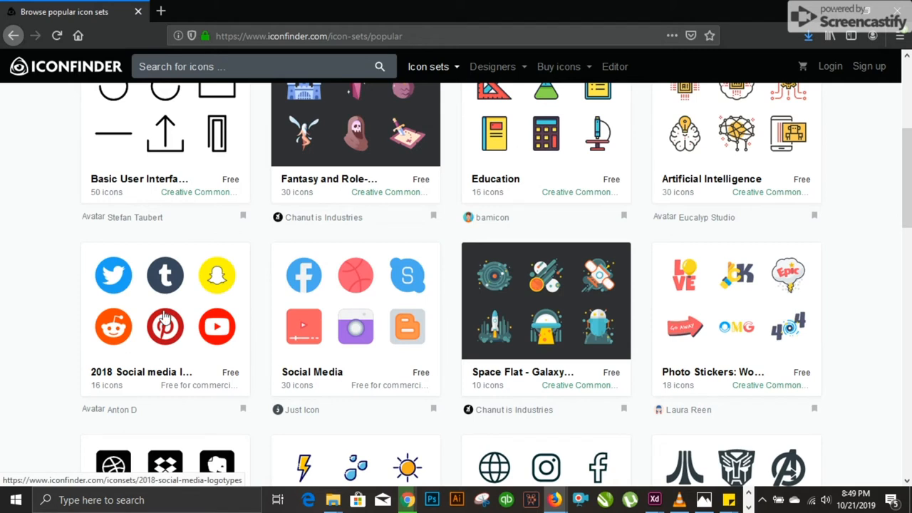
mouse_move(169, 325)
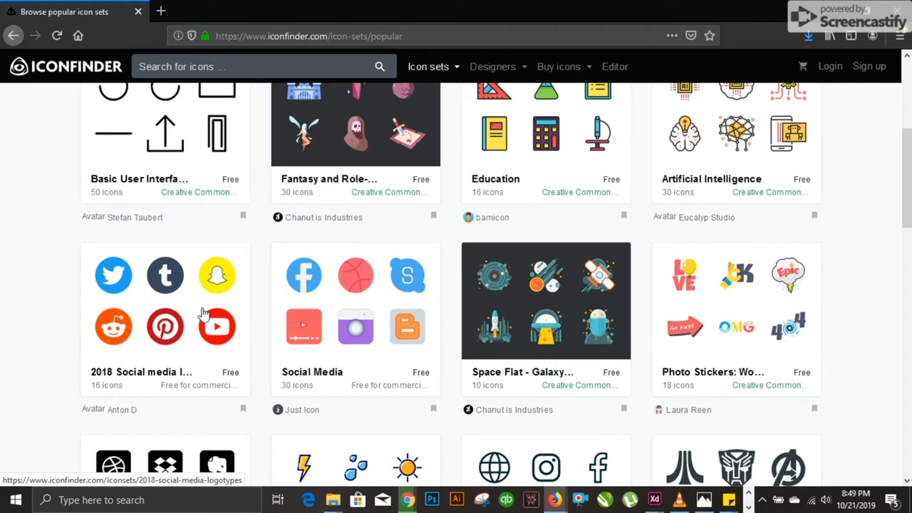
mouse_move(304, 326)
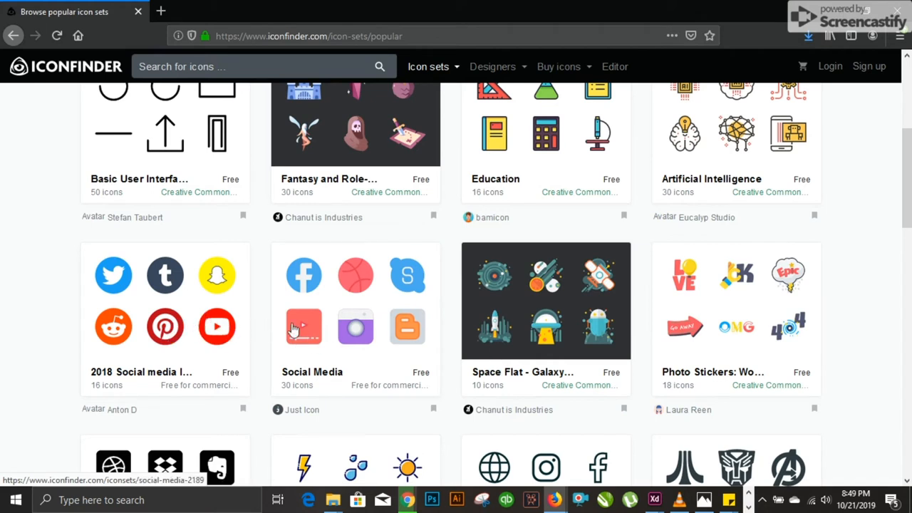
mouse_move(155, 316)
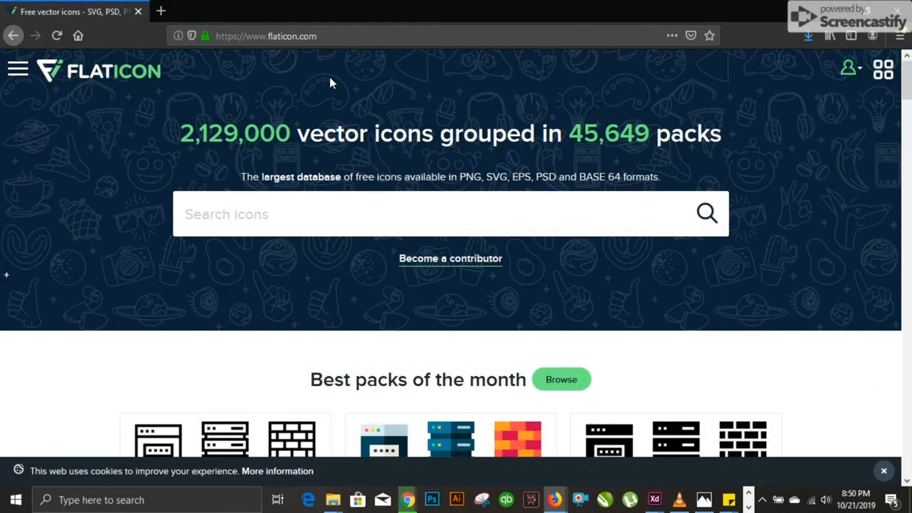
mouse_move(131, 110)
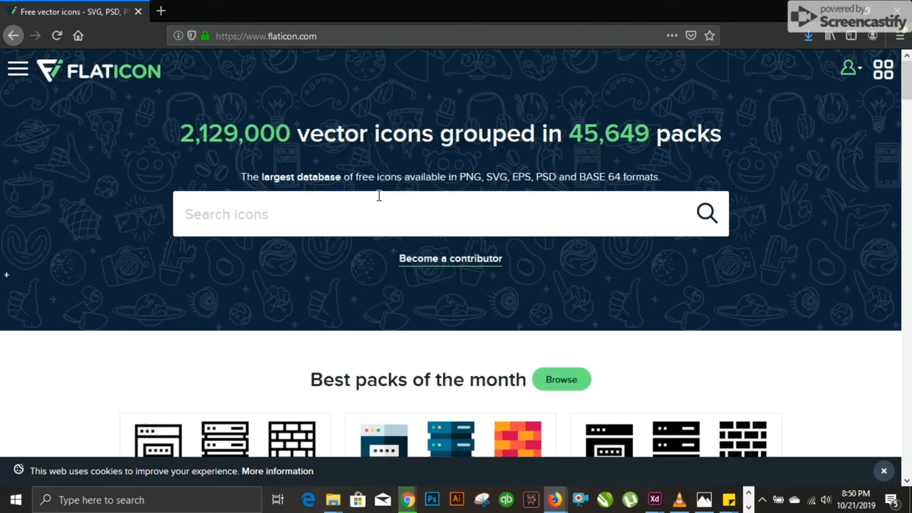
Step: Check Flaticon's navigation menu, scroll Best packs of the month, and show the icons/packs search choice
click(18, 69)
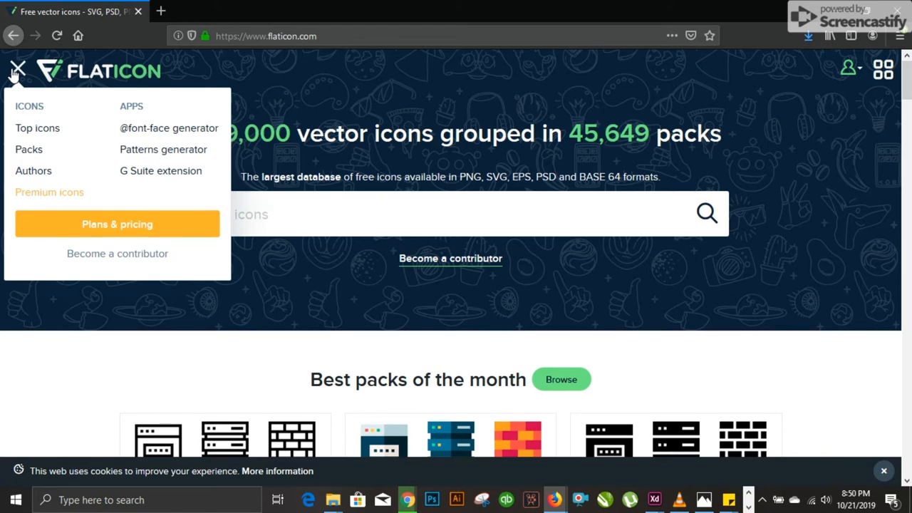
click(17, 70)
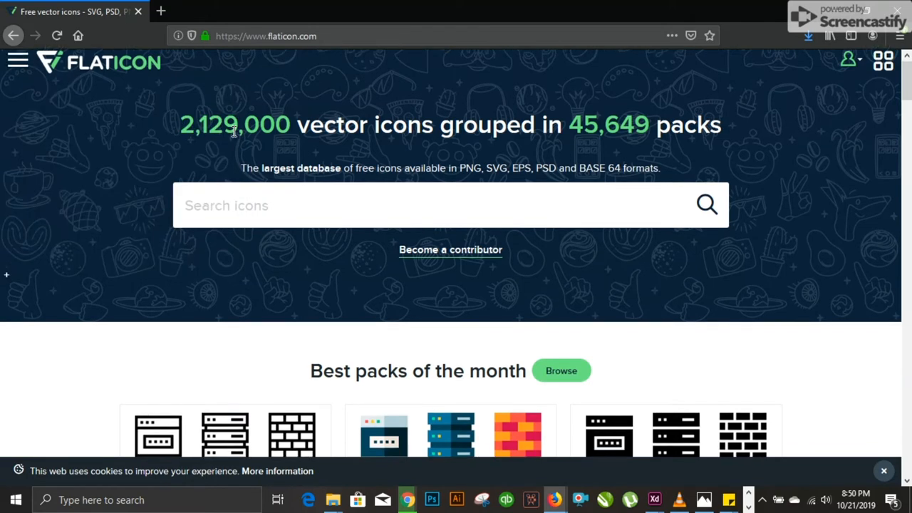
scroll(down, 3)
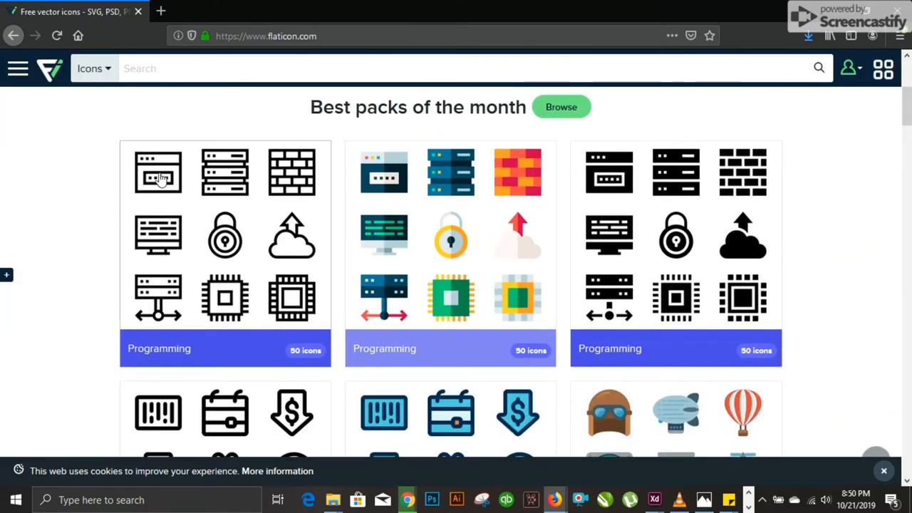
mouse_move(655, 262)
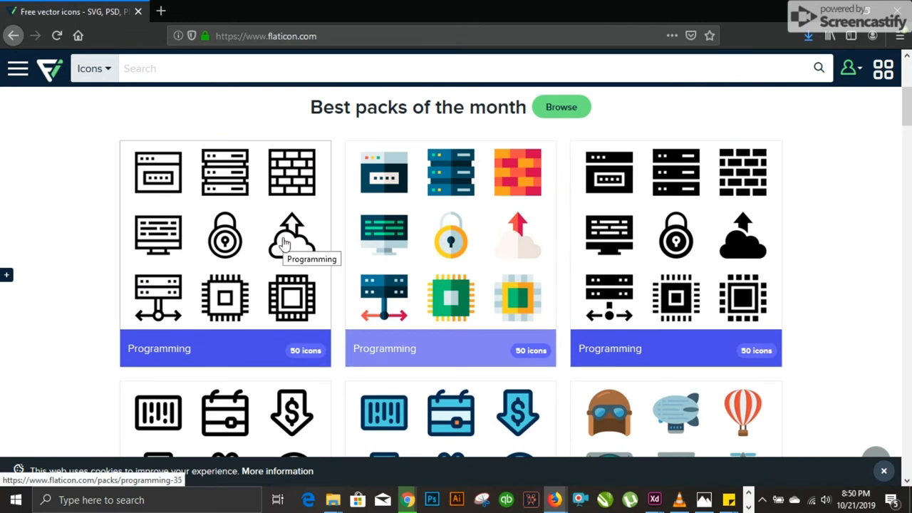
scroll(down, 3)
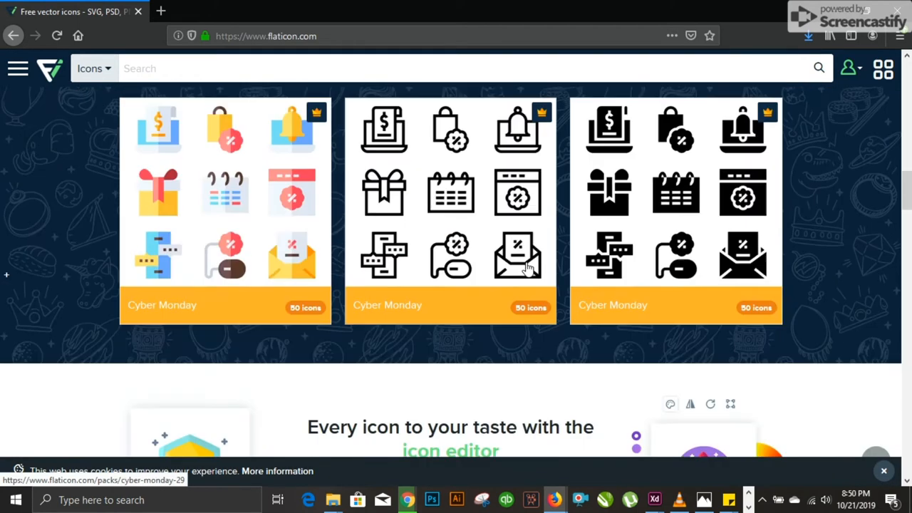
scroll(down, 3)
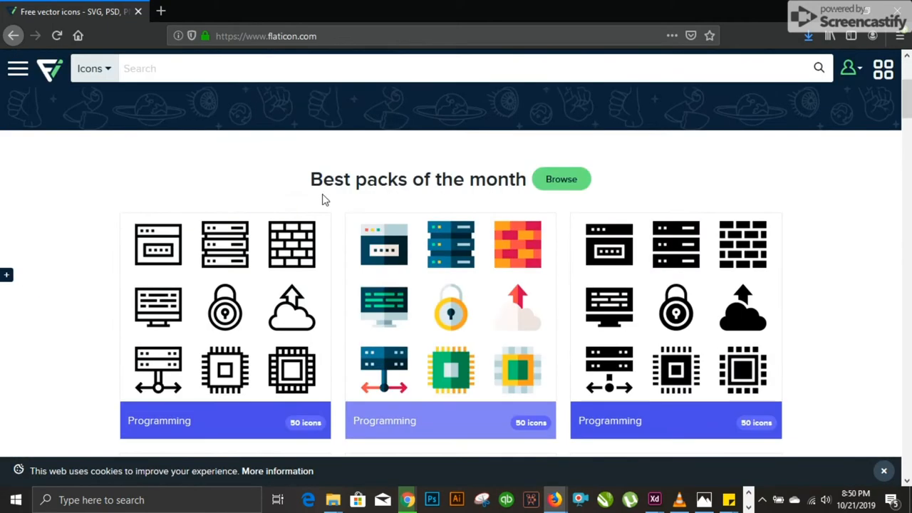
click(92, 69)
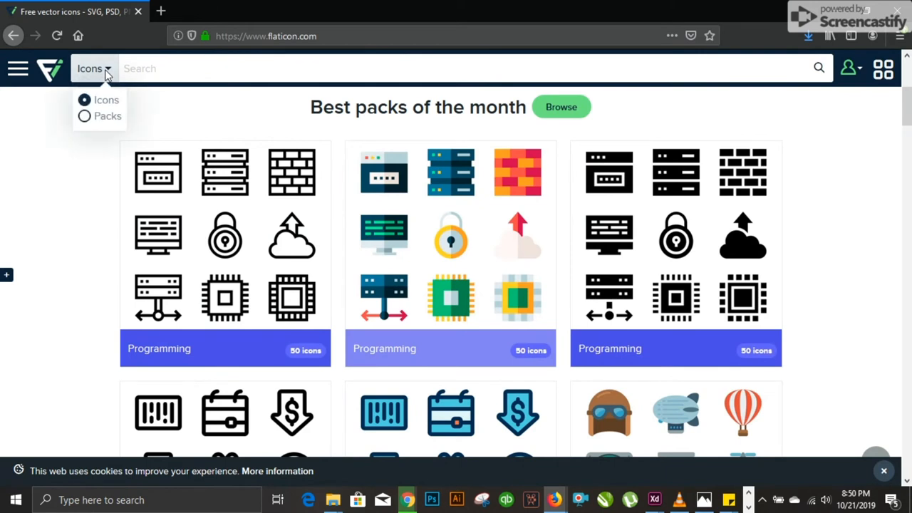
mouse_move(112, 112)
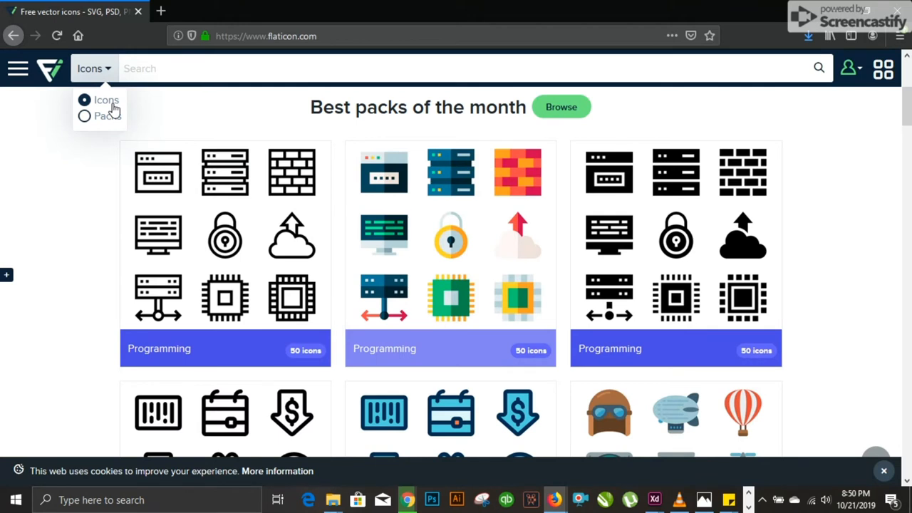
mouse_move(116, 91)
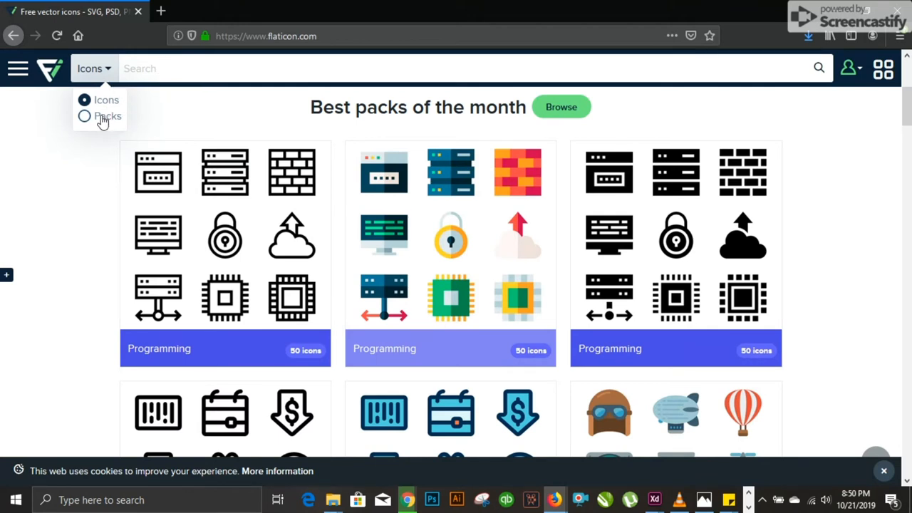
Step: Set Flaticon's search type to Packs
click(85, 115)
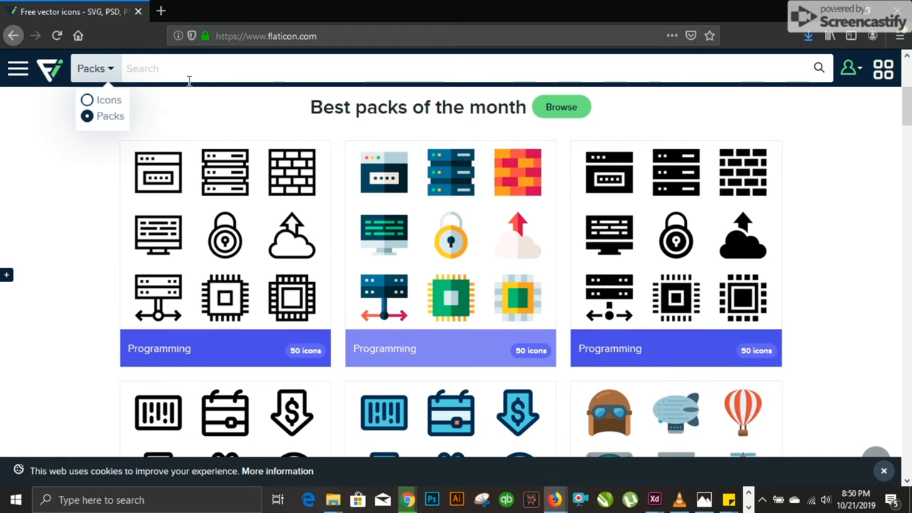
mouse_move(181, 76)
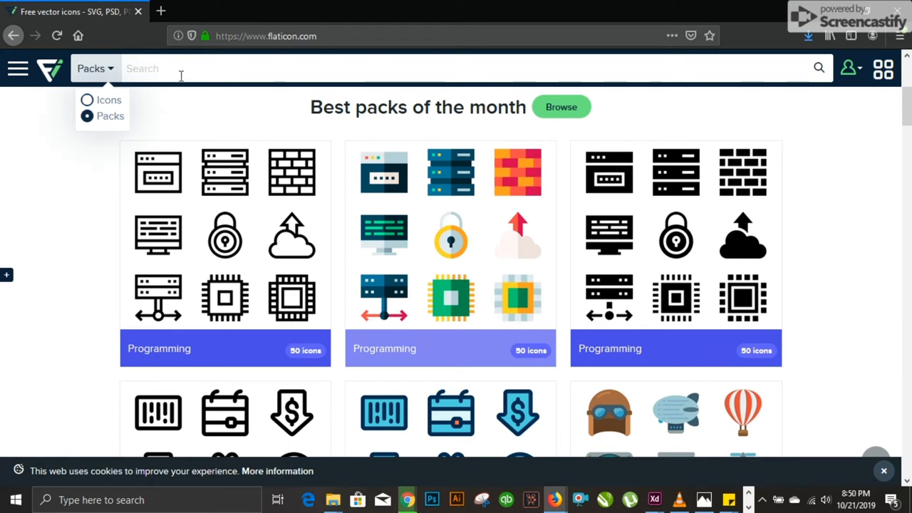
mouse_move(274, 203)
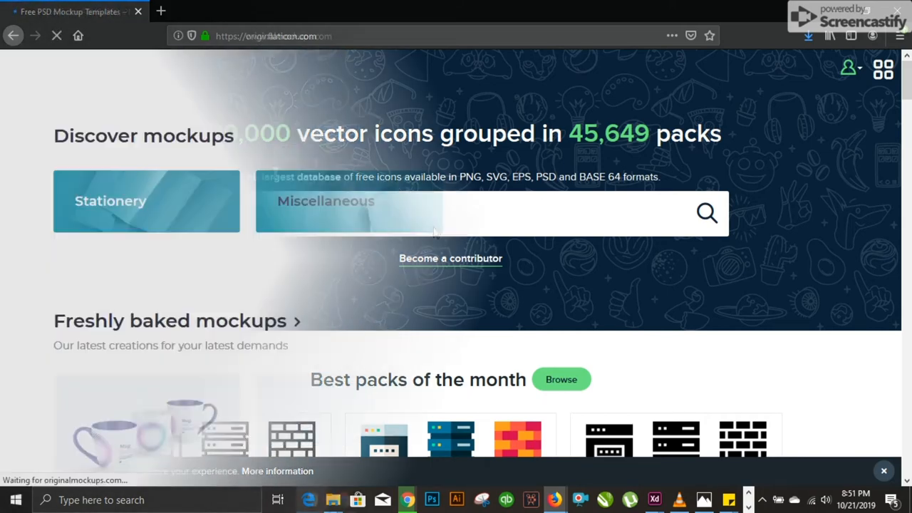
scroll(down, 3)
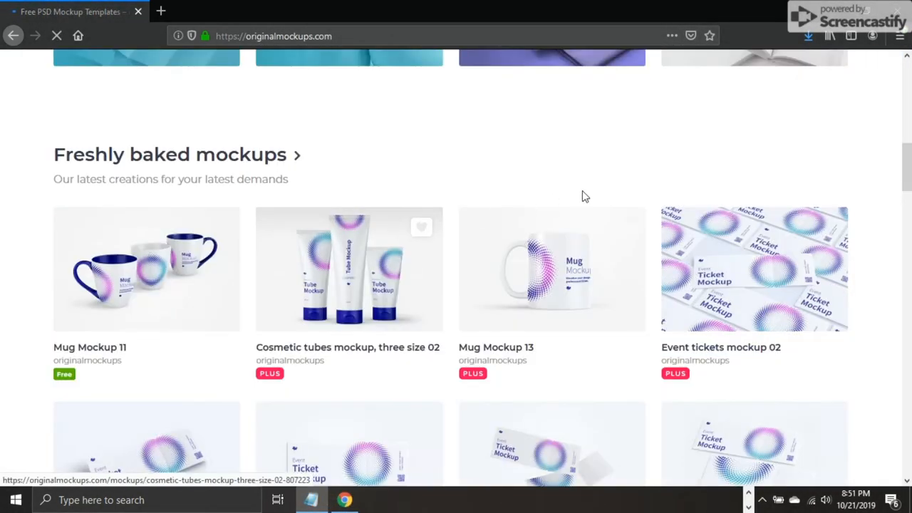
mouse_move(442, 202)
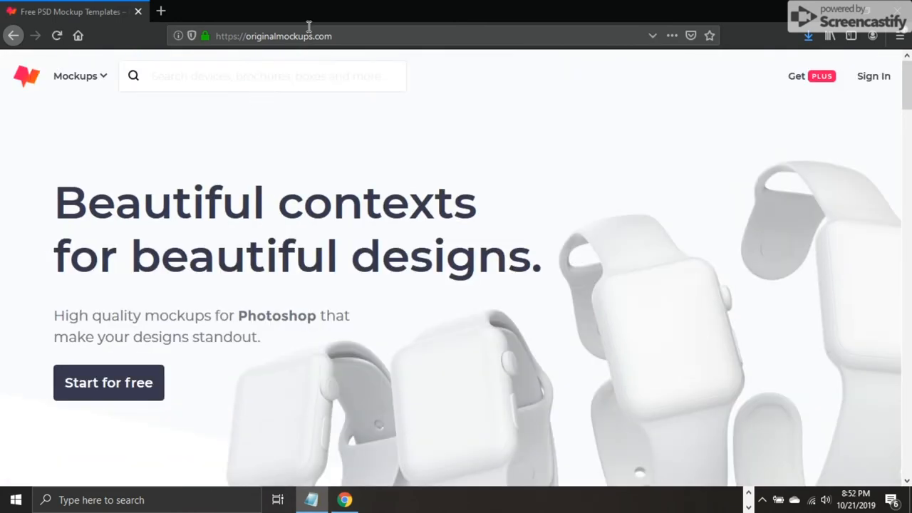
mouse_move(263, 335)
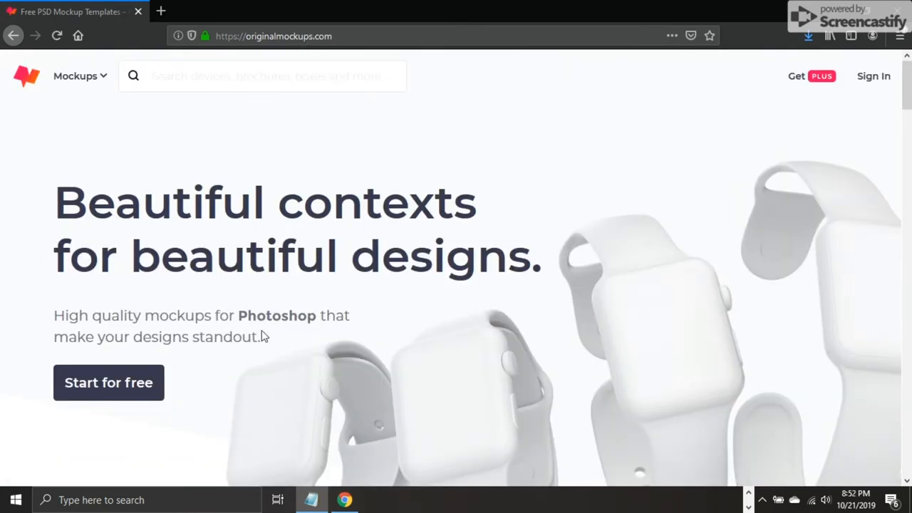
scroll(down, 3)
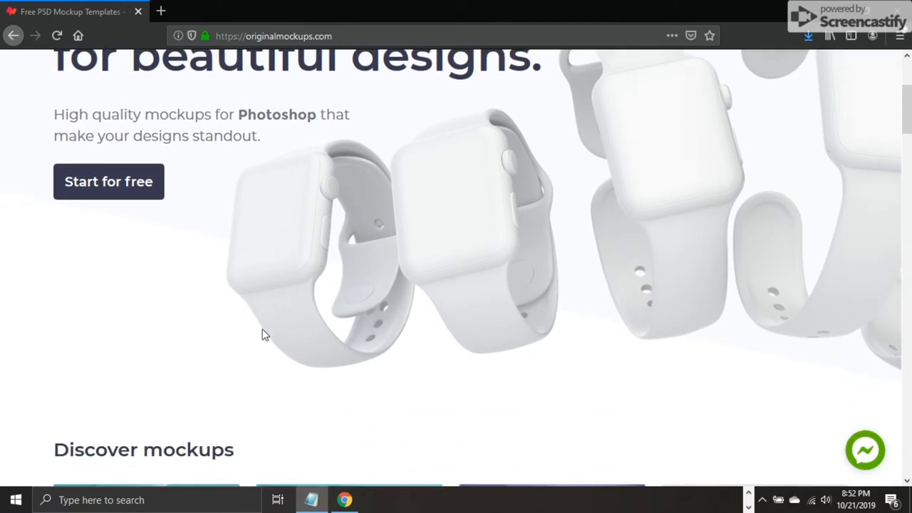
scroll(down, 3)
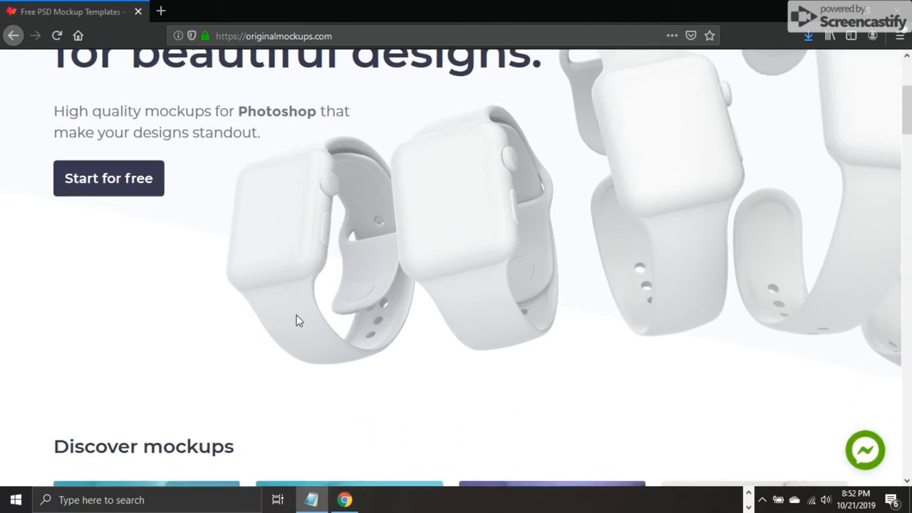
scroll(down, 3)
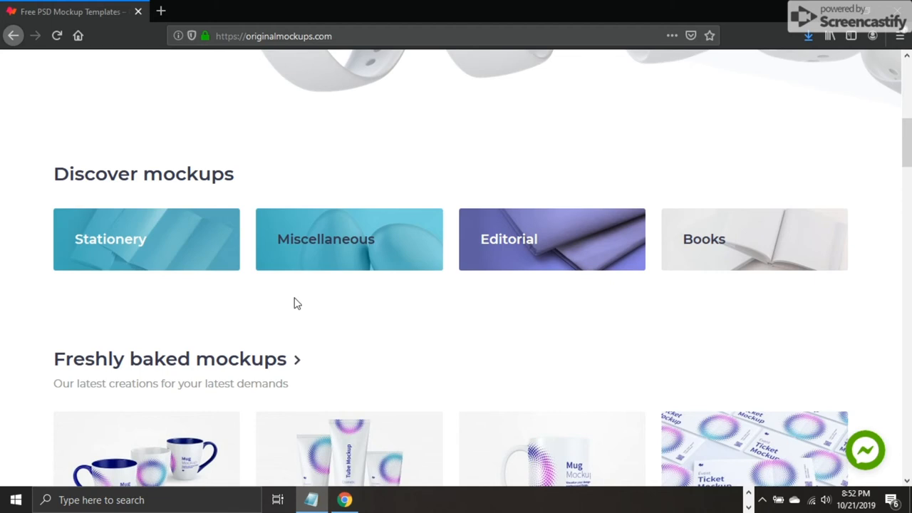
scroll(down, 3)
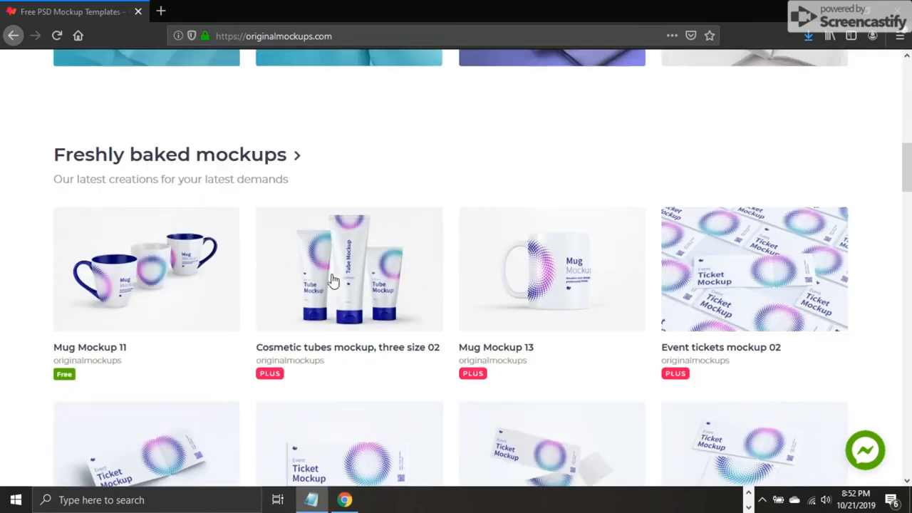
scroll(down, 3)
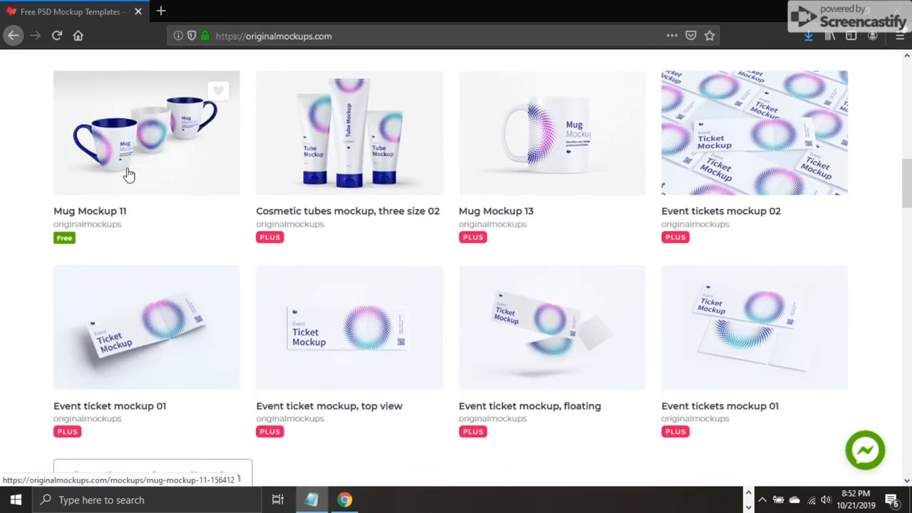
mouse_move(217, 116)
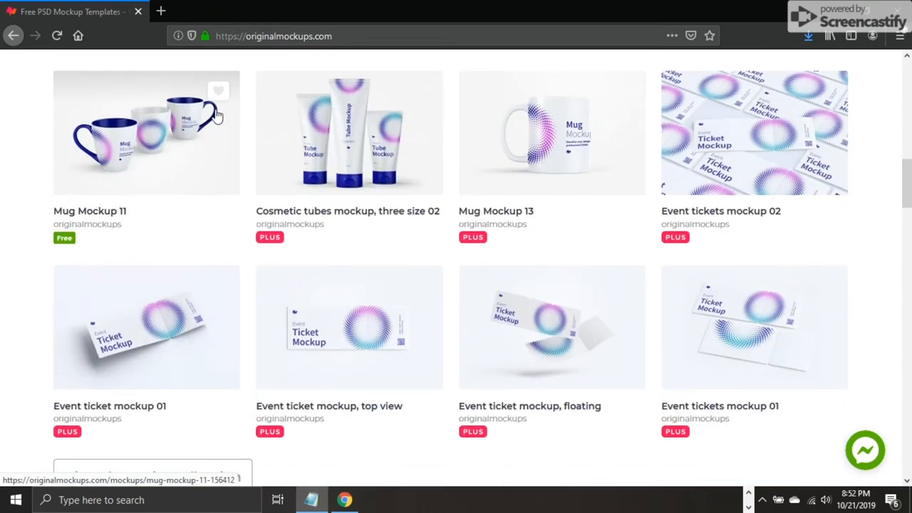
mouse_move(321, 196)
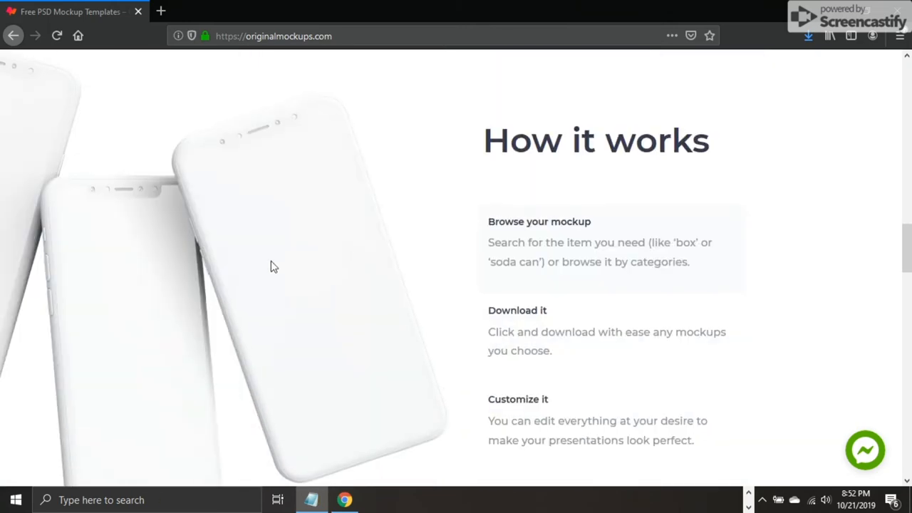
scroll(down, 3)
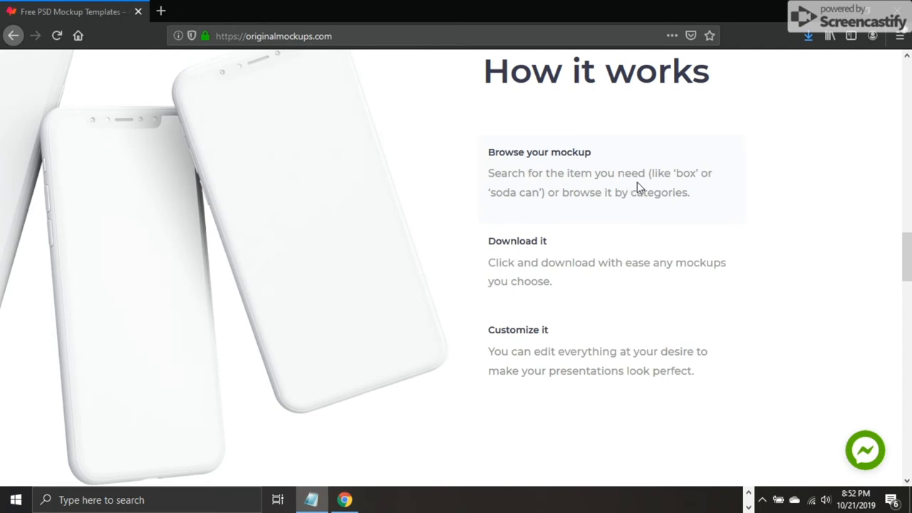
mouse_move(674, 192)
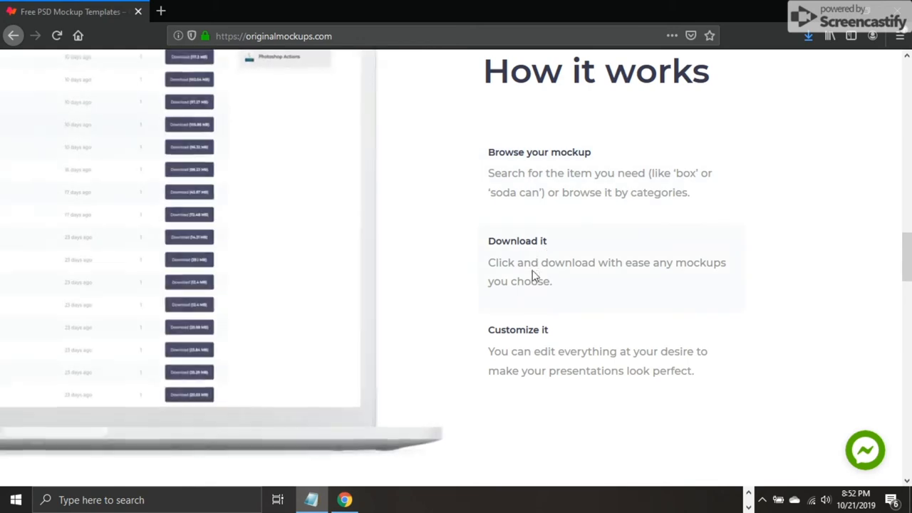
mouse_move(558, 292)
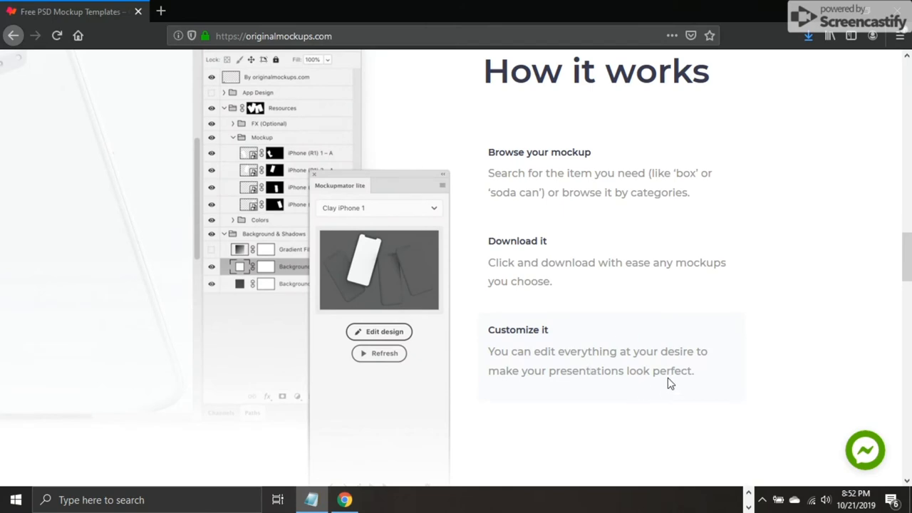
mouse_move(490, 236)
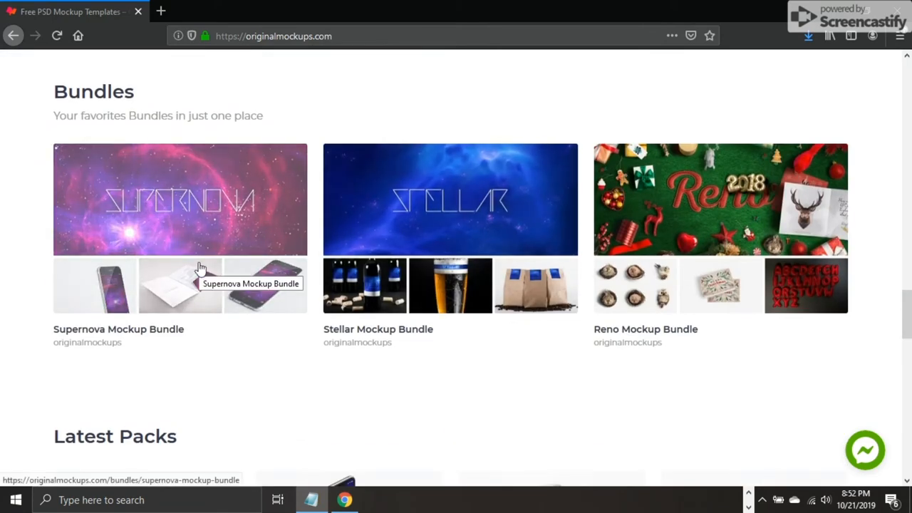
scroll(down, 3)
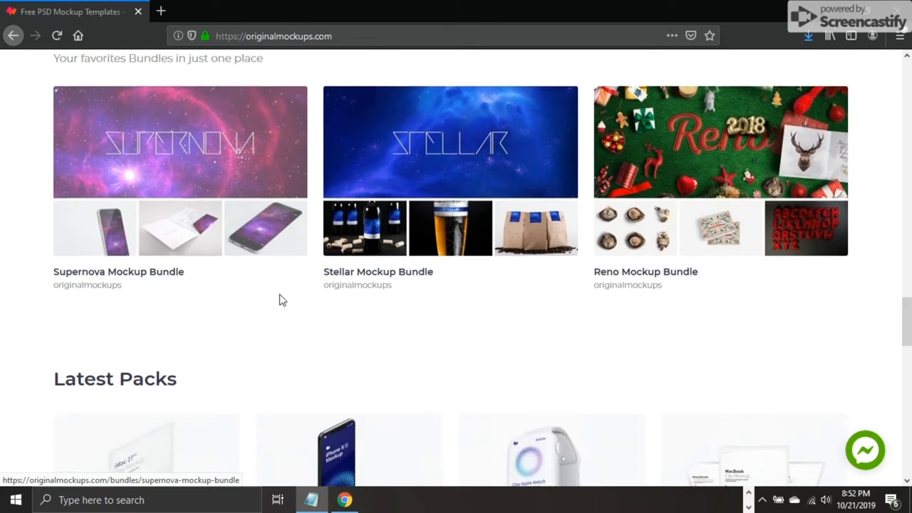
scroll(down, 3)
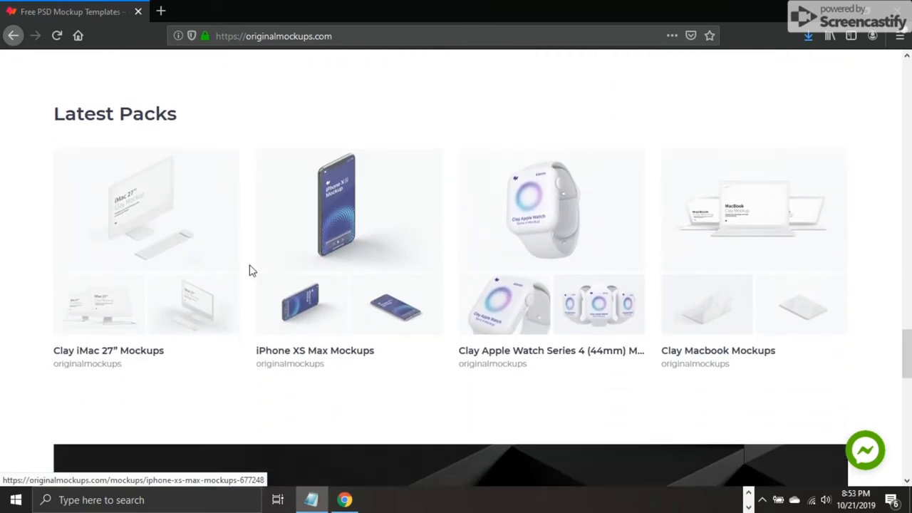
scroll(down, 3)
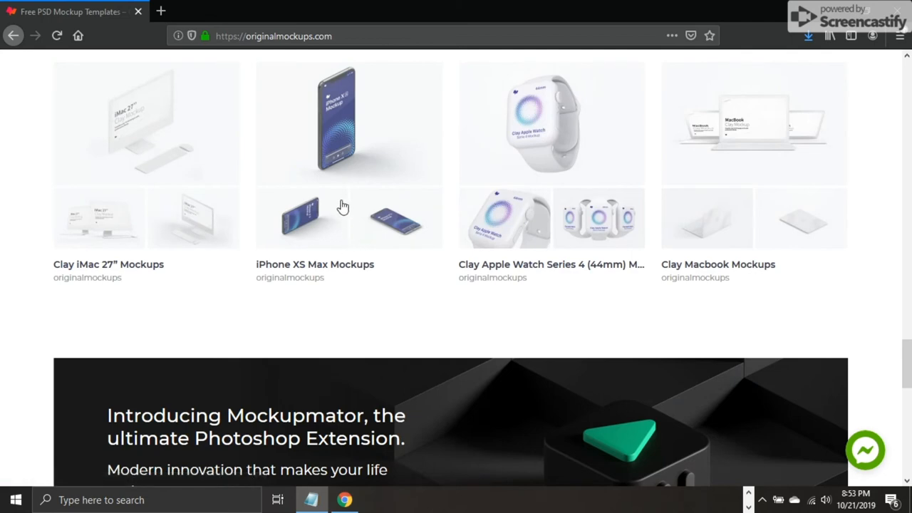
scroll(down, 3)
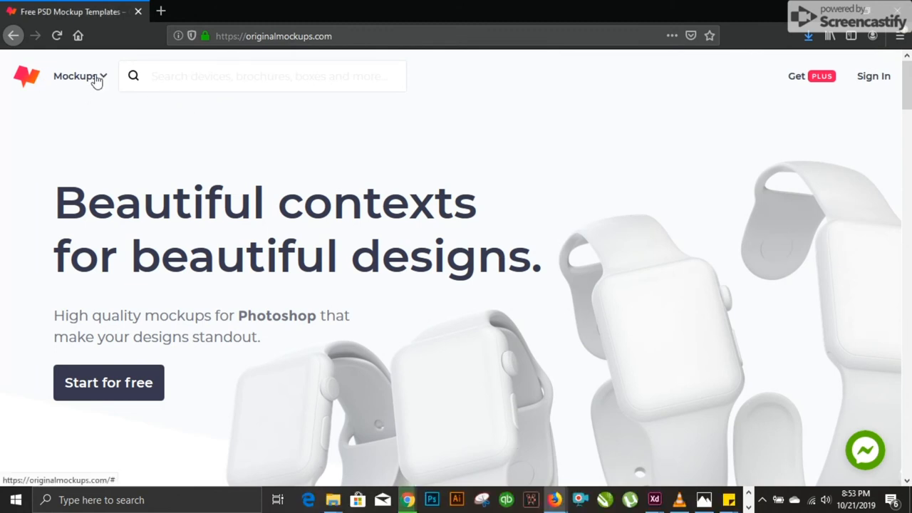
Step: Show the Mockups menu with Devices, Packaging, Popular and Trending mockups
click(80, 76)
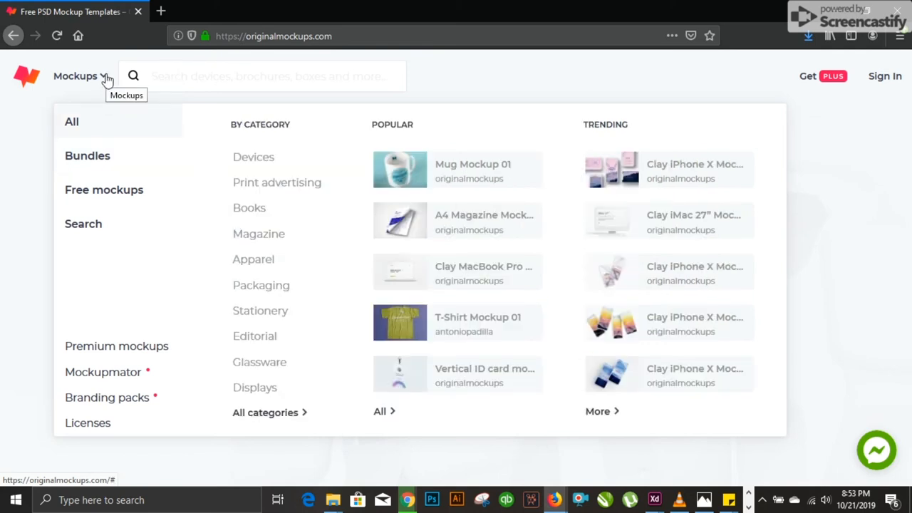
mouse_move(253, 157)
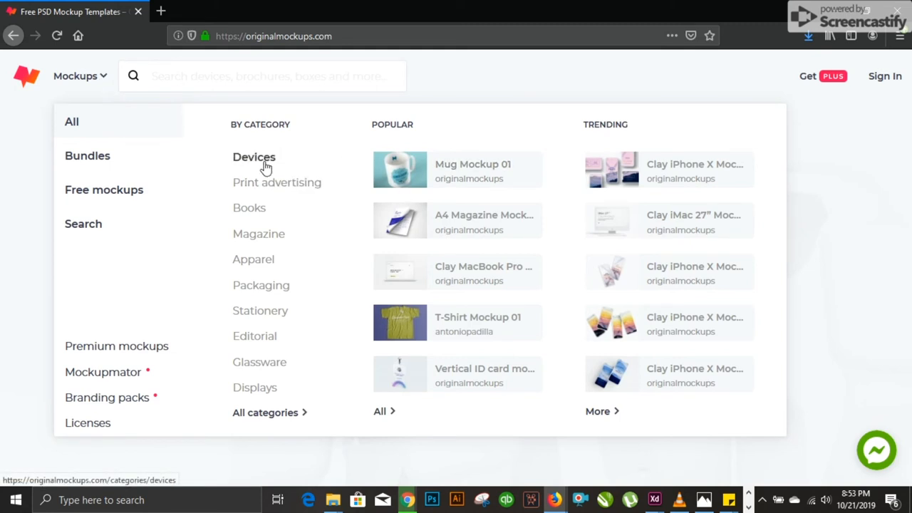
mouse_move(258, 234)
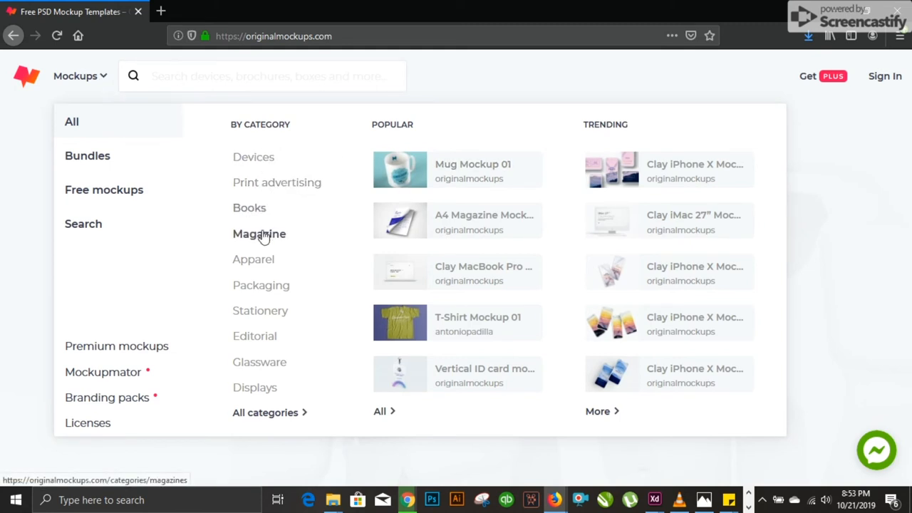
mouse_move(262, 285)
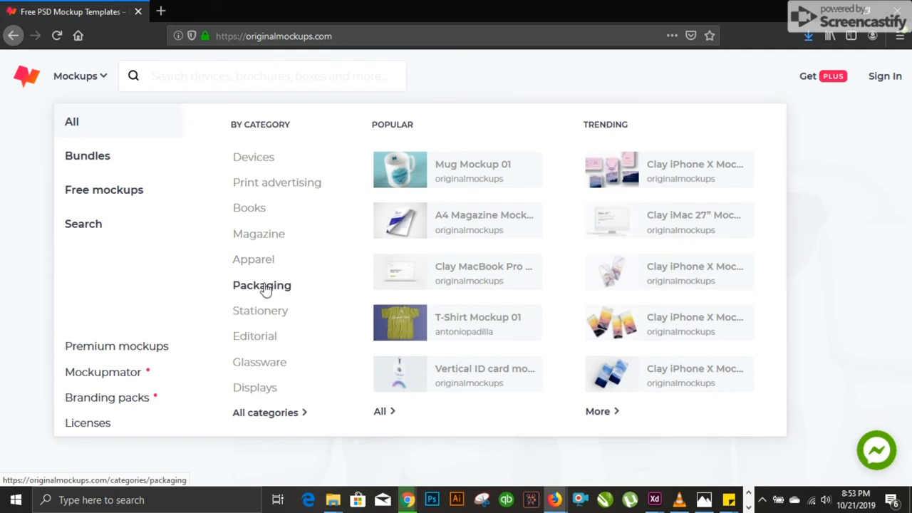
mouse_move(255, 336)
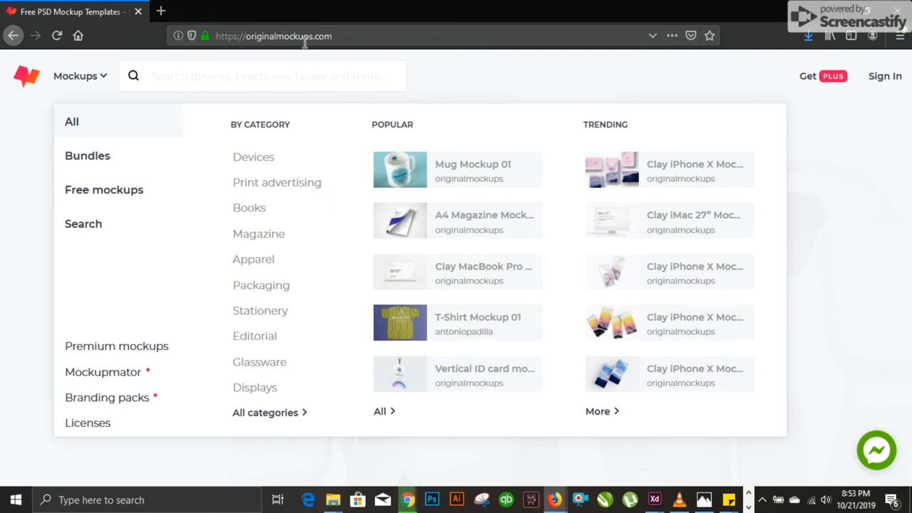
mouse_move(358, 35)
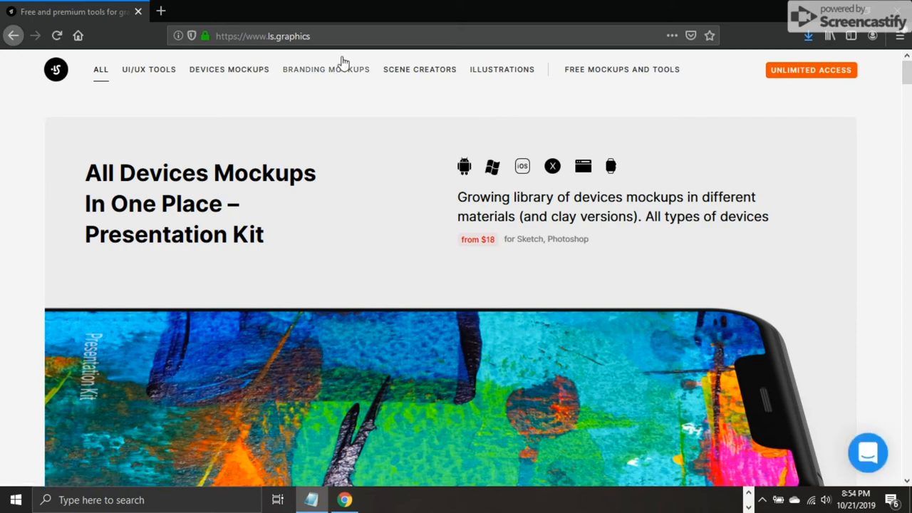
Step: Scroll the LS.graphics homepage and open Free Mockups and Tools in a new tab
scroll(down, 3)
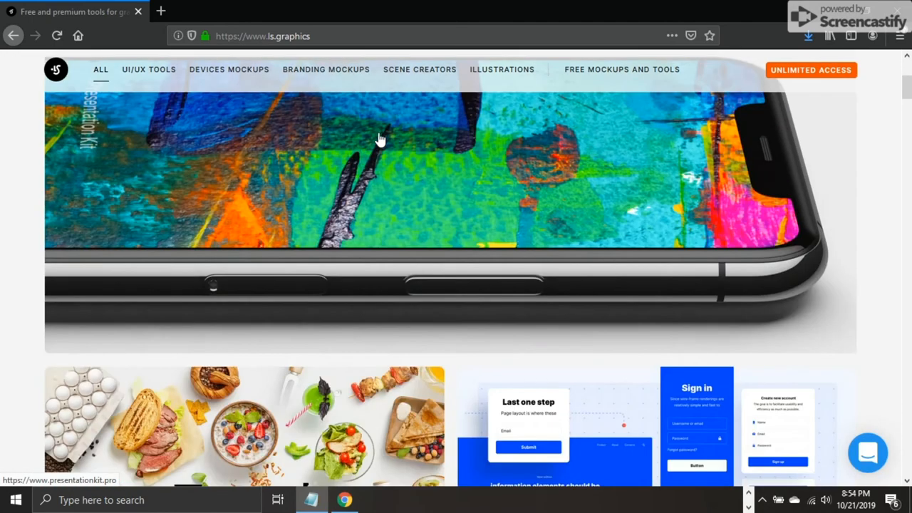
scroll(down, 3)
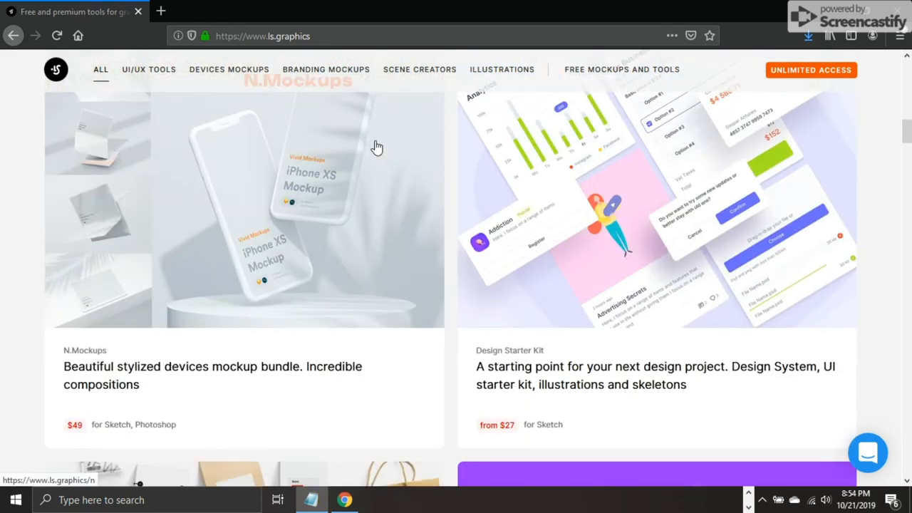
mouse_move(762, 100)
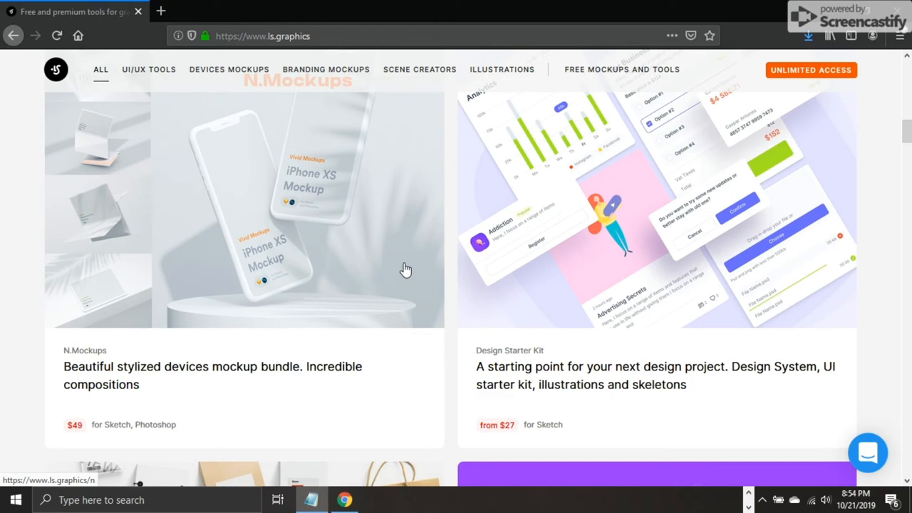
mouse_move(168, 336)
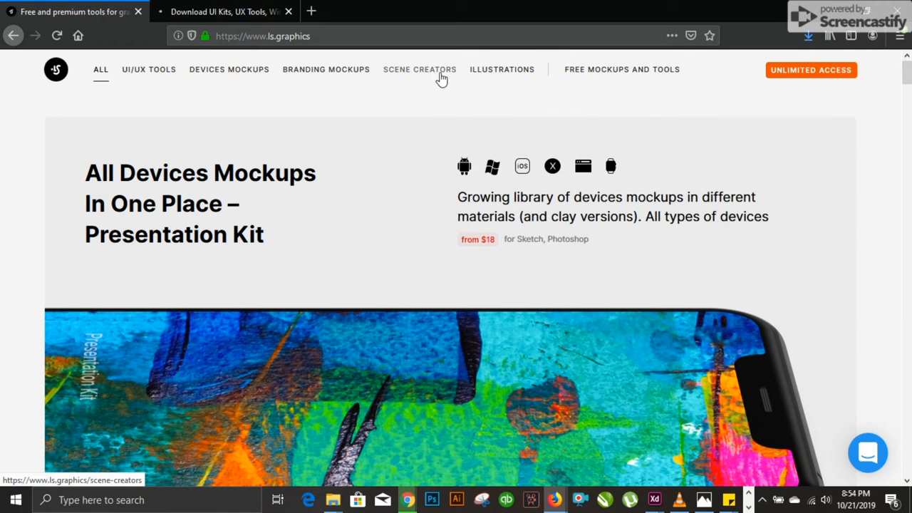
mouse_move(588, 75)
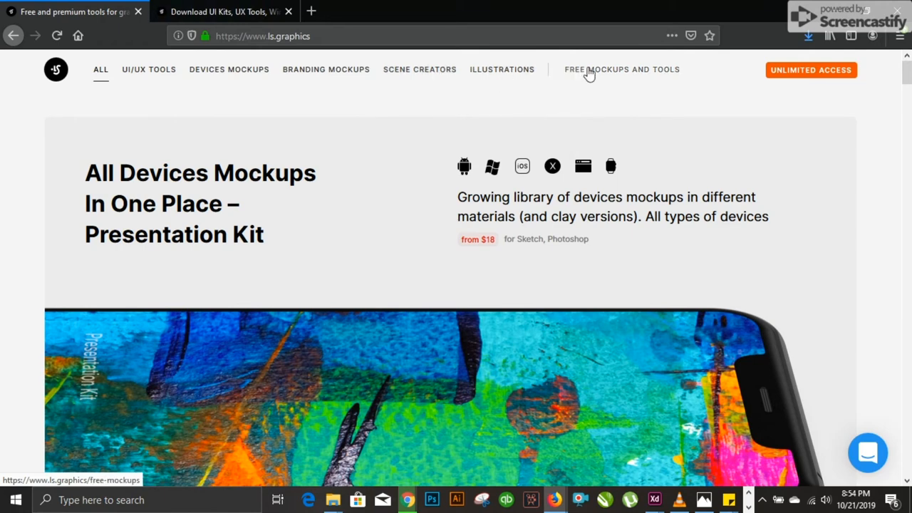
middle_click(621, 69)
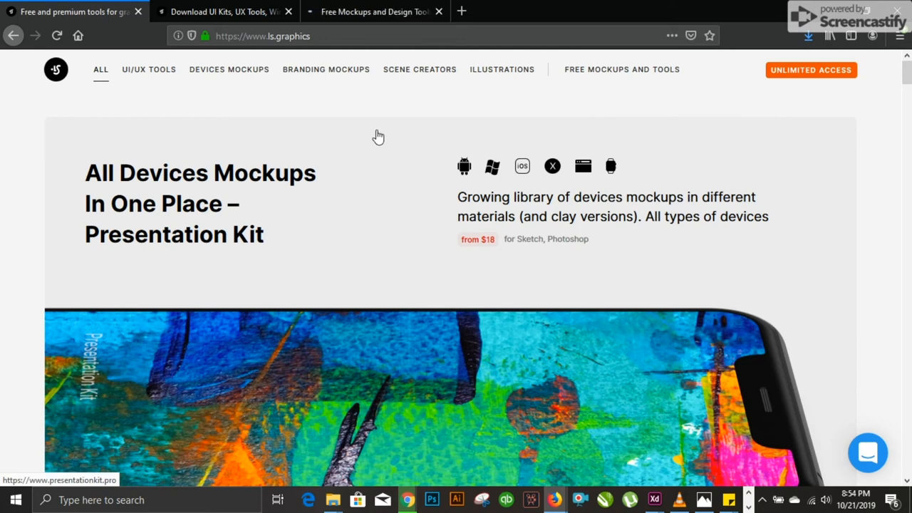
mouse_move(420, 11)
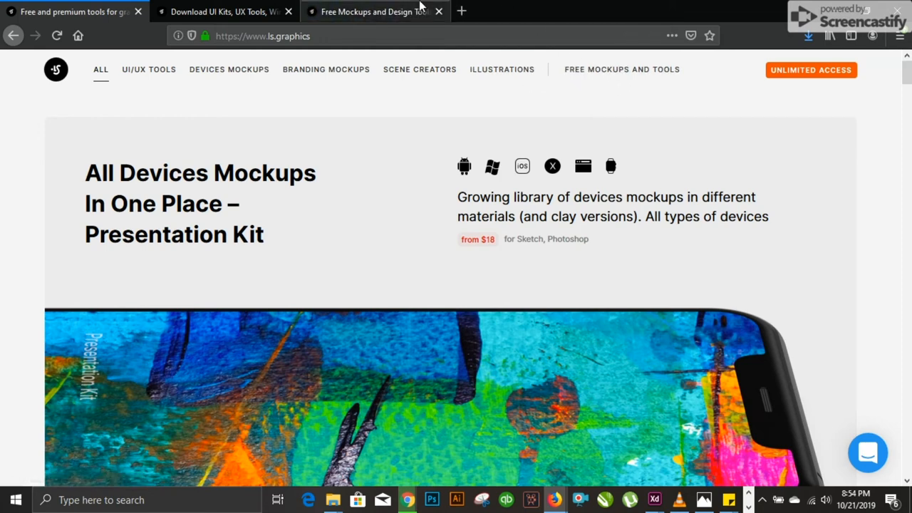
Step: Switch to the Free Mockups tab and scroll through the free mockups
click(621, 69)
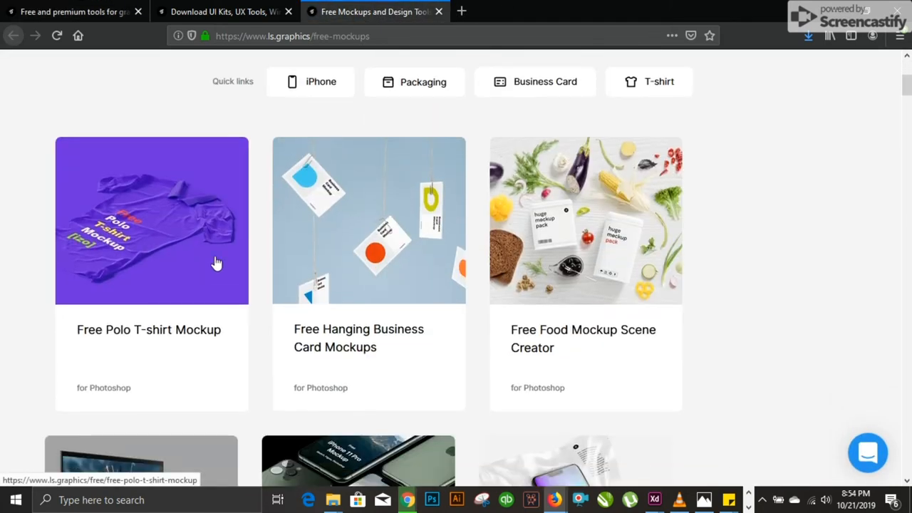
mouse_move(454, 257)
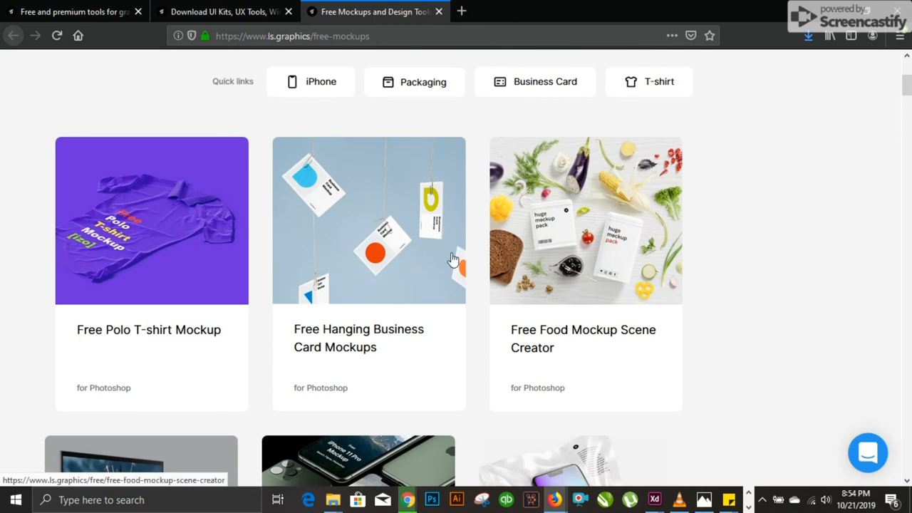
mouse_move(119, 395)
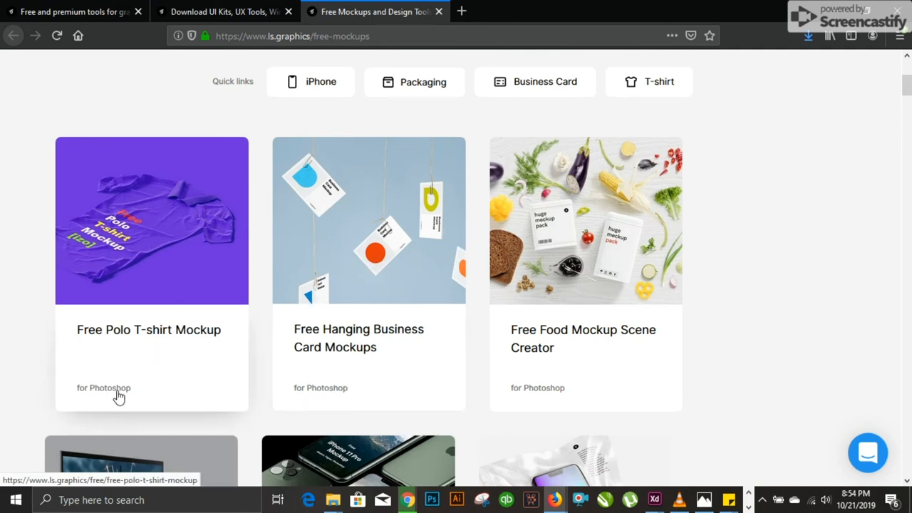
mouse_move(126, 398)
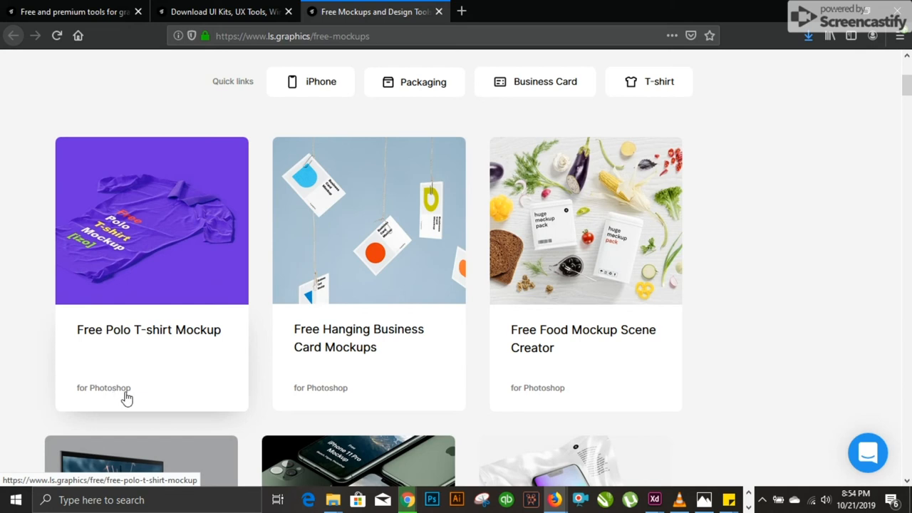
mouse_move(328, 352)
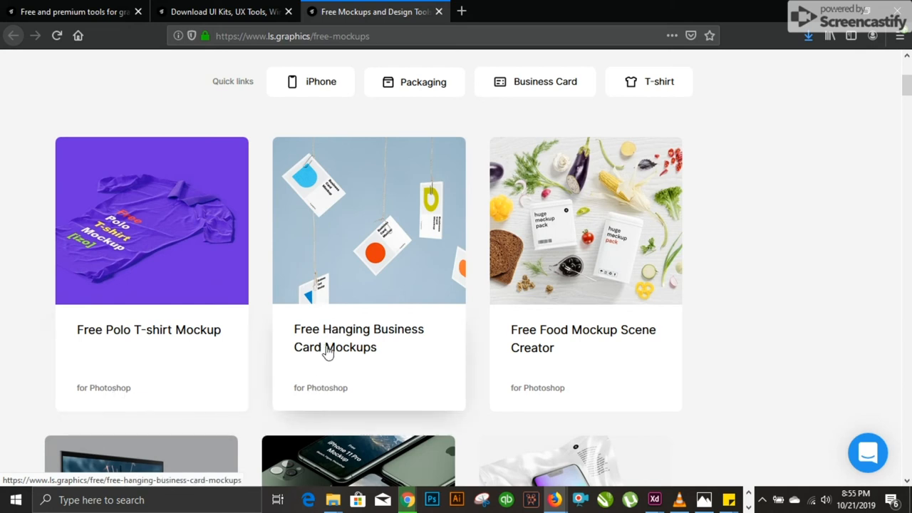
mouse_move(473, 352)
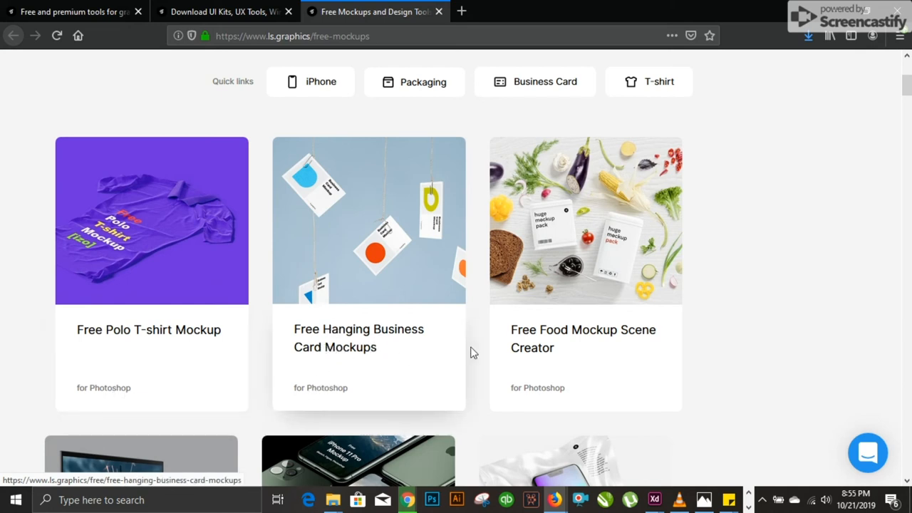
scroll(down, 3)
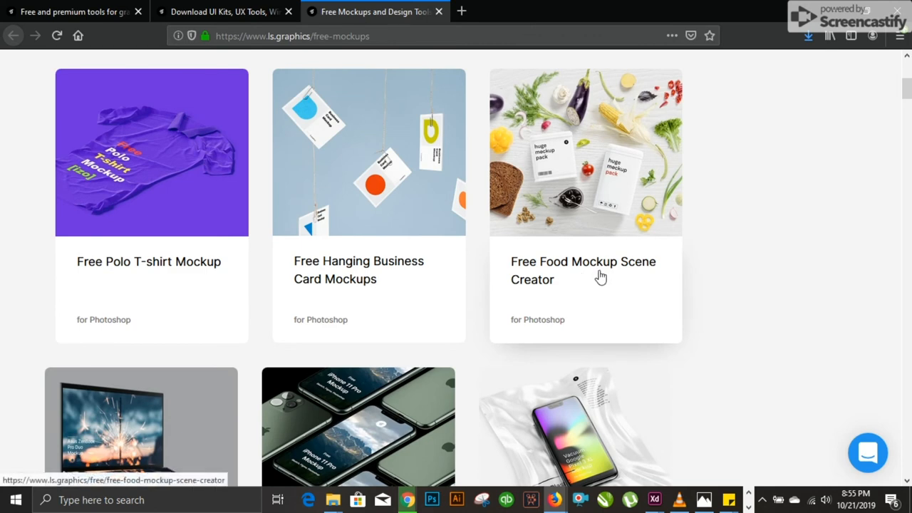
scroll(down, 3)
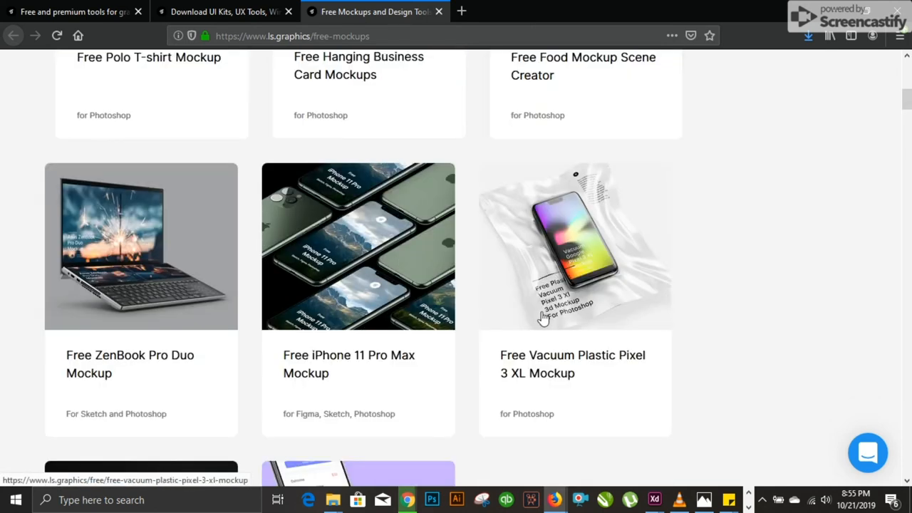
mouse_move(110, 301)
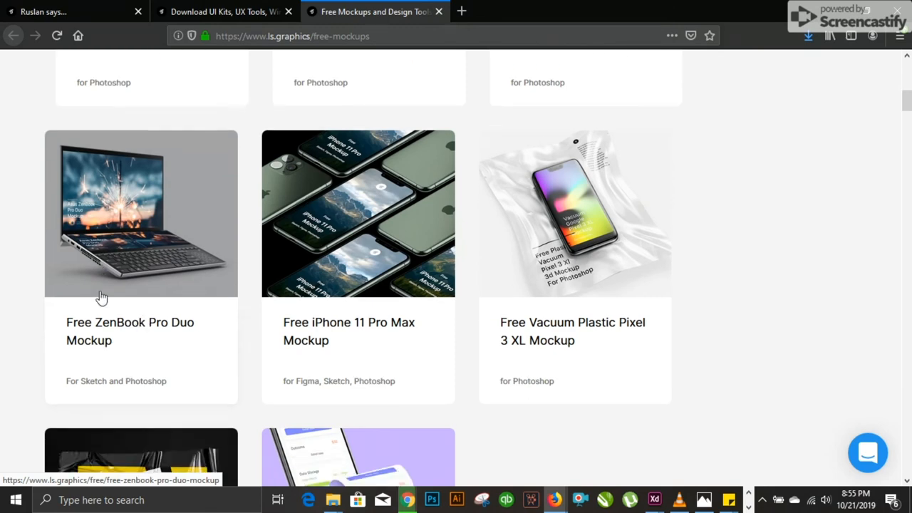
scroll(down, 3)
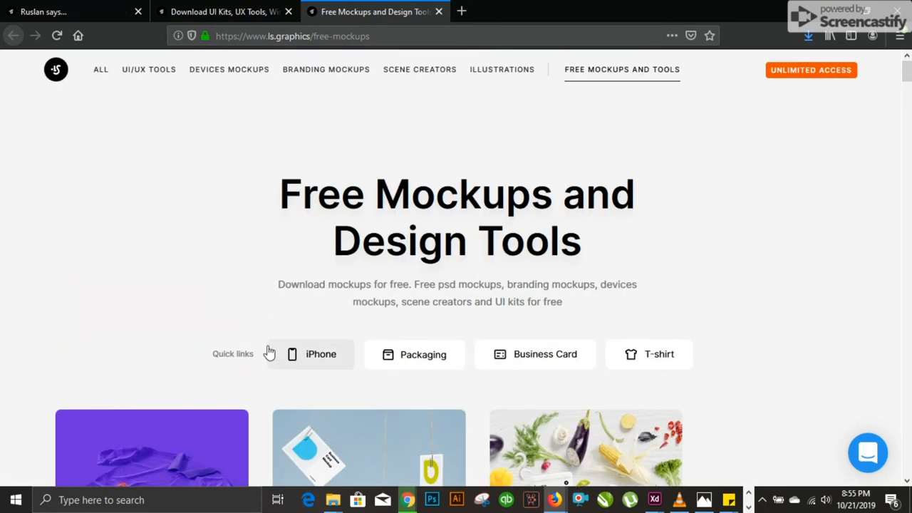
mouse_move(295, 359)
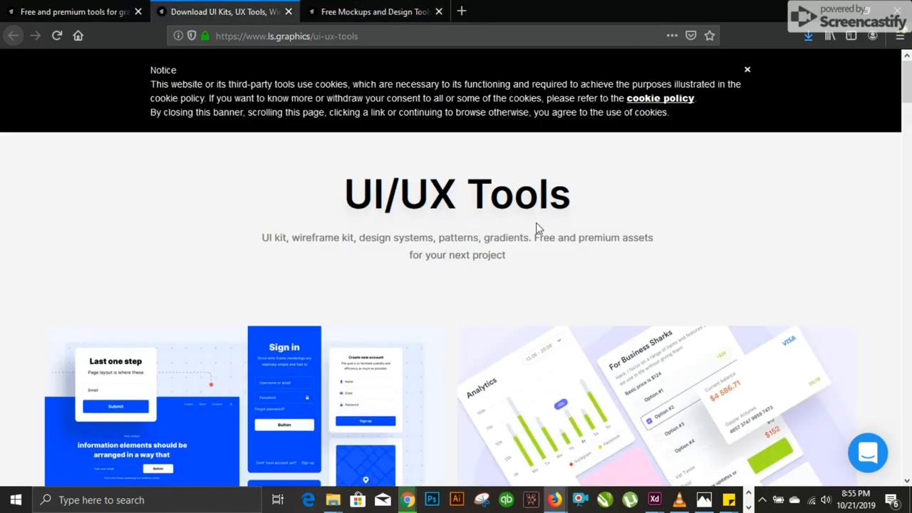
scroll(down, 3)
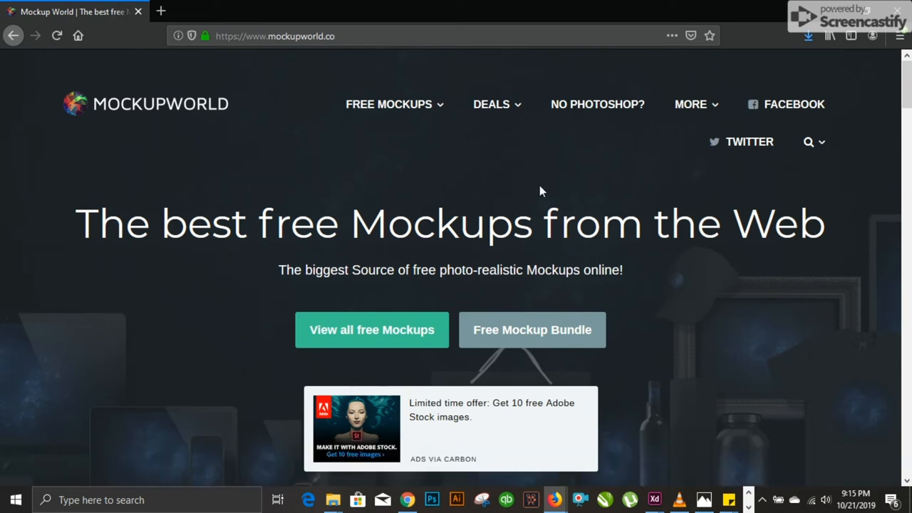
mouse_move(490, 165)
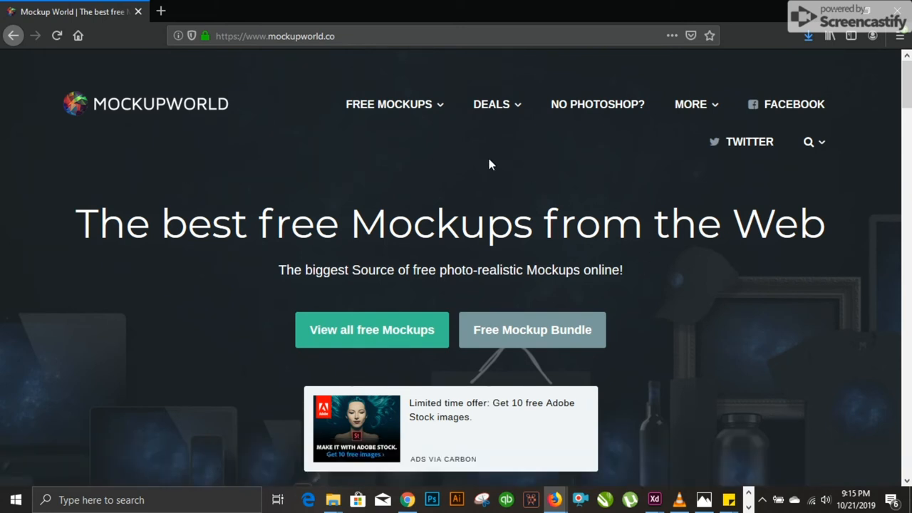
Step: On Mockup World, preview the Free Mockups category dropdown, then the Deals listings dropdown
click(388, 104)
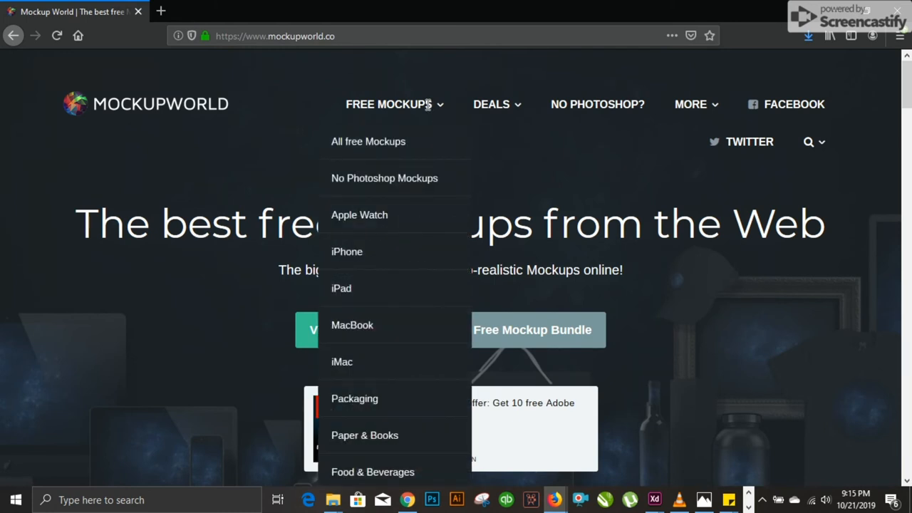
mouse_move(370, 252)
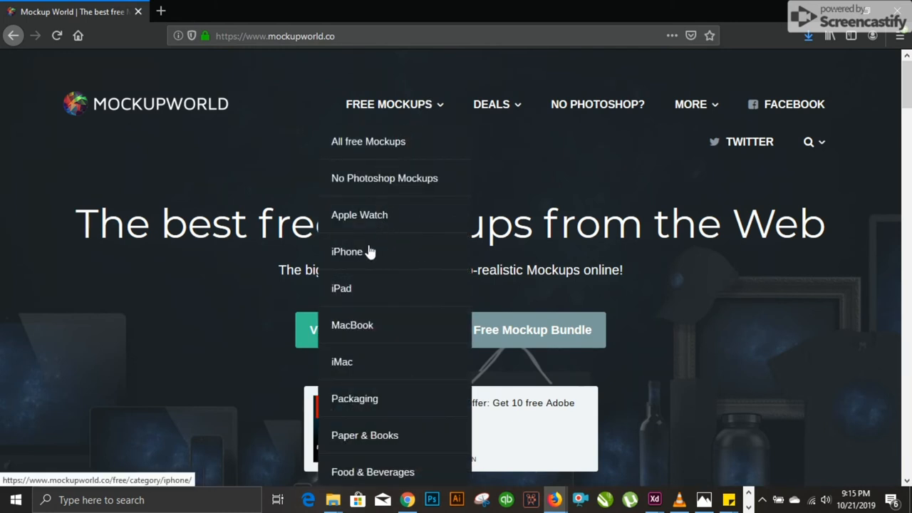
mouse_move(388, 370)
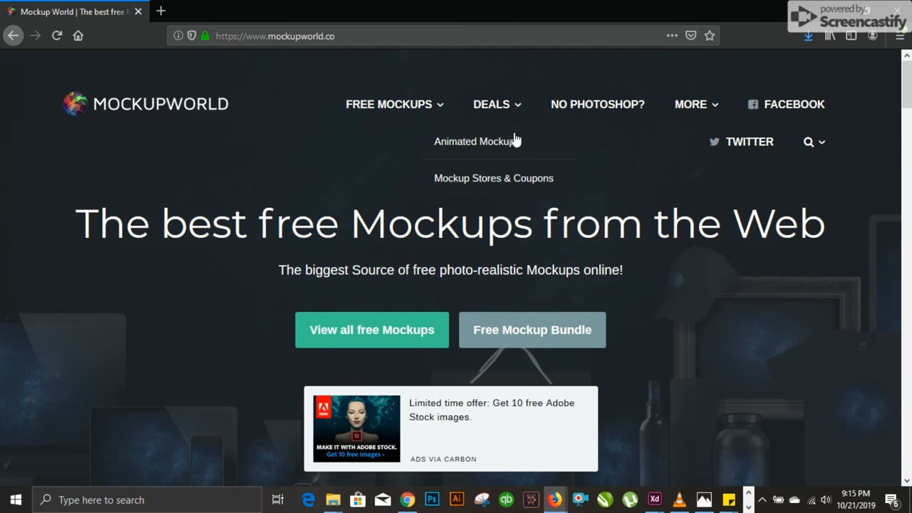
click(473, 141)
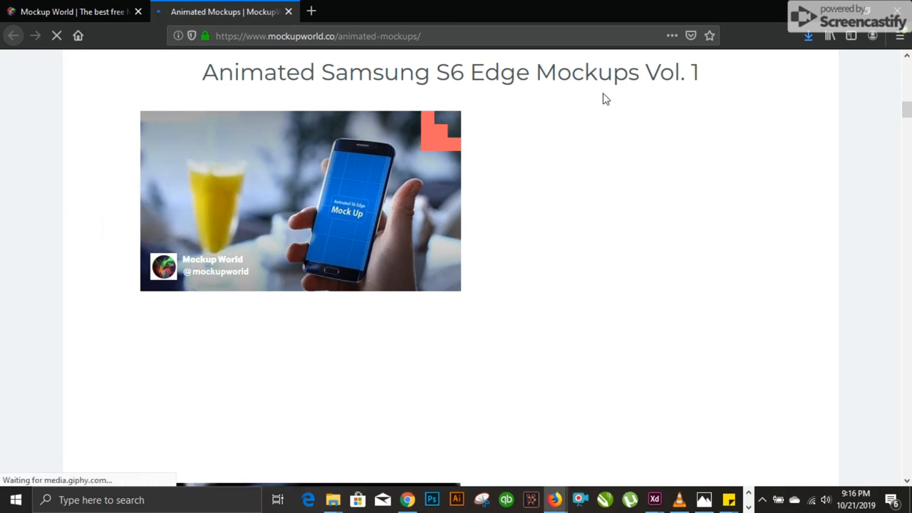
mouse_move(157, 206)
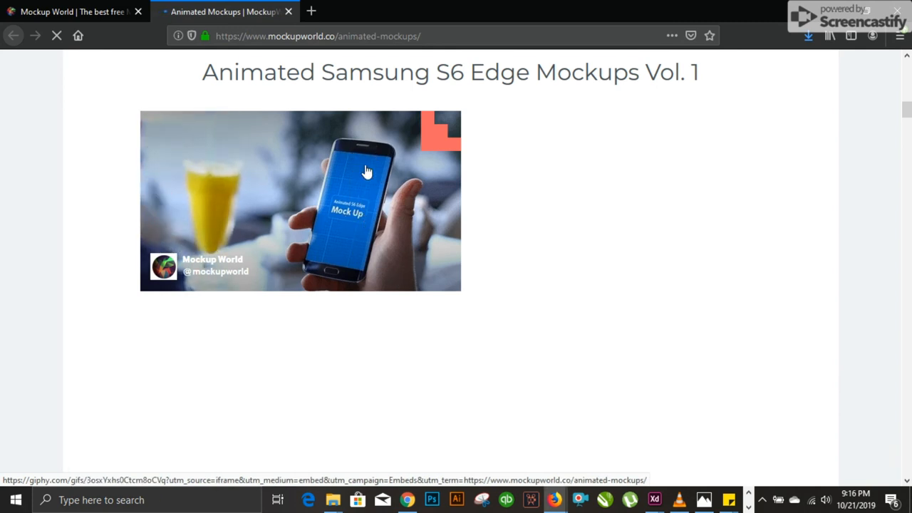
Step: Scroll through the Animated Samsung S6 Edge Mockups Vol. 1 previews and back to the header
scroll(down, 3)
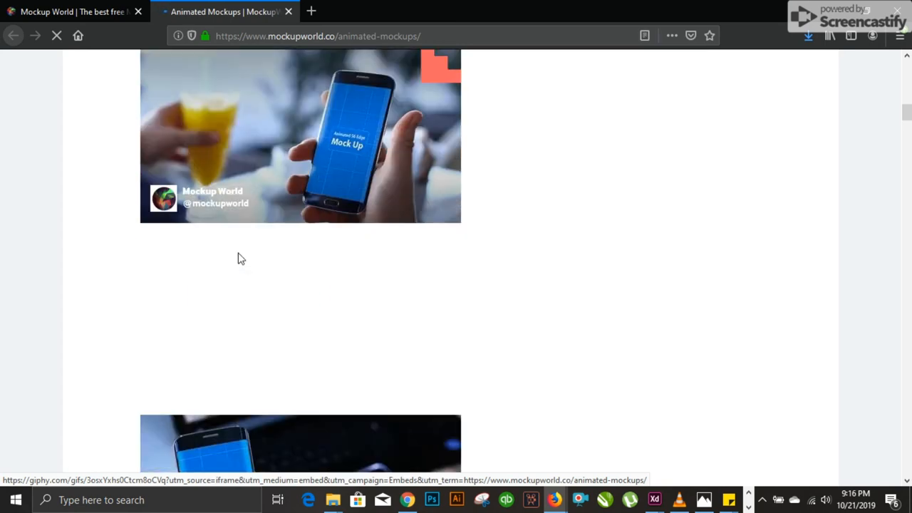
scroll(down, 3)
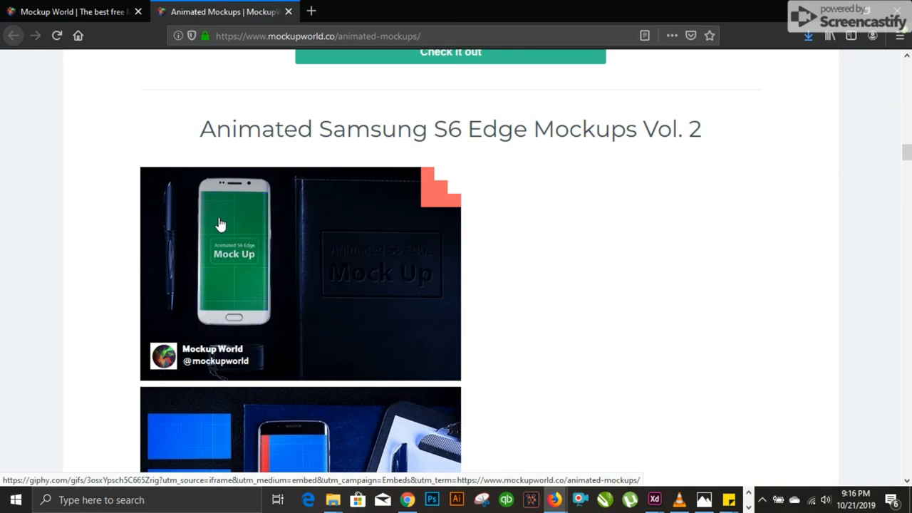
scroll(down, 3)
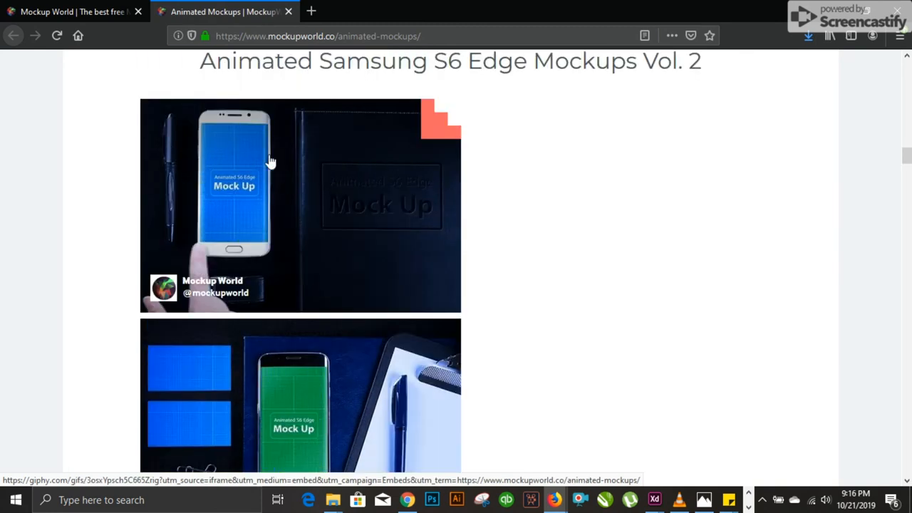
scroll(down, 3)
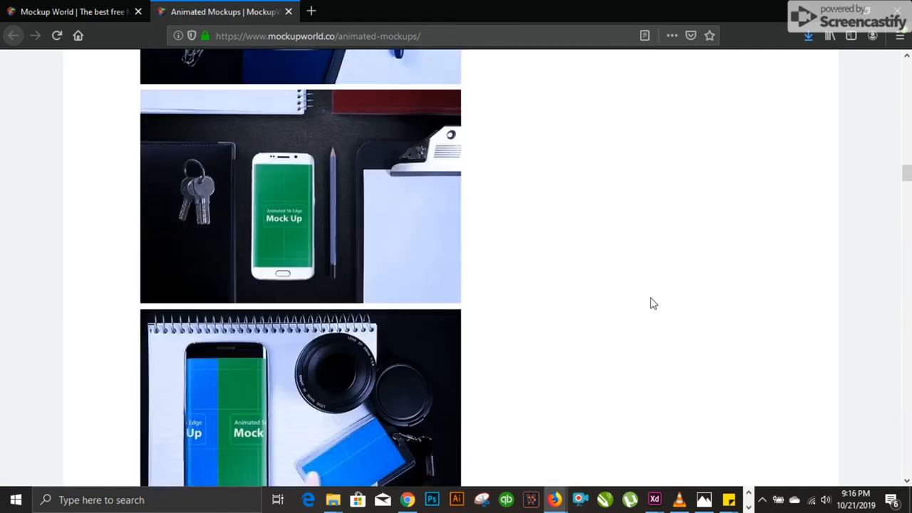
scroll(down, 3)
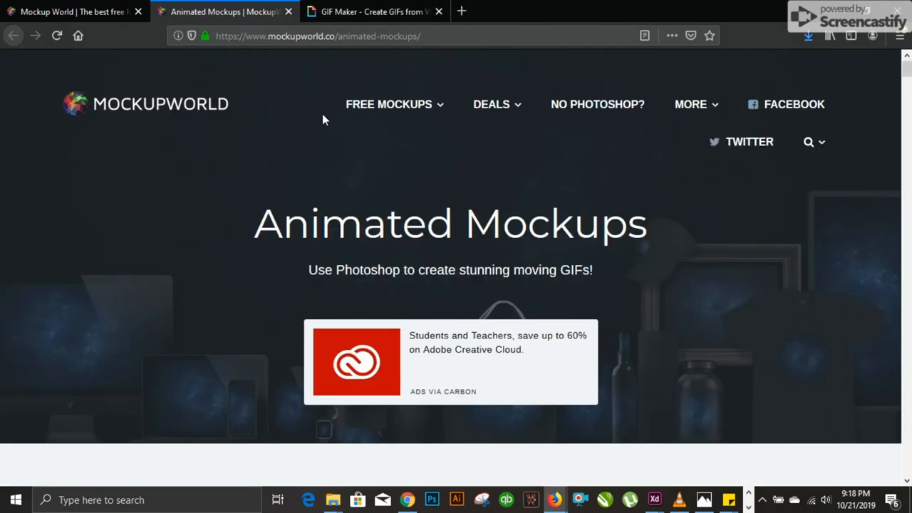
click(388, 104)
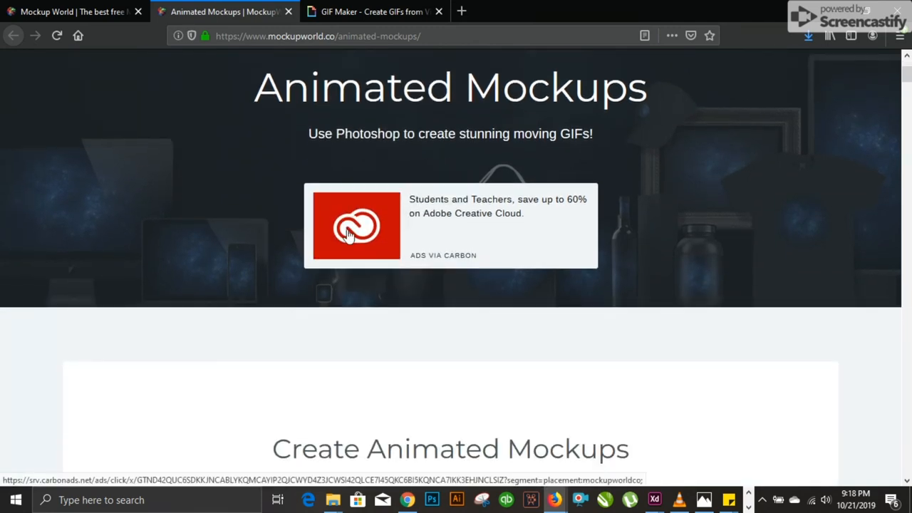
scroll(down, 3)
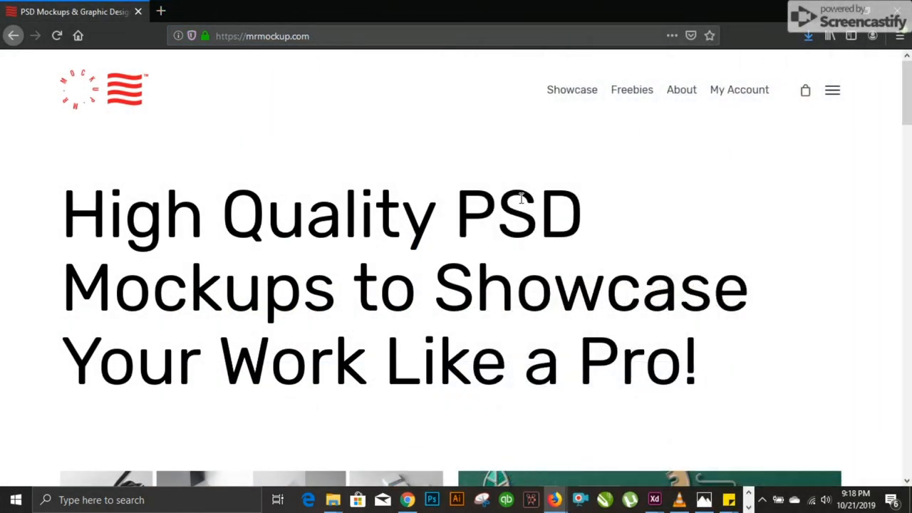
mouse_move(245, 71)
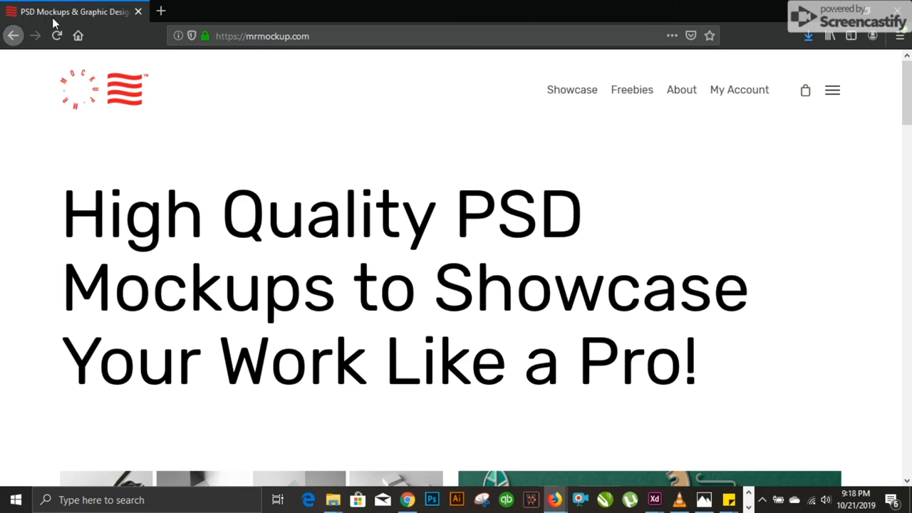
mouse_move(422, 367)
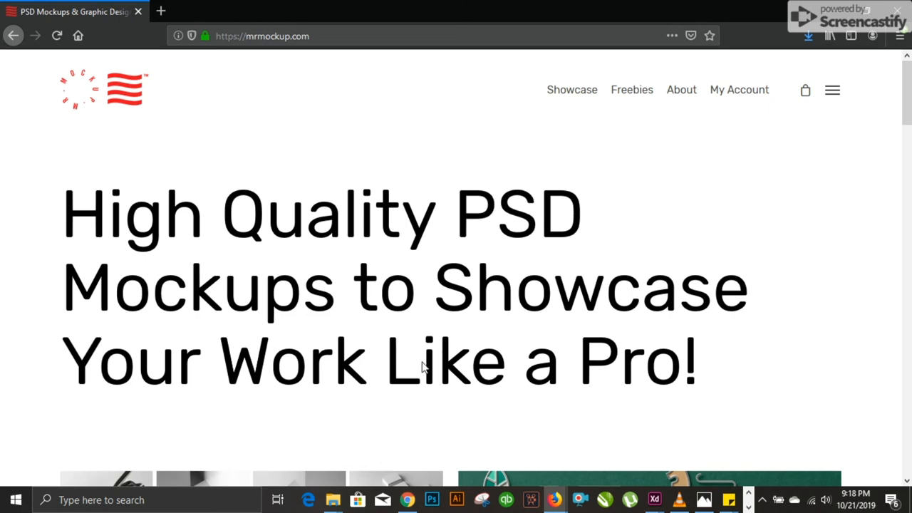
Step: Scroll past Business Card Mockups, Floral Mockups and the $109 Mockup Bundle, then back up
scroll(down, 3)
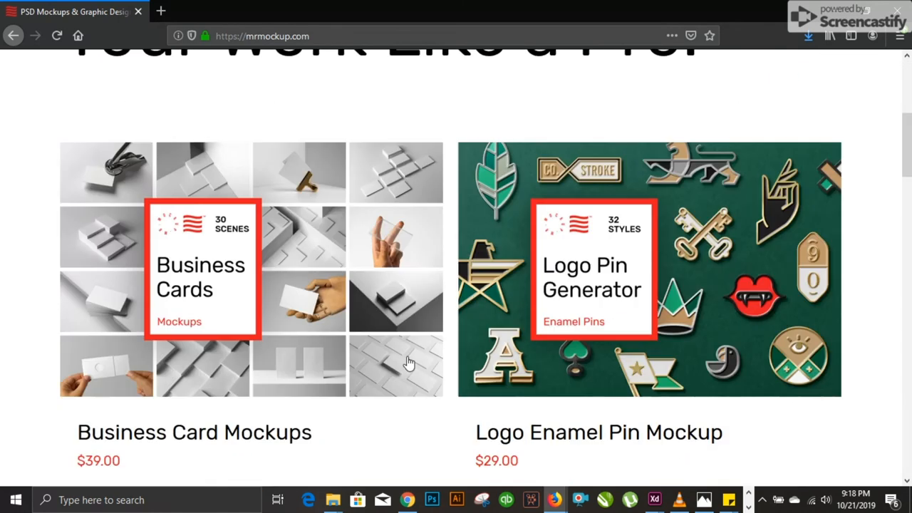
scroll(down, 3)
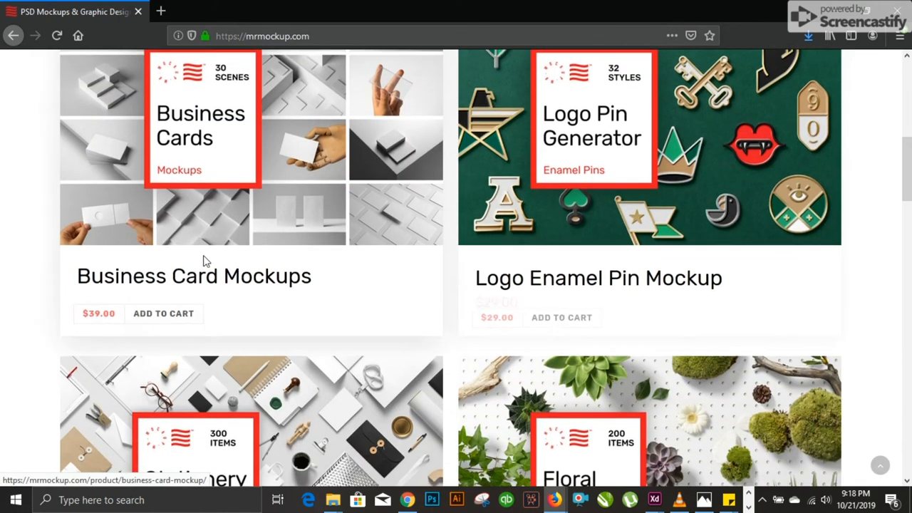
scroll(down, 3)
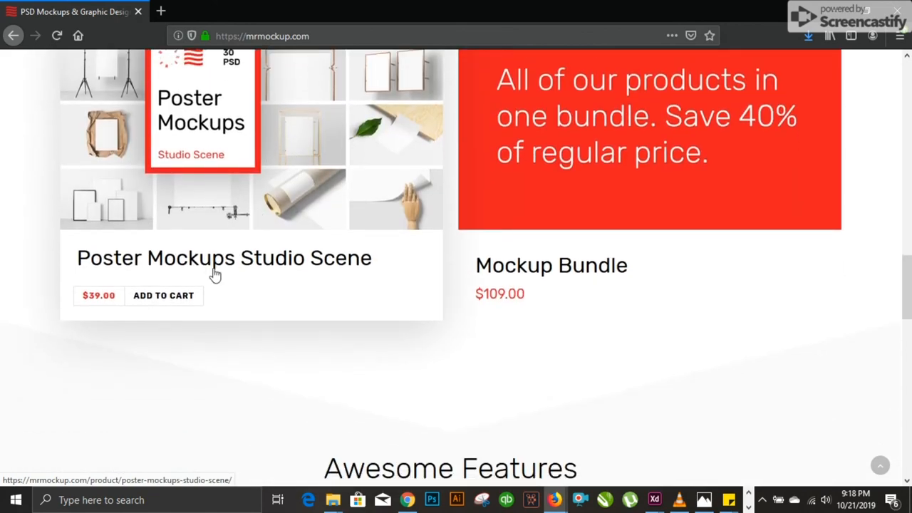
scroll(up, 3)
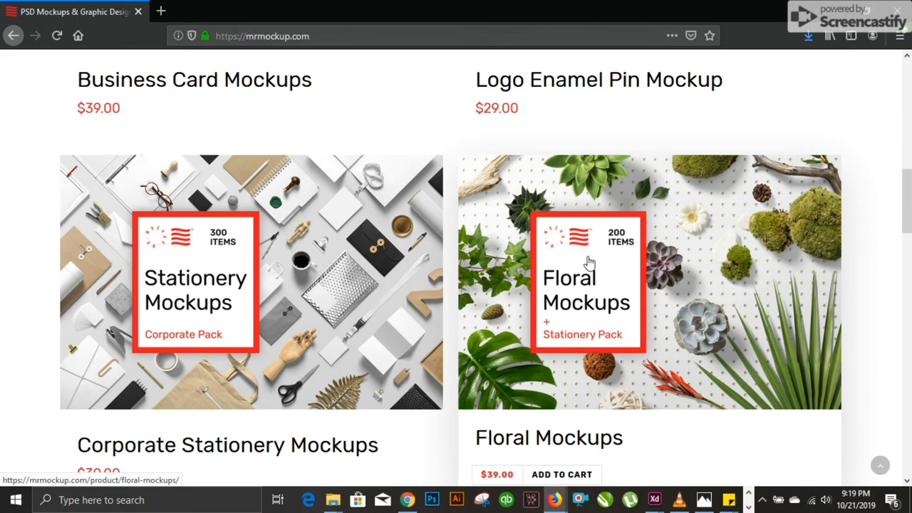
mouse_move(592, 254)
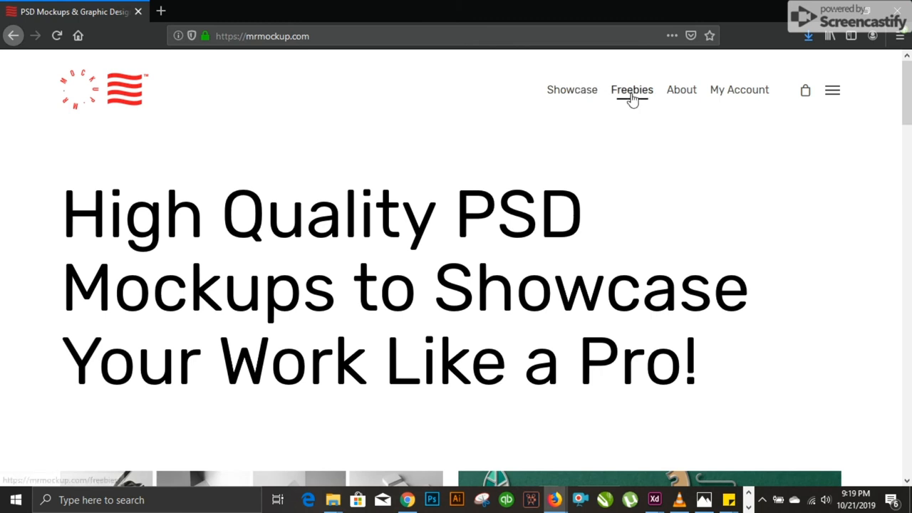
Step: Go to Mr.Mockup's Freebies section and scroll the free PSD mockup grid to the pagination
click(631, 89)
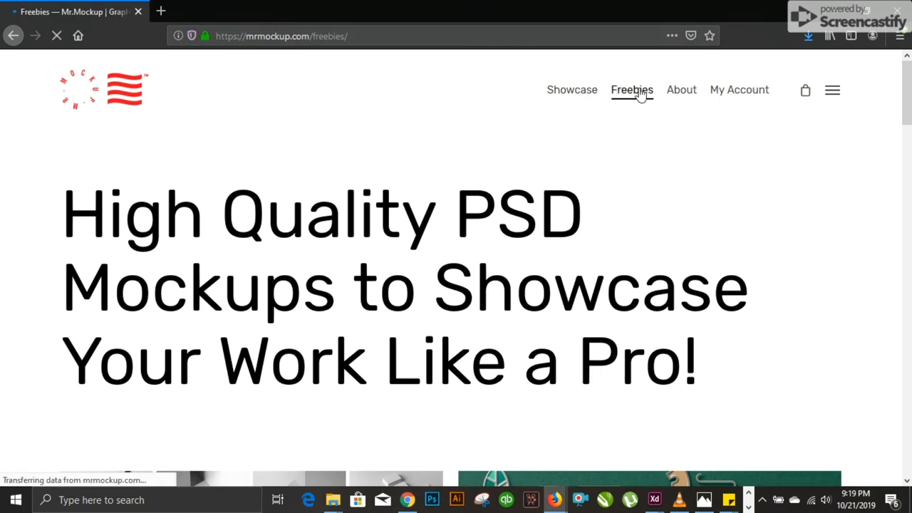
scroll(down, 3)
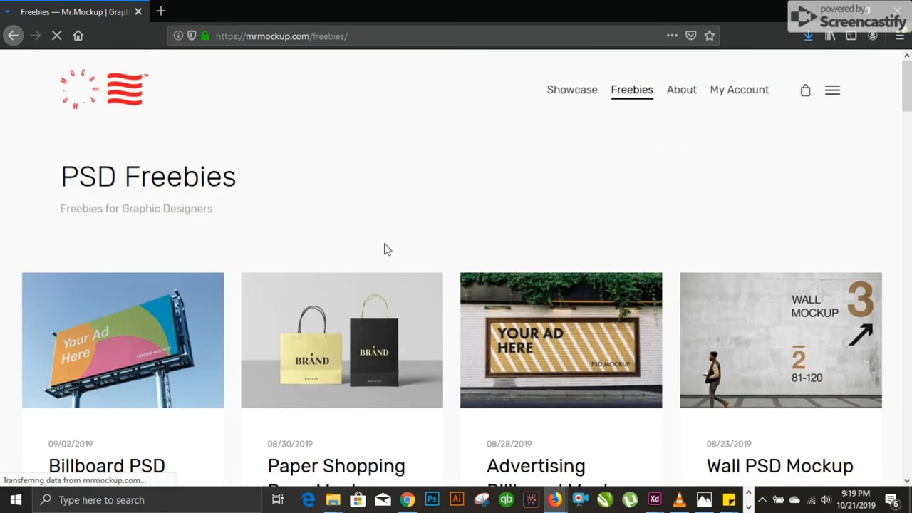
scroll(down, 3)
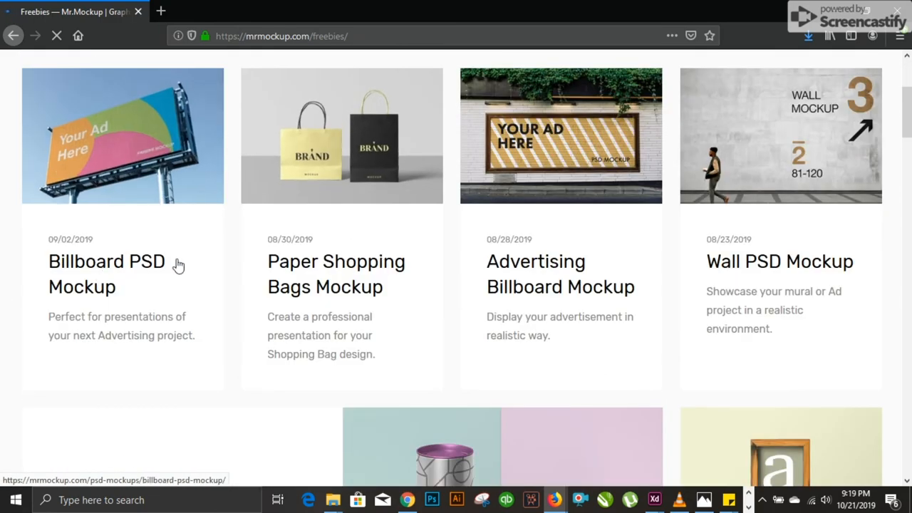
mouse_move(726, 285)
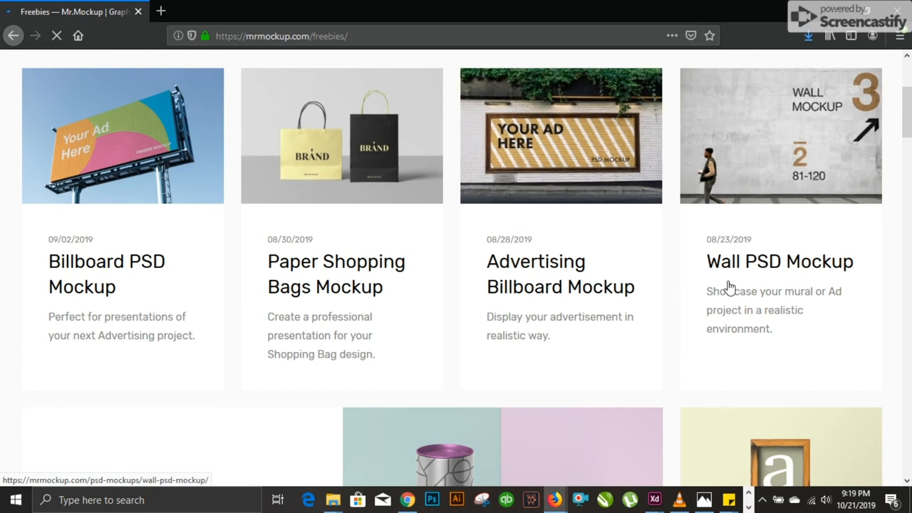
scroll(down, 3)
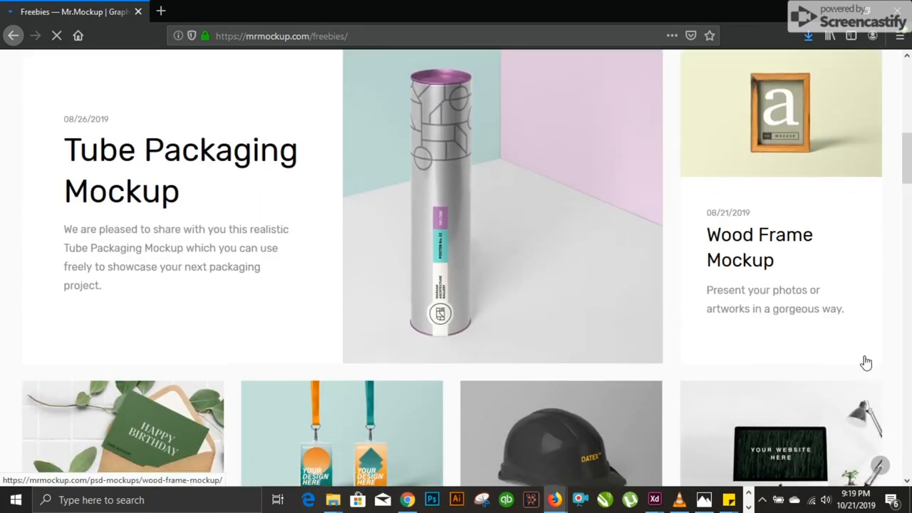
scroll(down, 3)
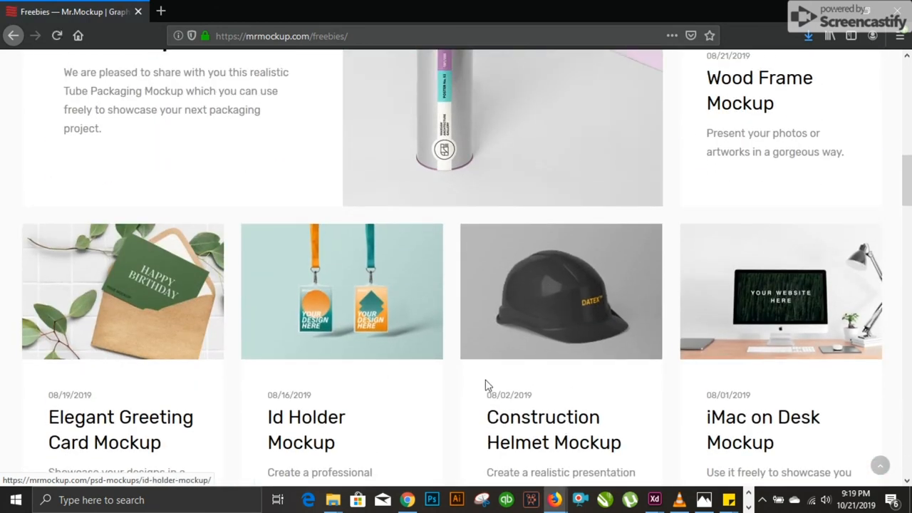
scroll(down, 3)
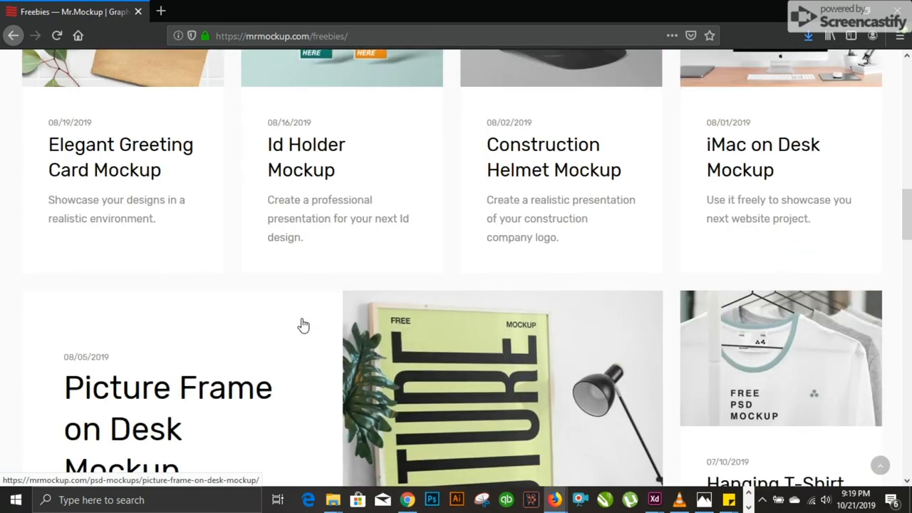
scroll(down, 3)
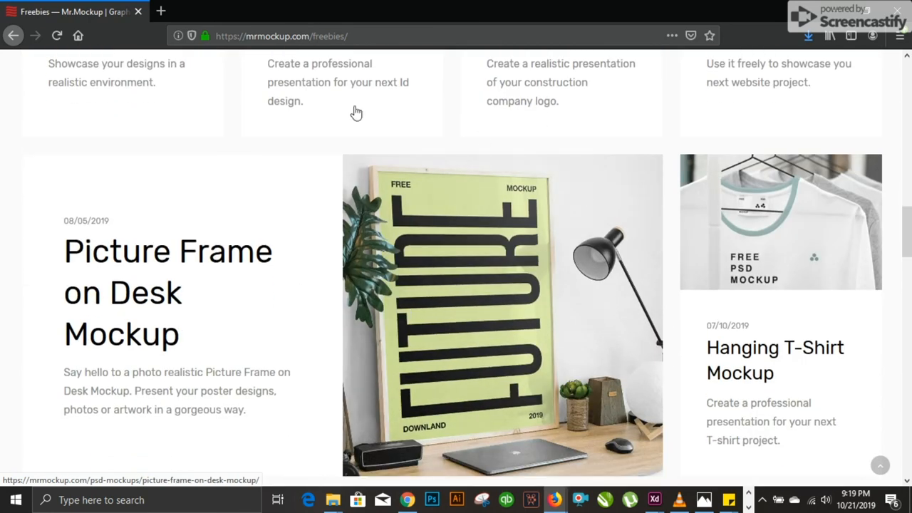
scroll(down, 3)
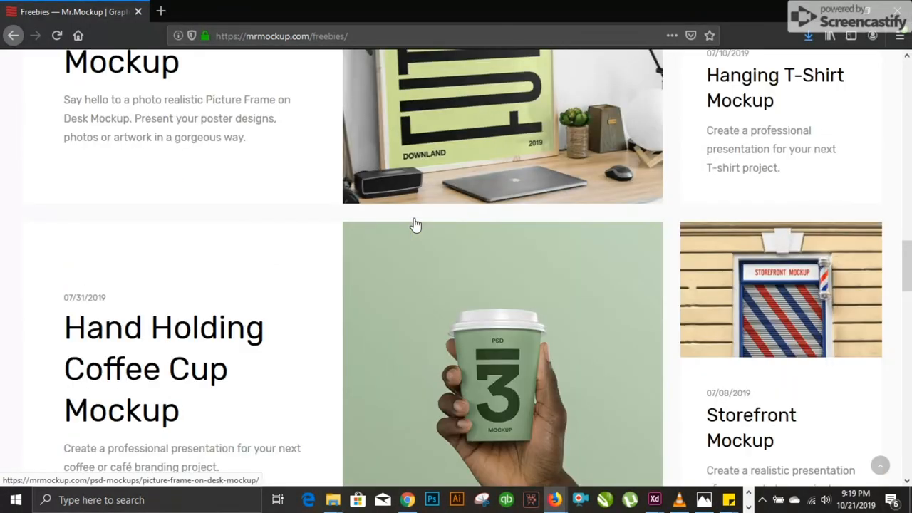
scroll(down, 3)
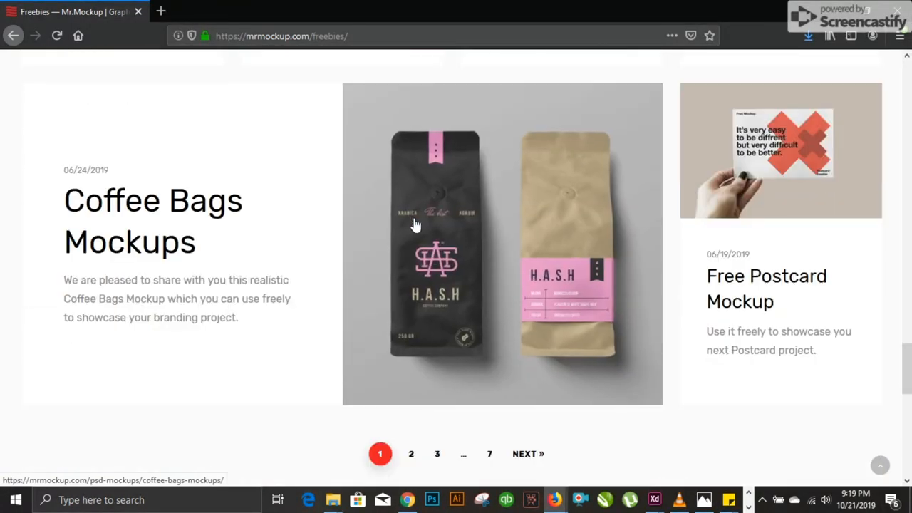
scroll(down, 3)
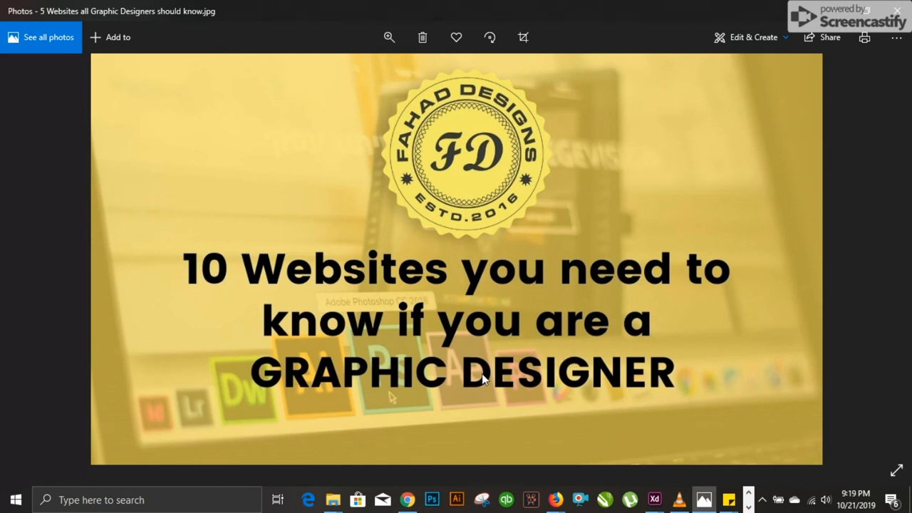
mouse_move(296, 243)
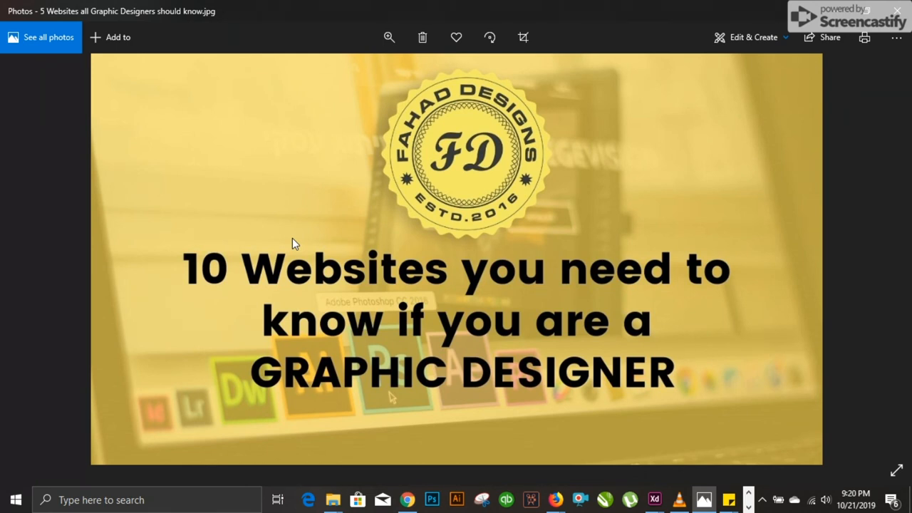
mouse_move(242, 219)
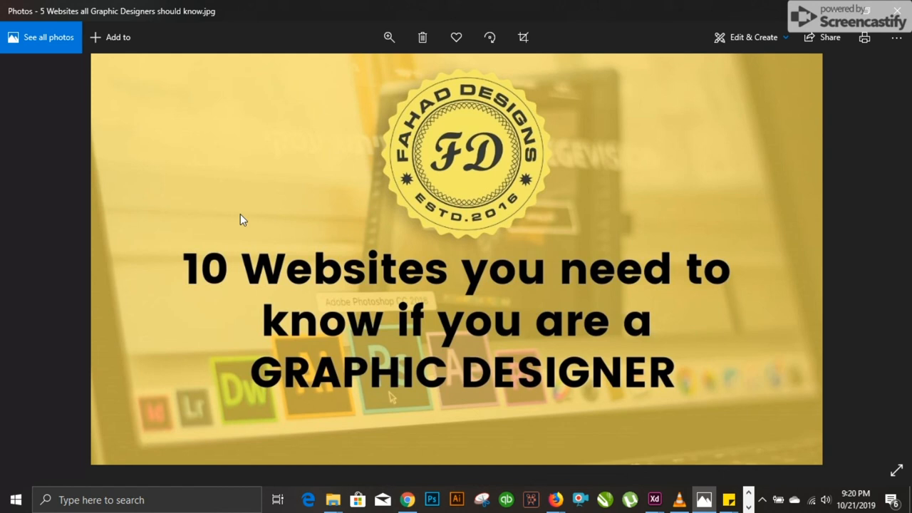